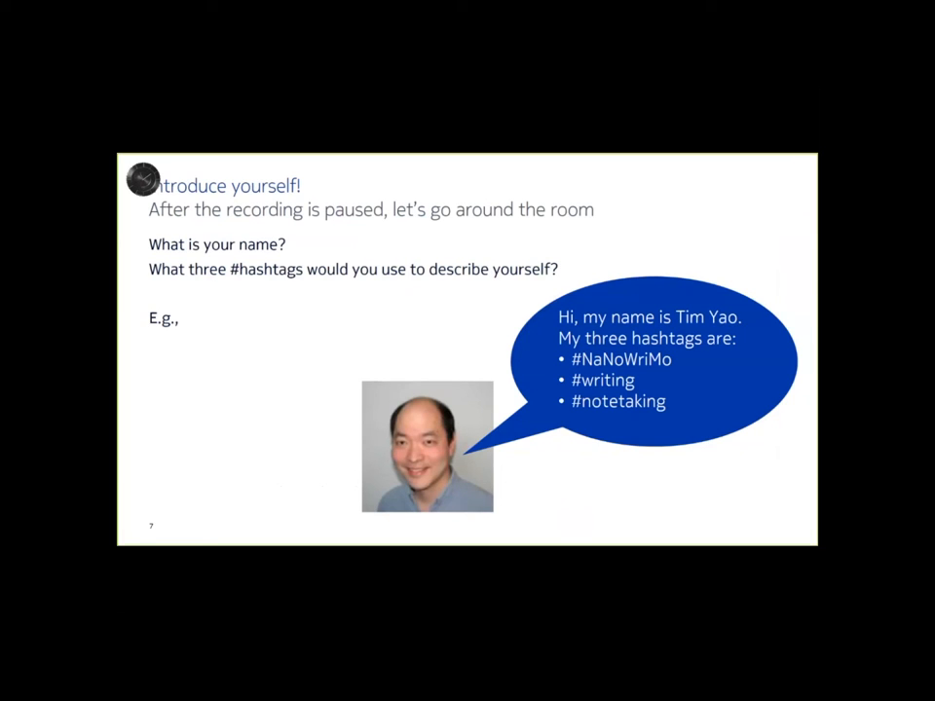
mouse_move(289, 462)
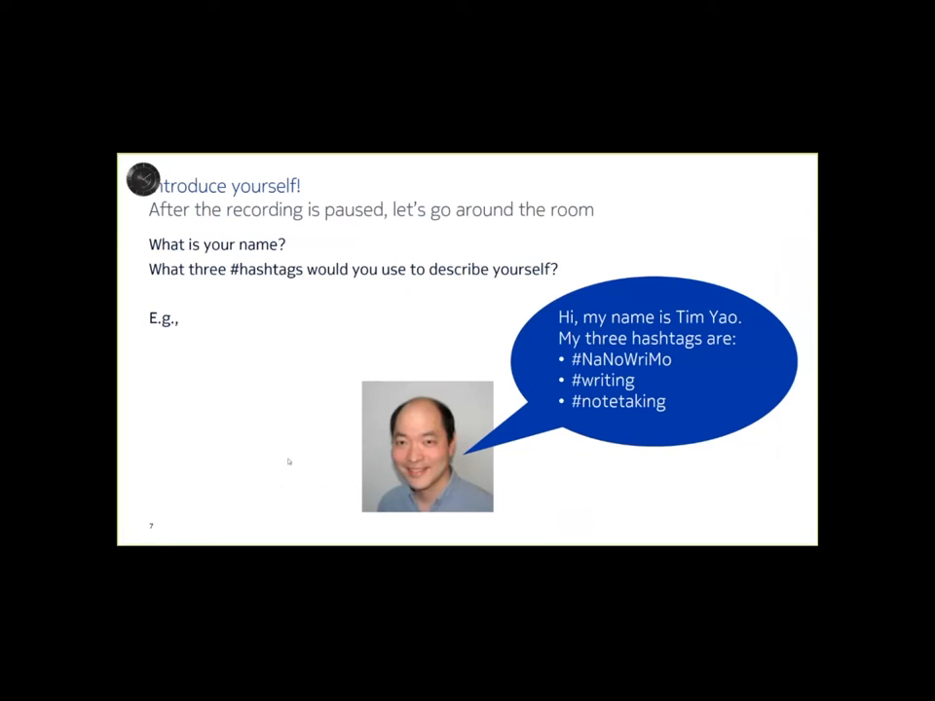
mouse_move(795, 534)
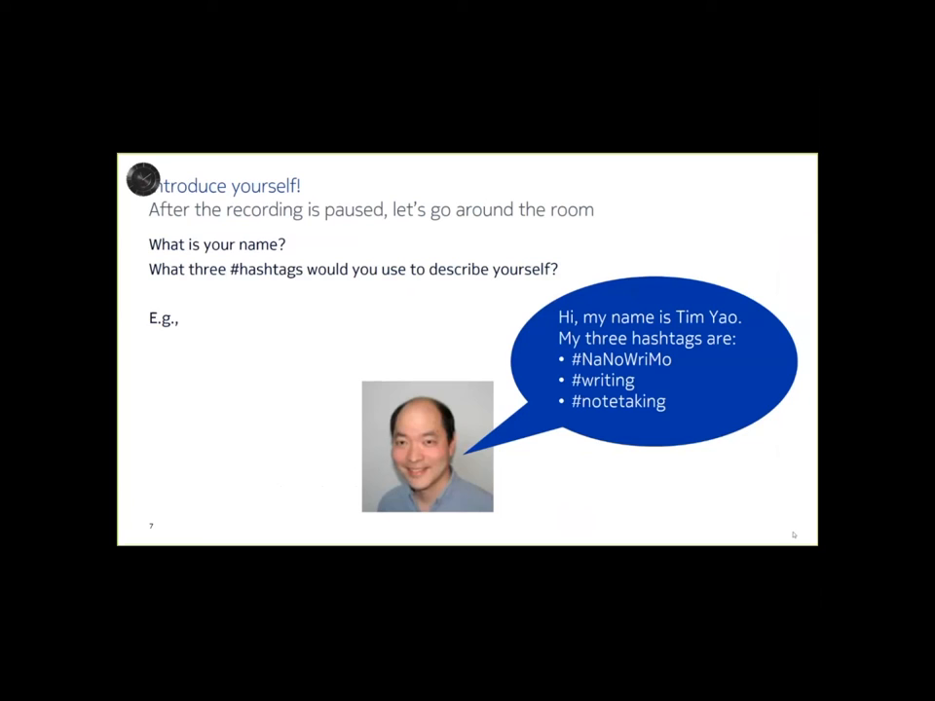
mouse_move(386, 328)
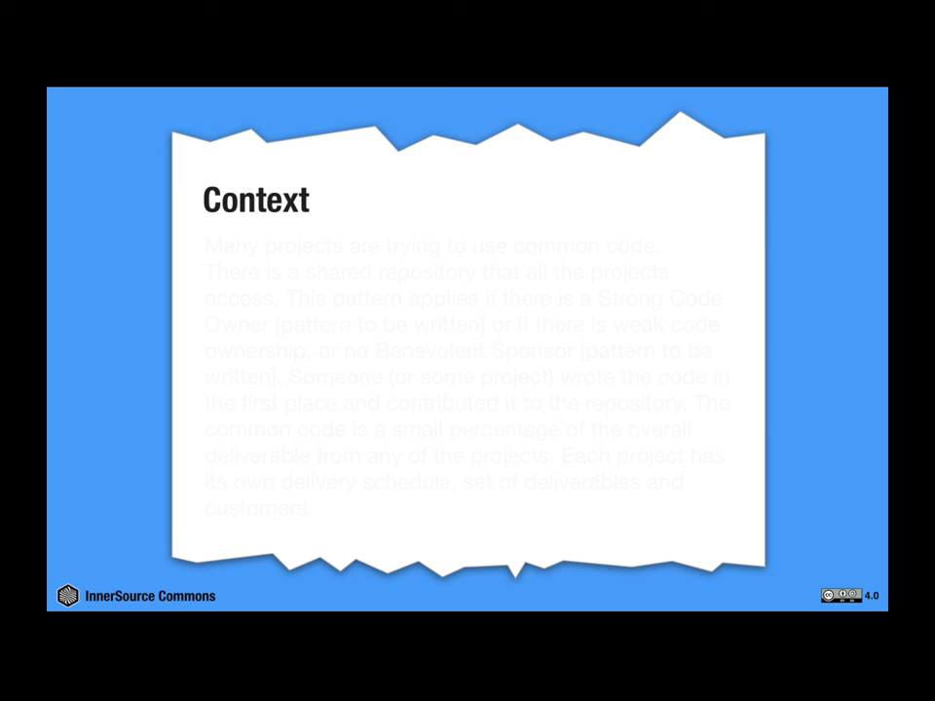
Step: Advance the slideshow to the Context slide of the pattern
key("Right")
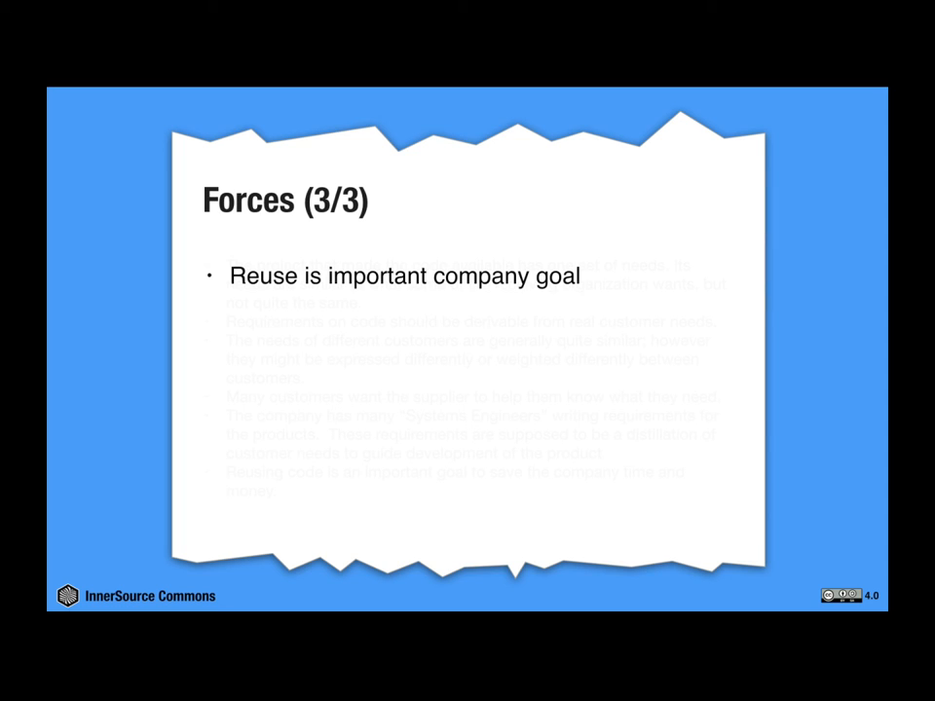
Step: Advance through the Solution slide to the Resulting Context slide
key("Right")
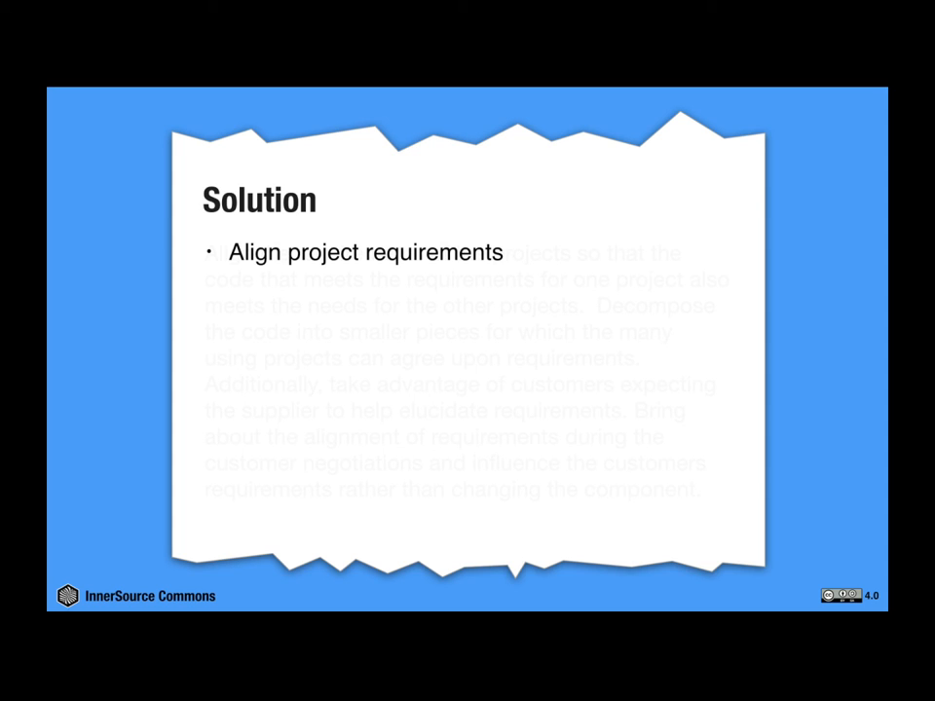
key("right")
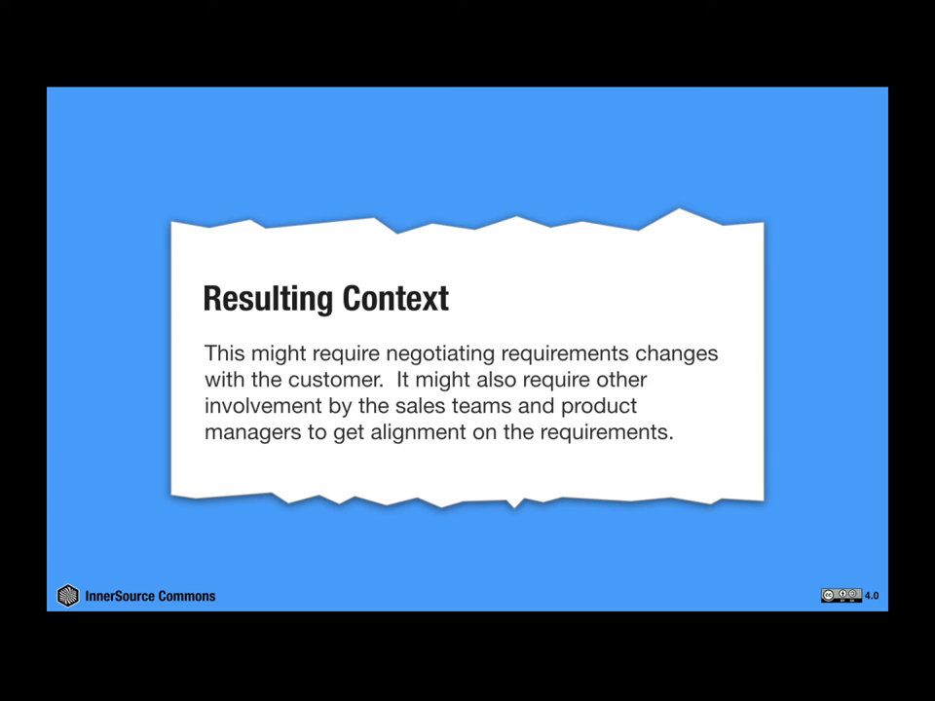
key("Right")
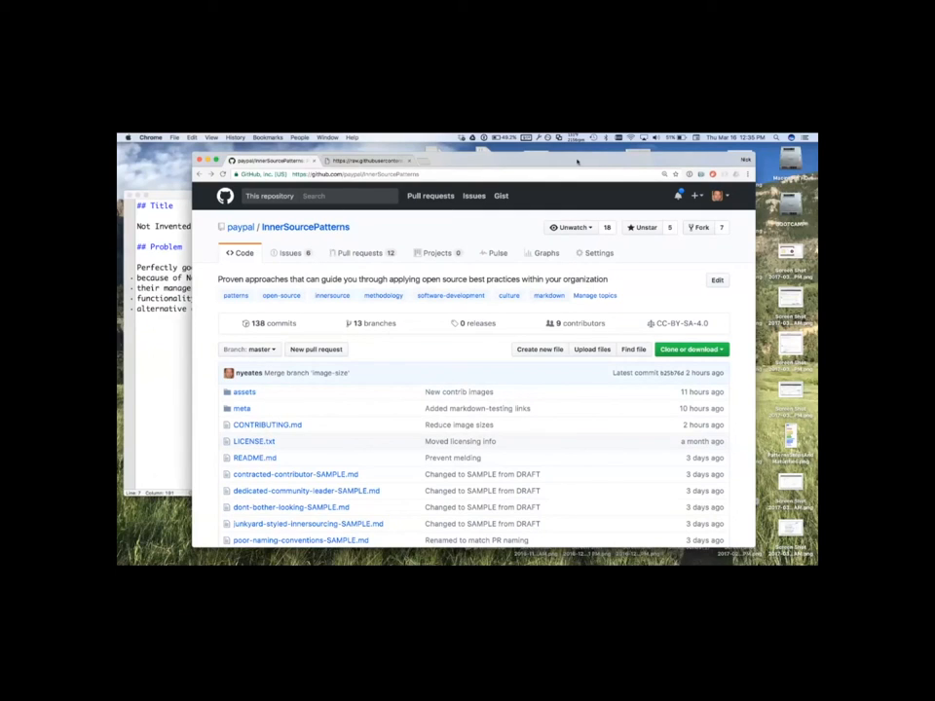
mouse_move(497, 240)
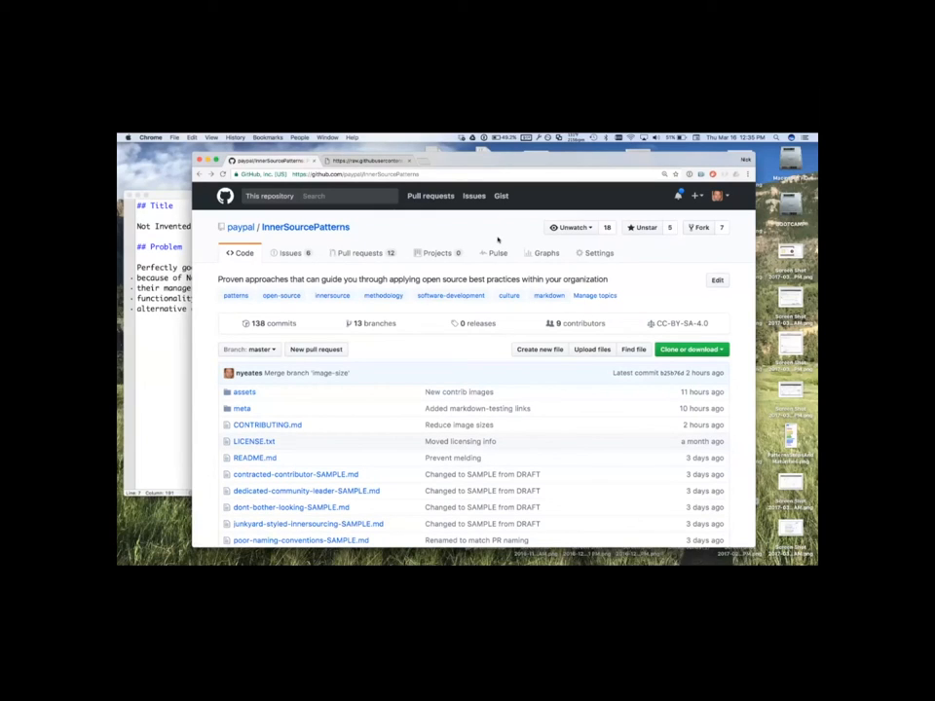
mouse_move(655, 249)
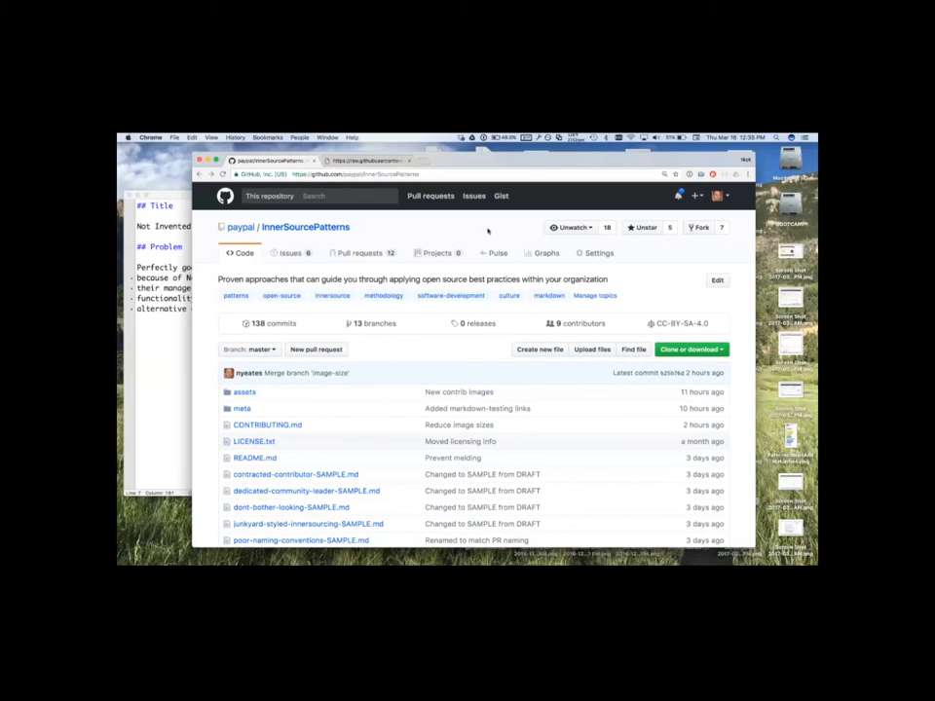
mouse_move(466, 322)
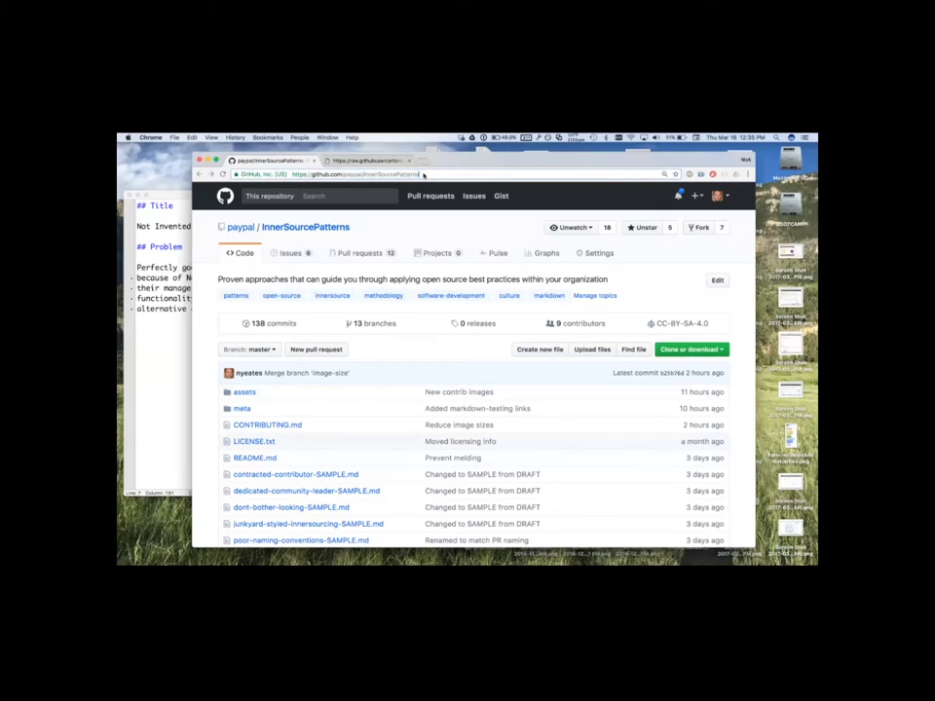
mouse_move(366, 324)
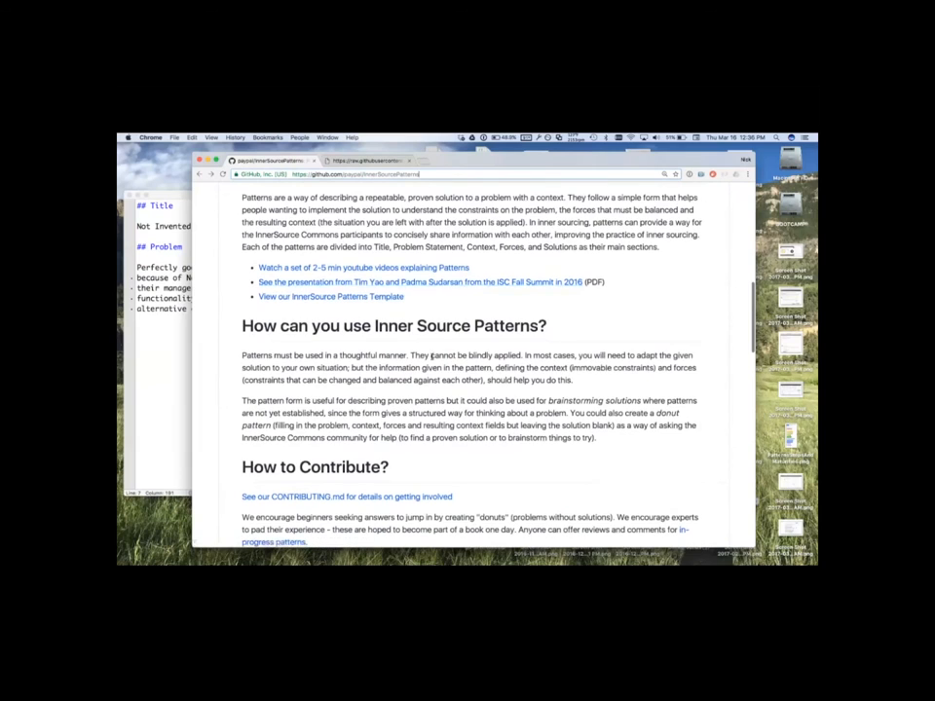
scroll("down", 3)
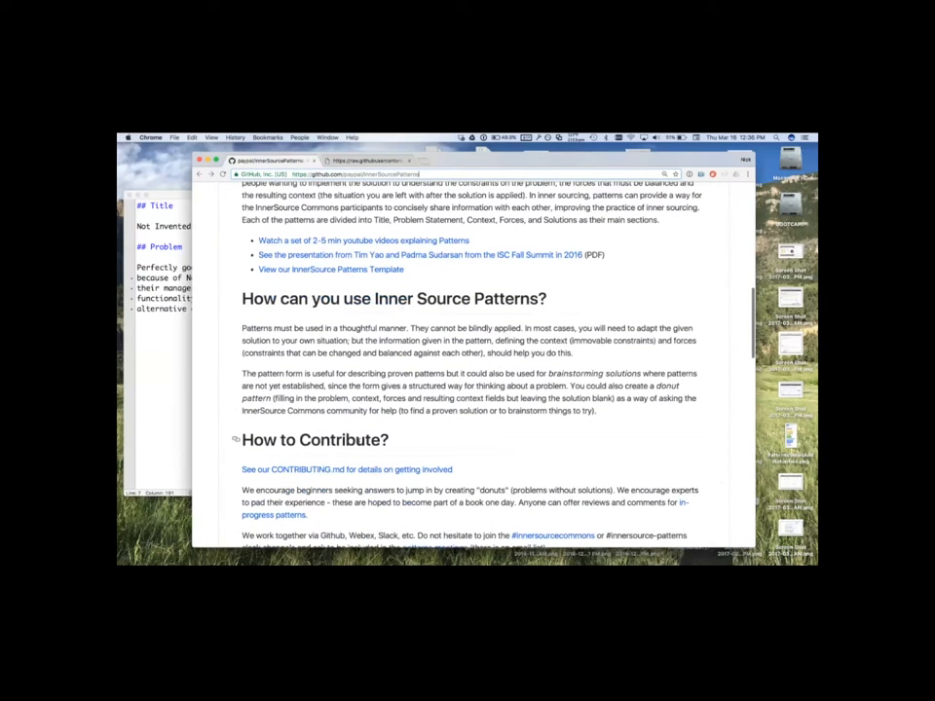
scroll("down", 3)
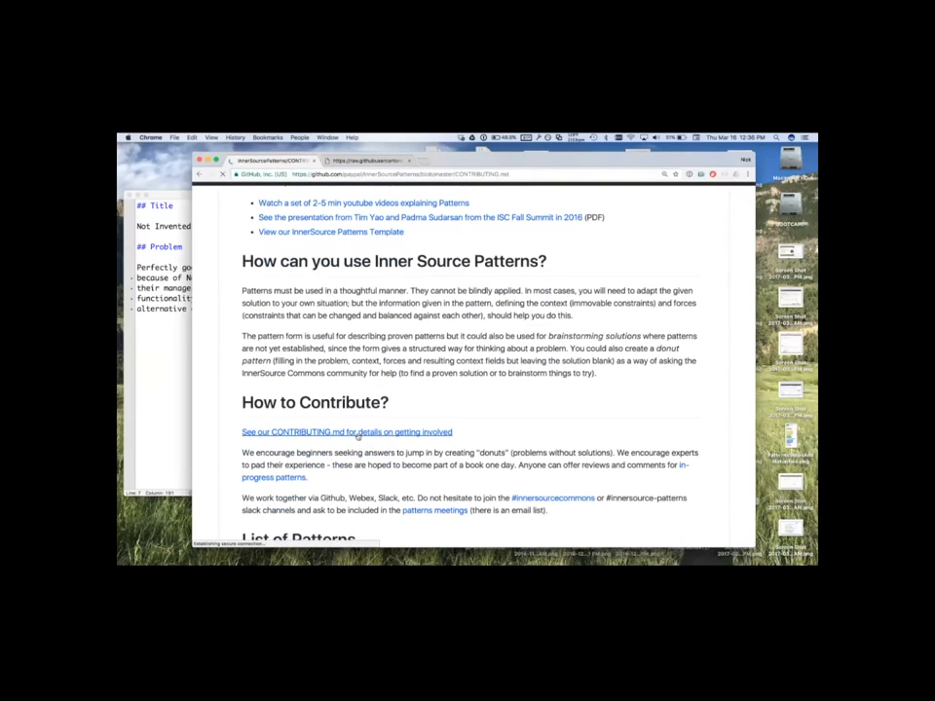
left_click(347, 432)
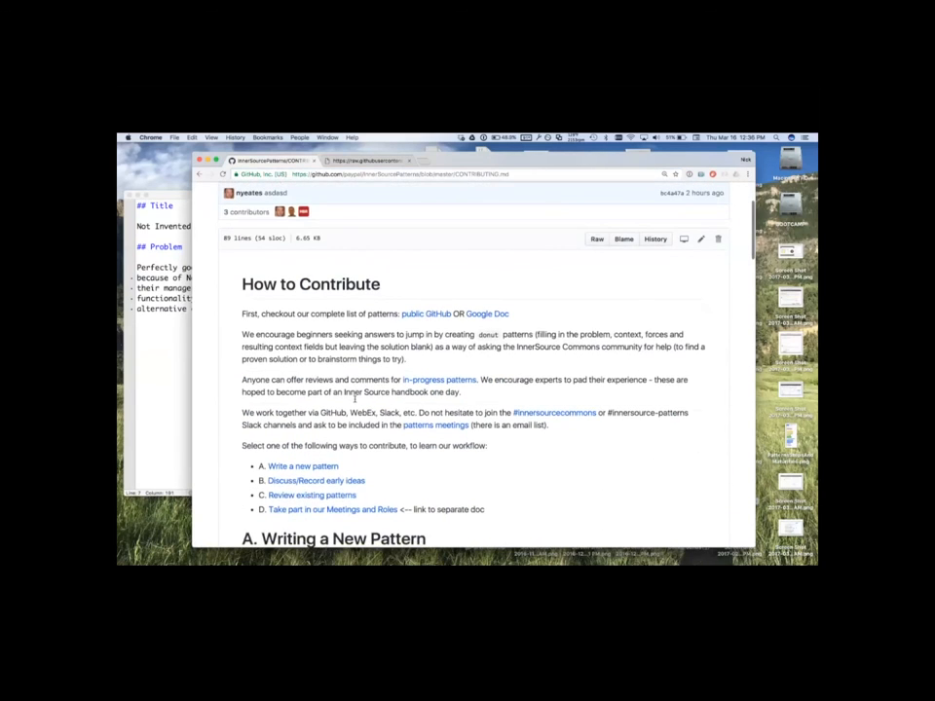
left_click_drag(274, 314, 409, 358)
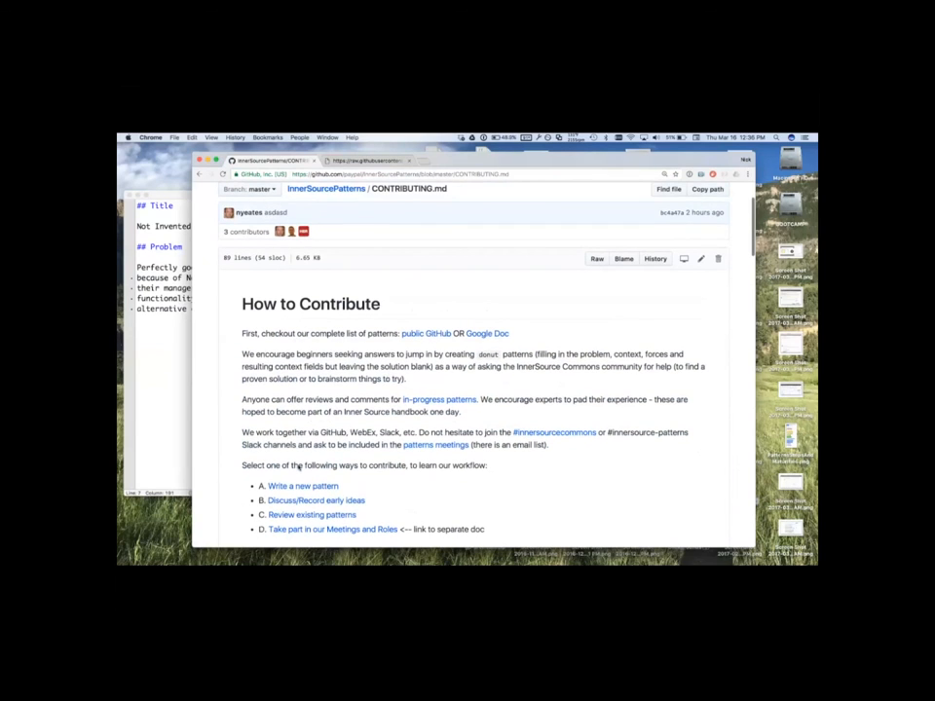
left_click_drag(261, 487, 485, 530)
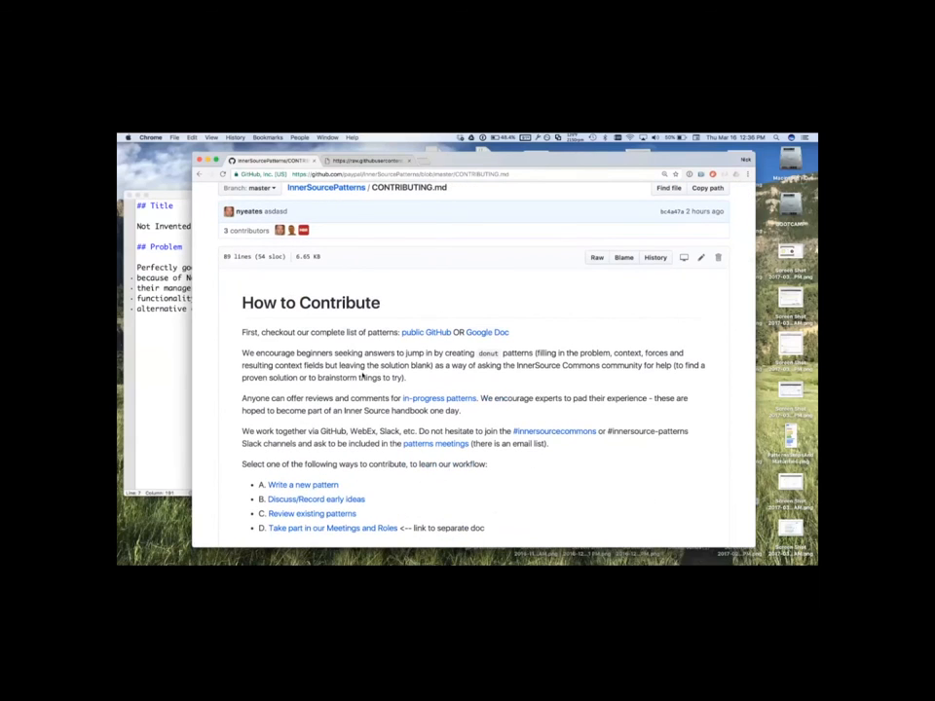
scroll("down", 3)
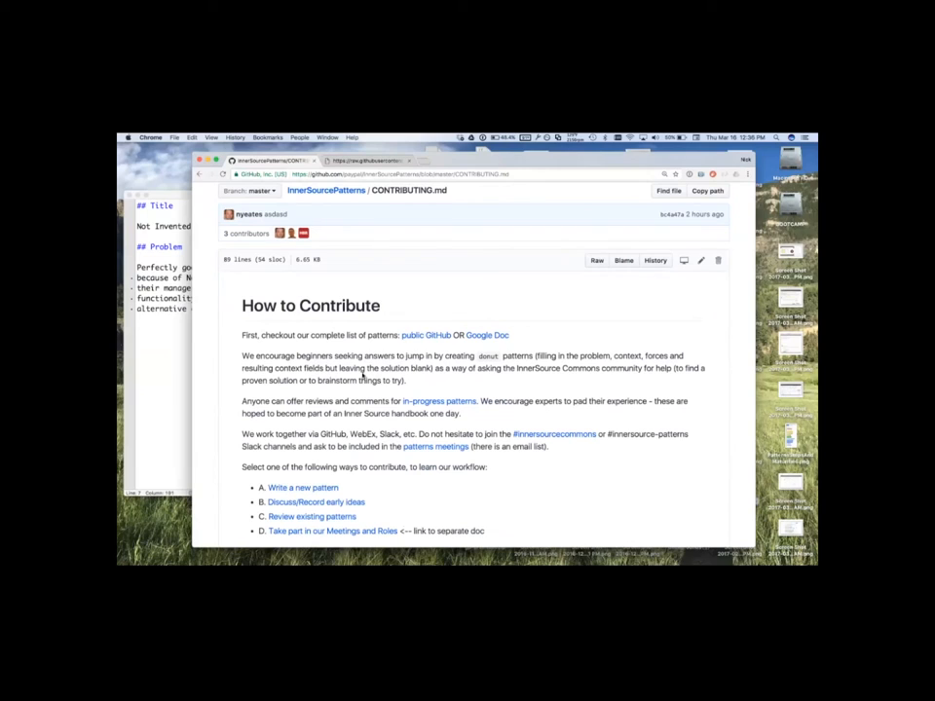
mouse_move(261, 530)
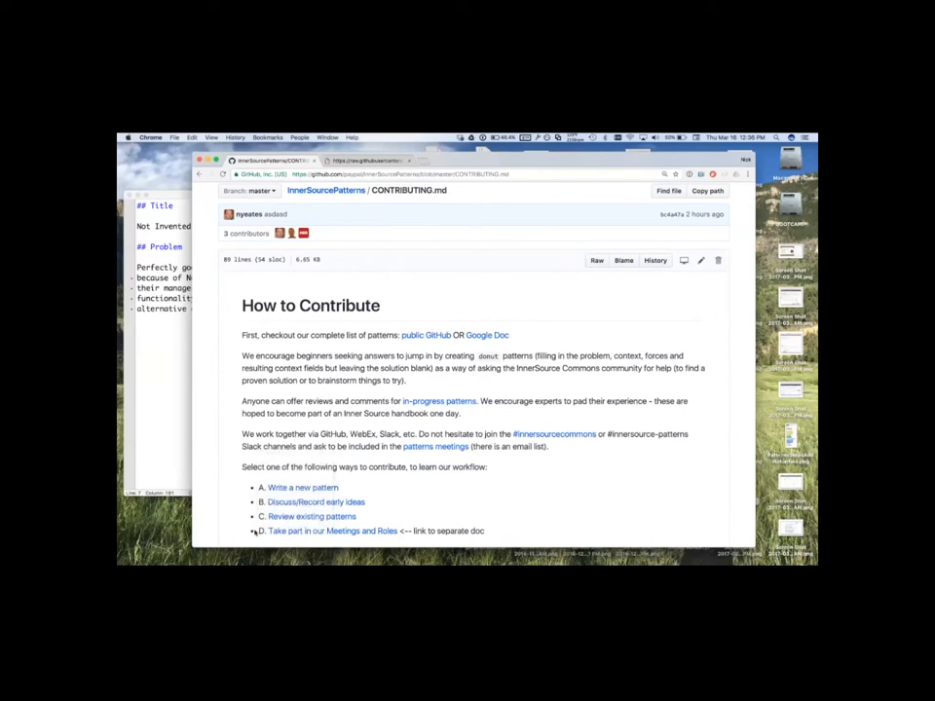
mouse_move(331, 530)
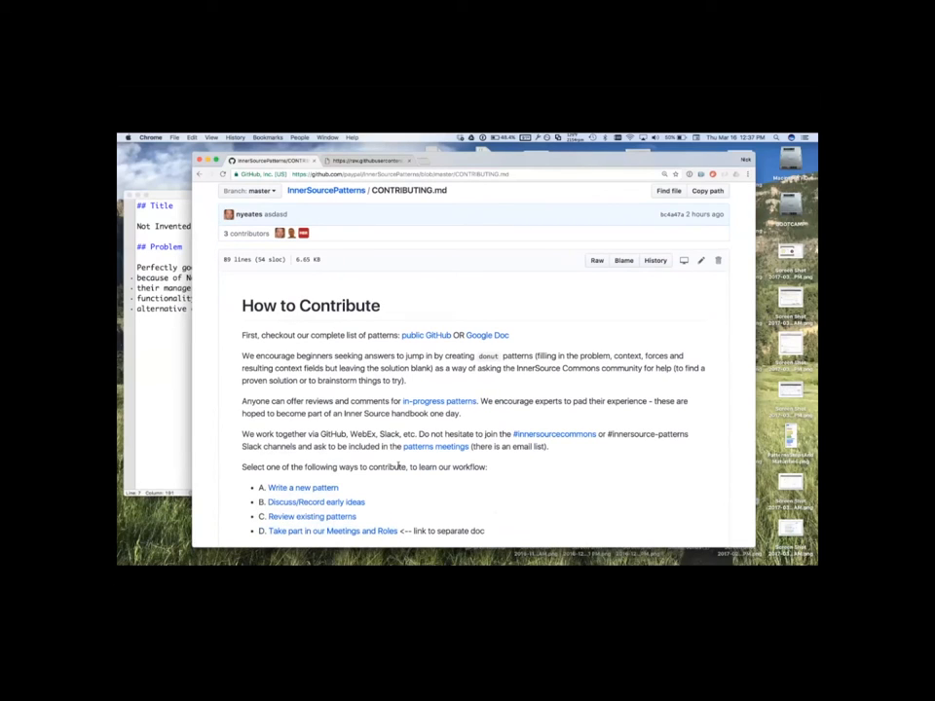
double_click(359, 502)
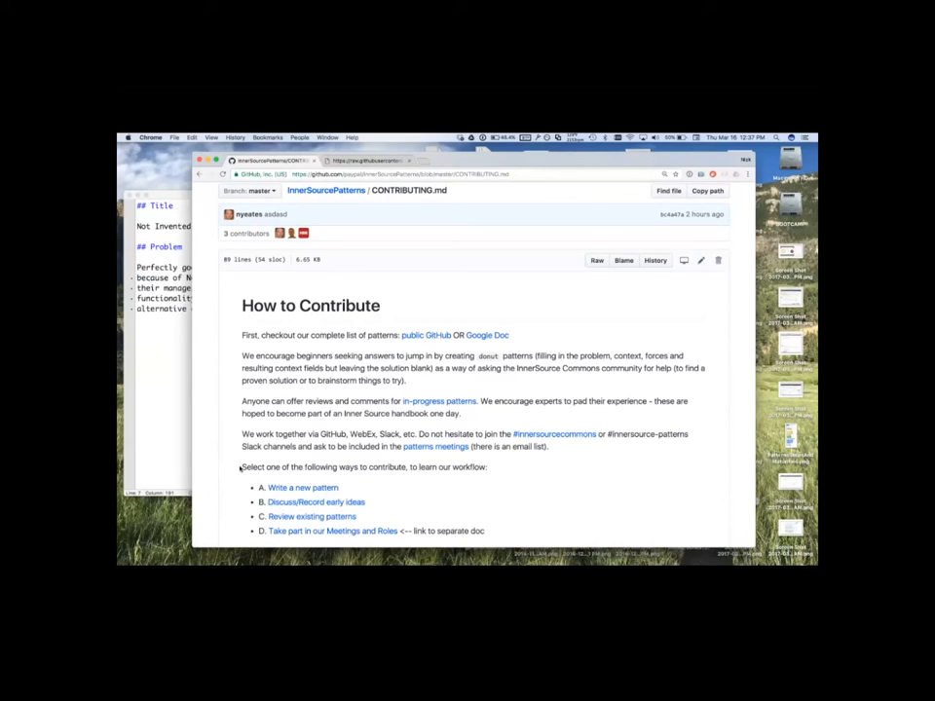
double_click(252, 468)
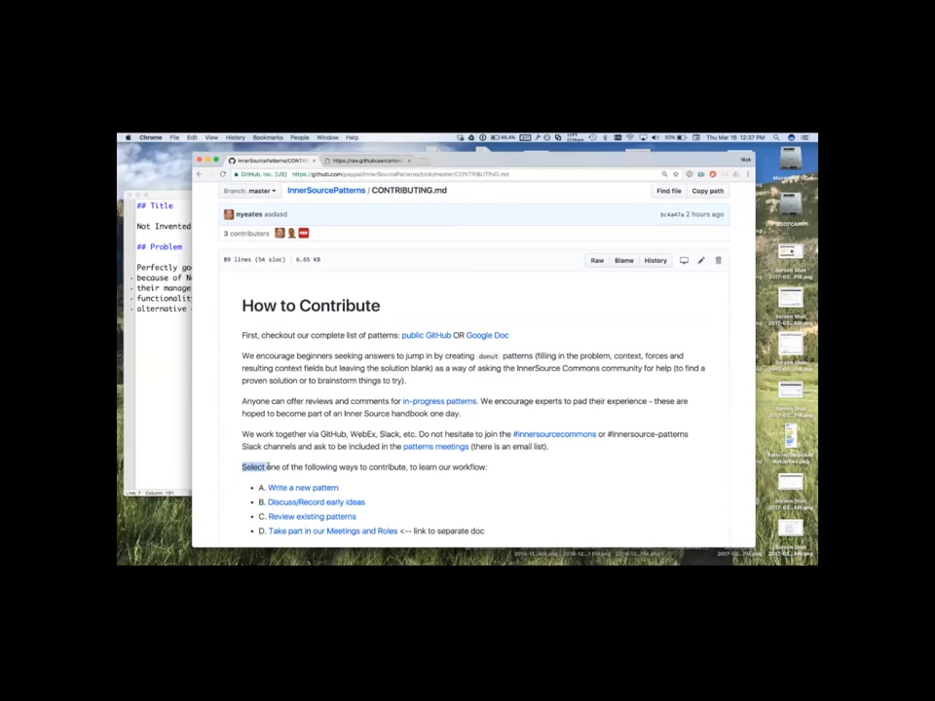
left_click_drag(242, 468, 288, 467)
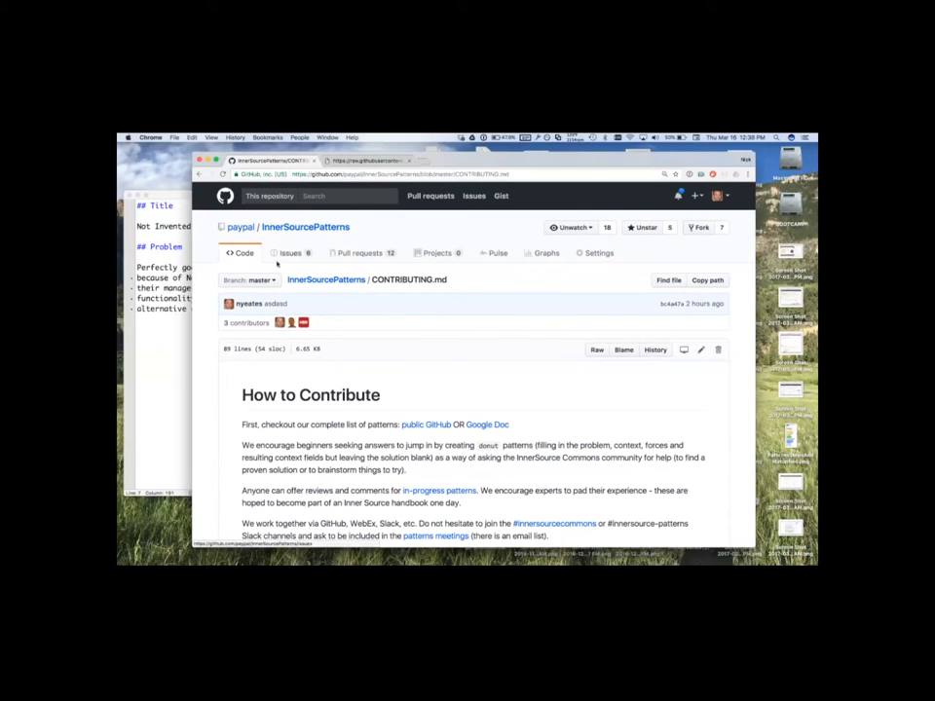
Step: Reach the draft issue in InnerSourcePatterns and select its title to replace with pattern/other-issue
left_click(290, 253)
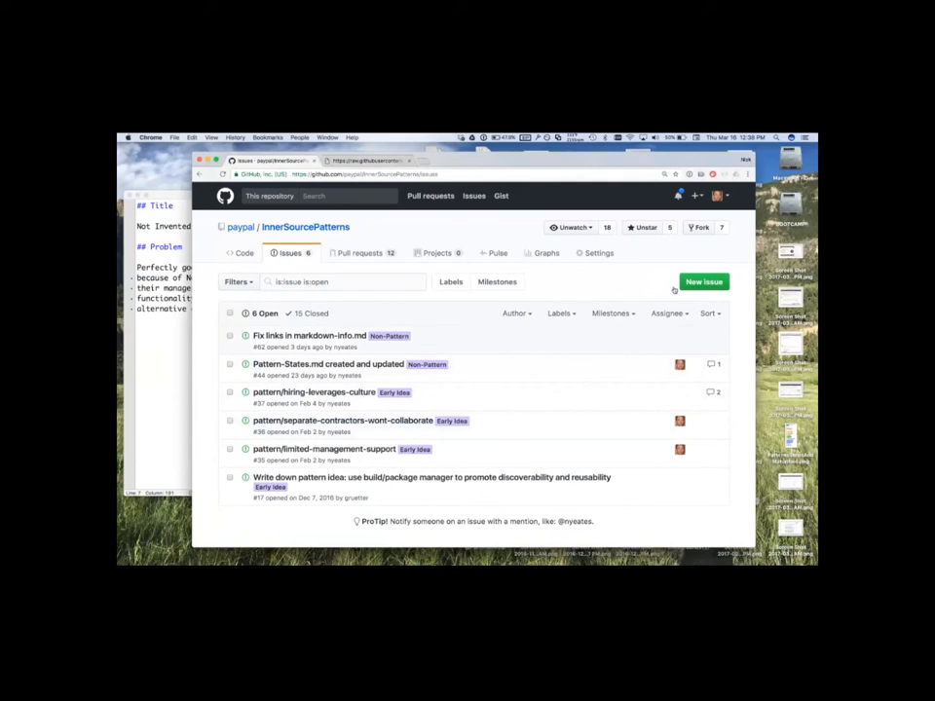
left_click(703, 281)
type("pattern/engineers-not-listening")
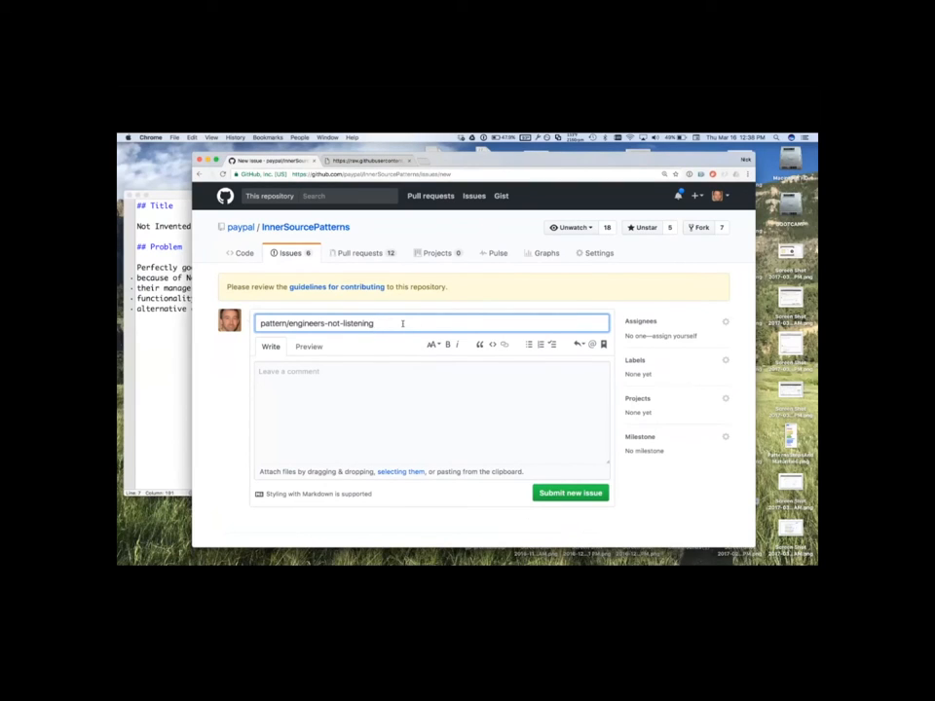
double_click(359, 323)
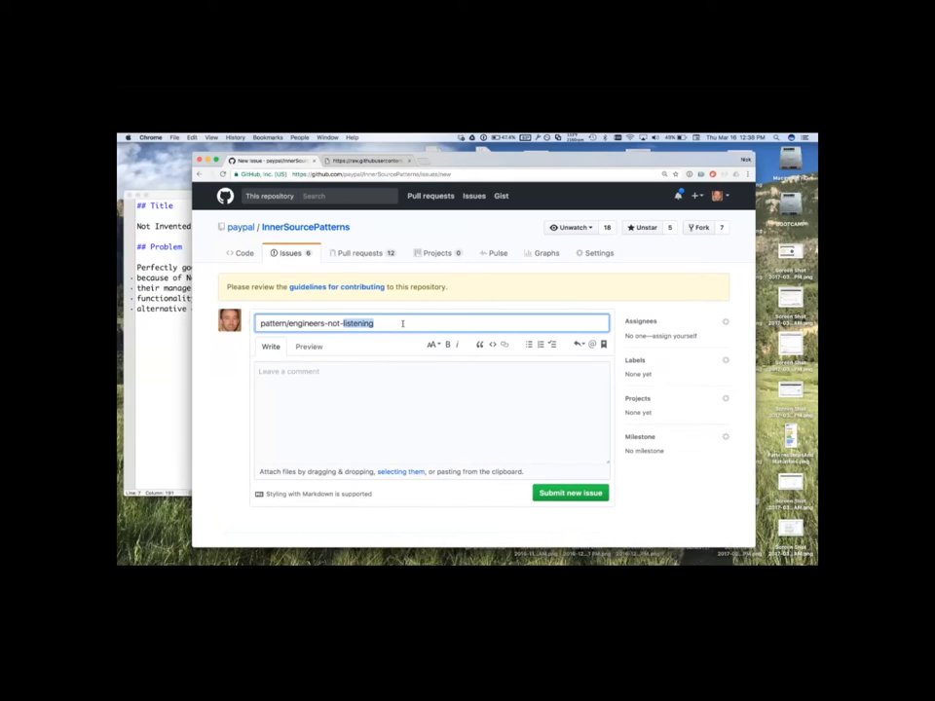
triple_click(331, 324)
type("pattern/other-issue")
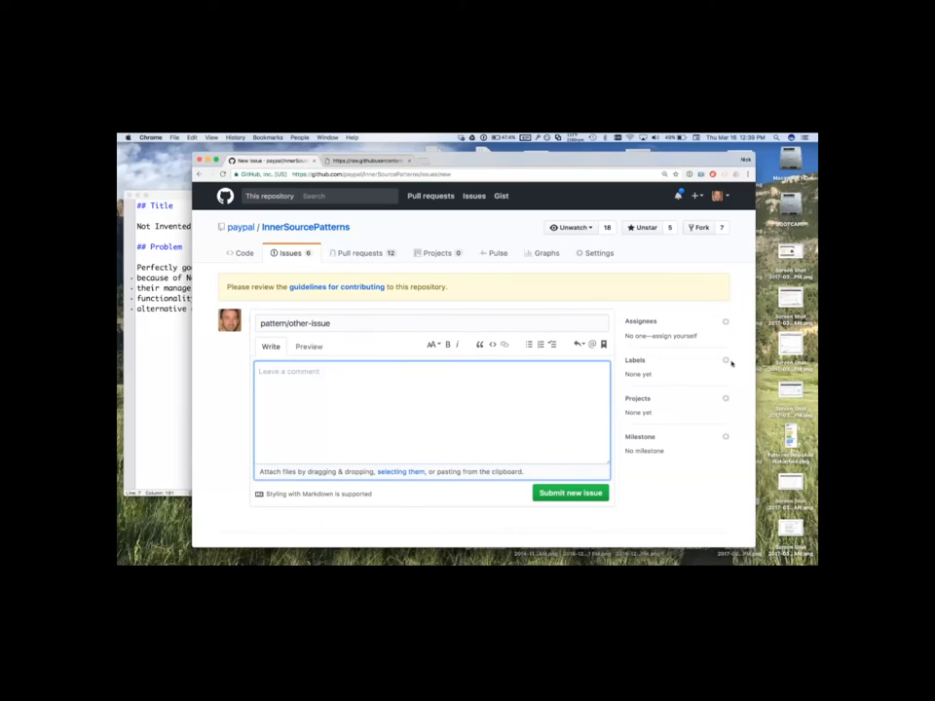
Step: Apply the Early Idea label to the draft issue
left_click(724, 360)
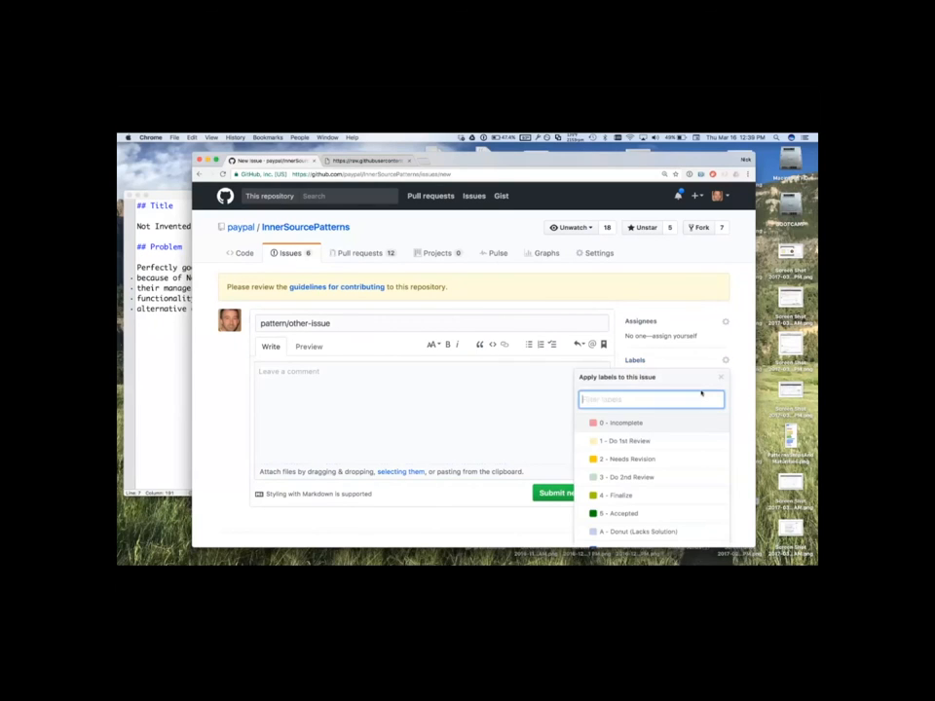
scroll("down", 3)
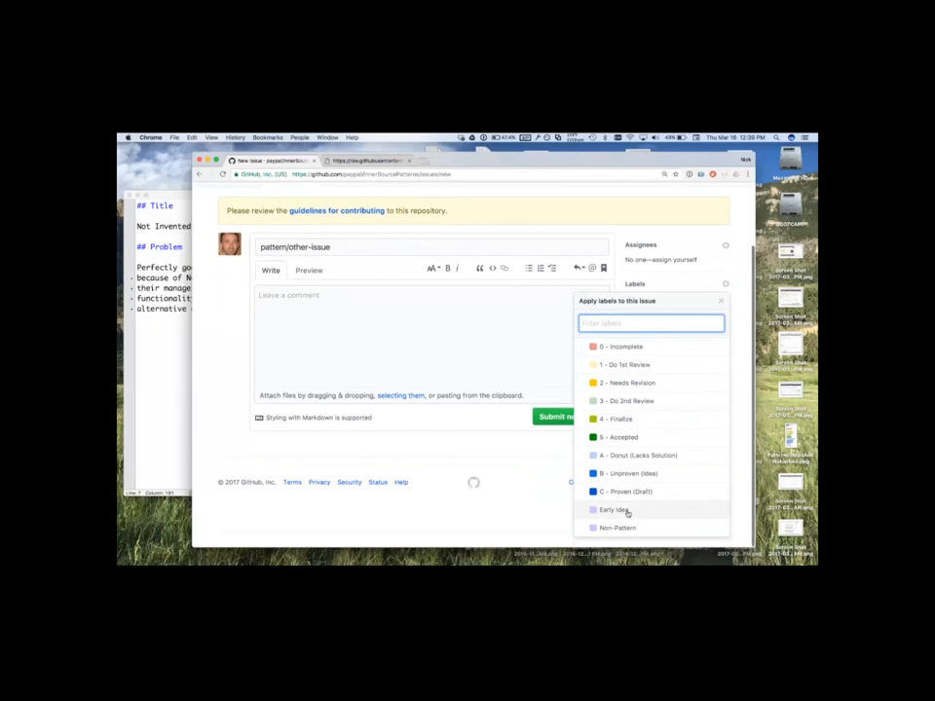
left_click(614, 511)
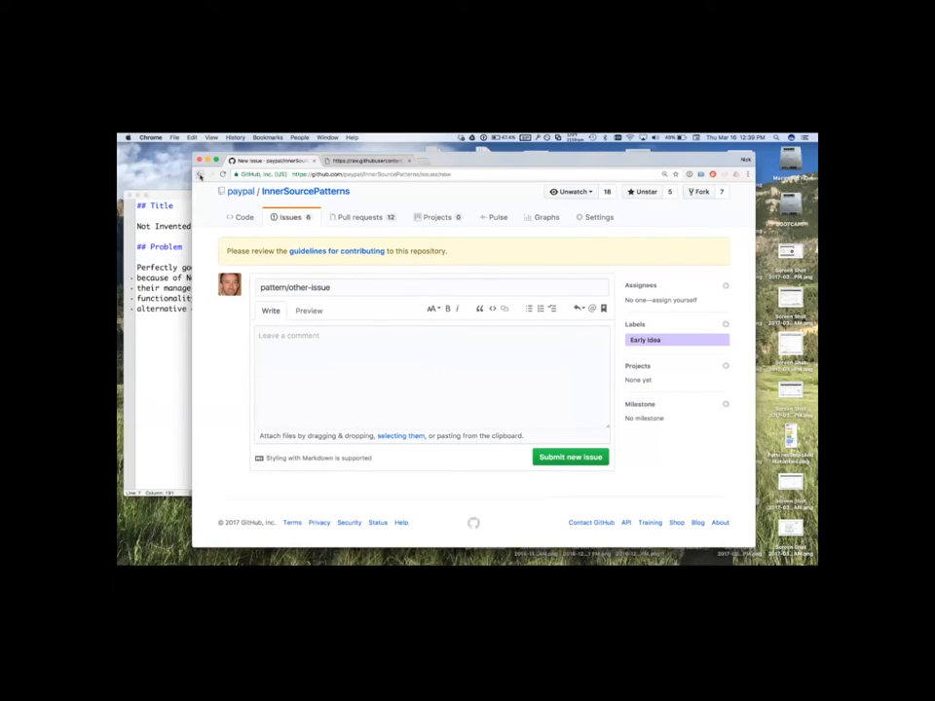
mouse_move(201, 176)
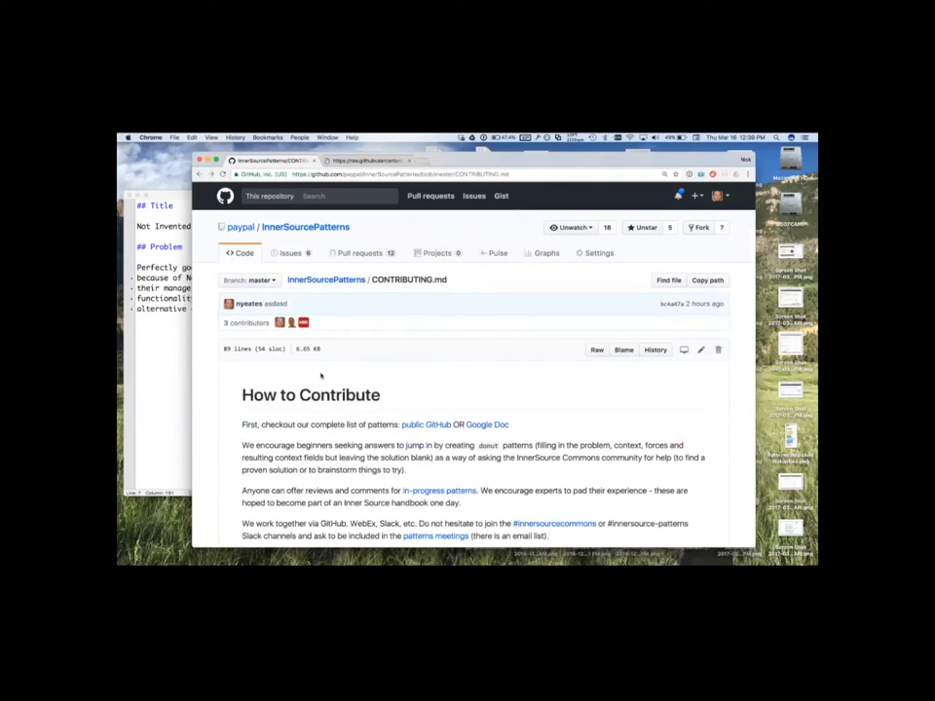
Step: Follow the guide's Write a new pattern link back to the repository and start a new file
scroll("down", 3)
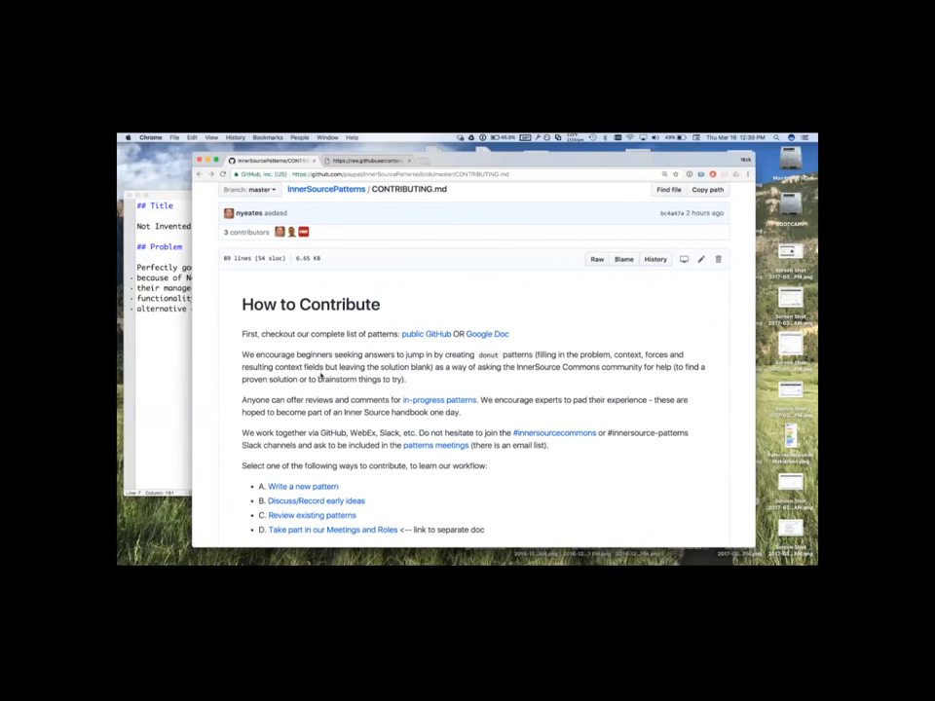
left_click(302, 487)
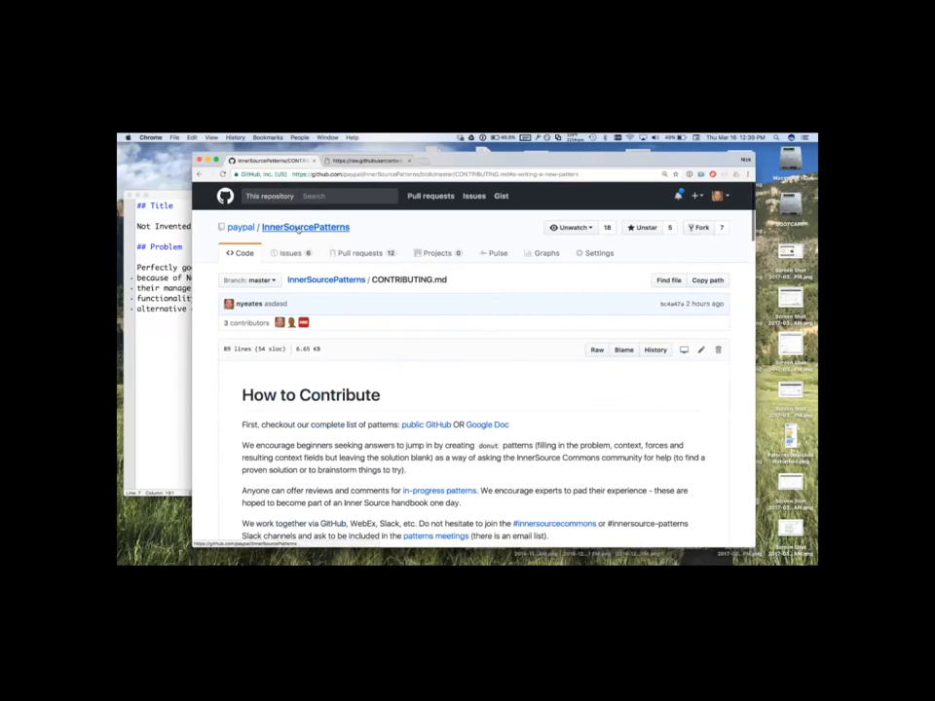
left_click(304, 226)
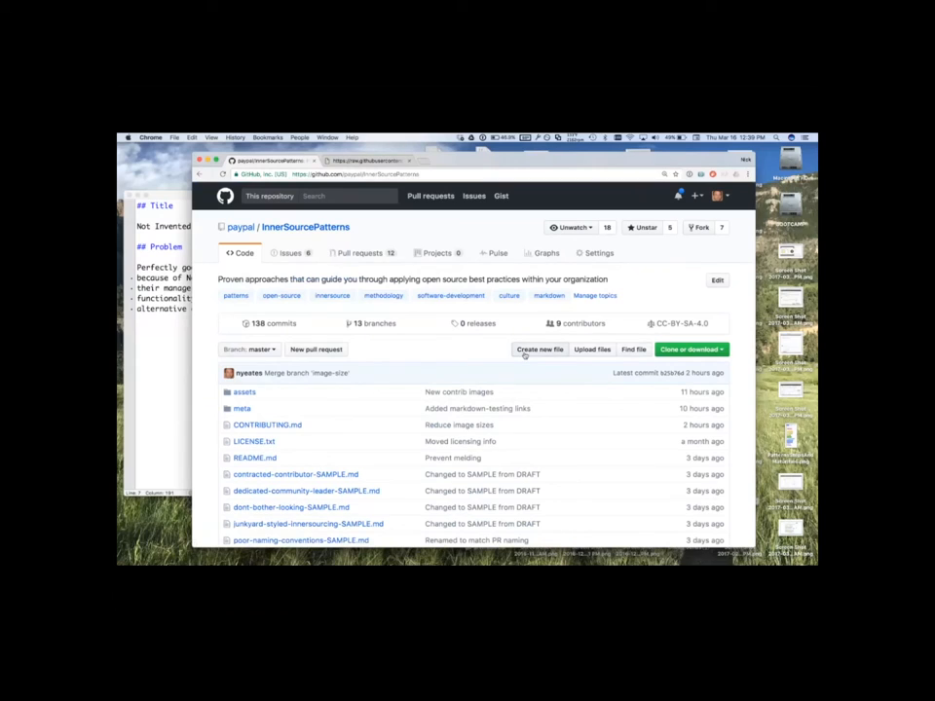
mouse_move(524, 354)
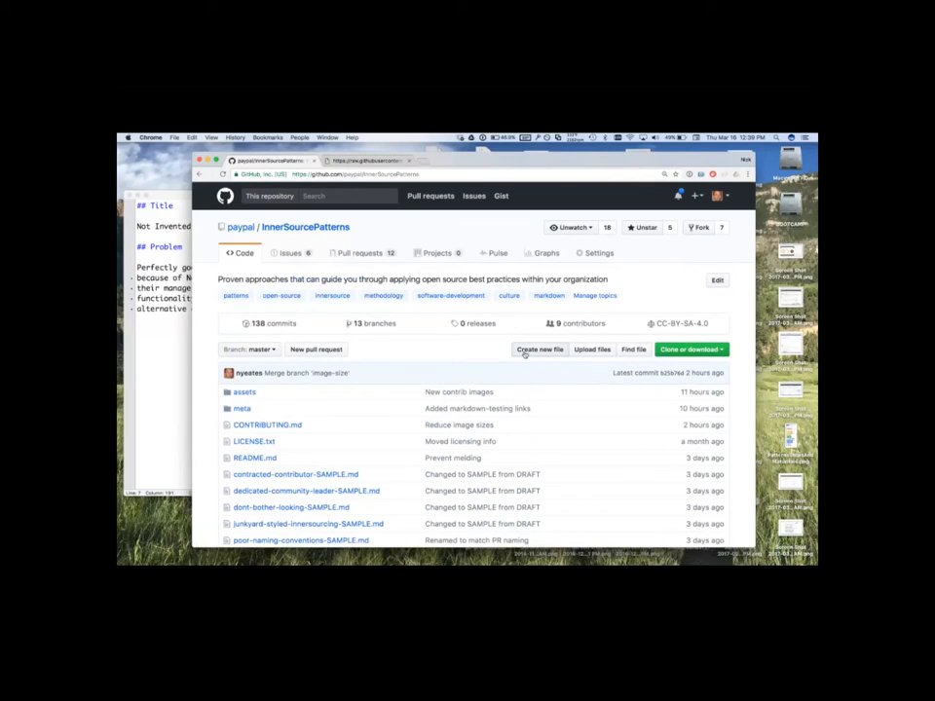
left_click(537, 349)
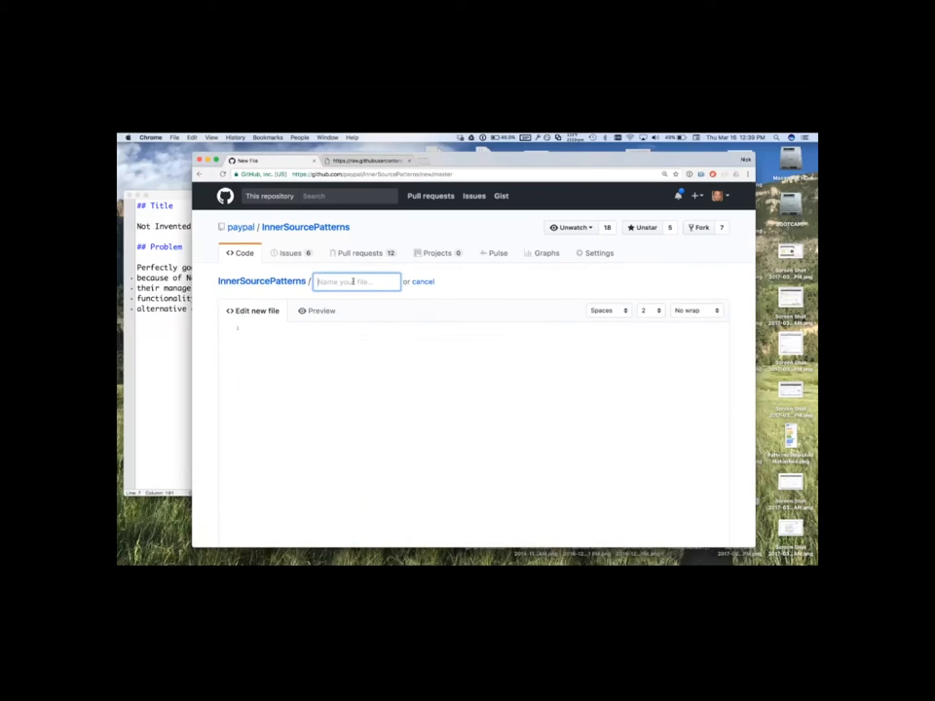
Step: Name the new file not-invented-here.md and select the pattern template content
type("not")
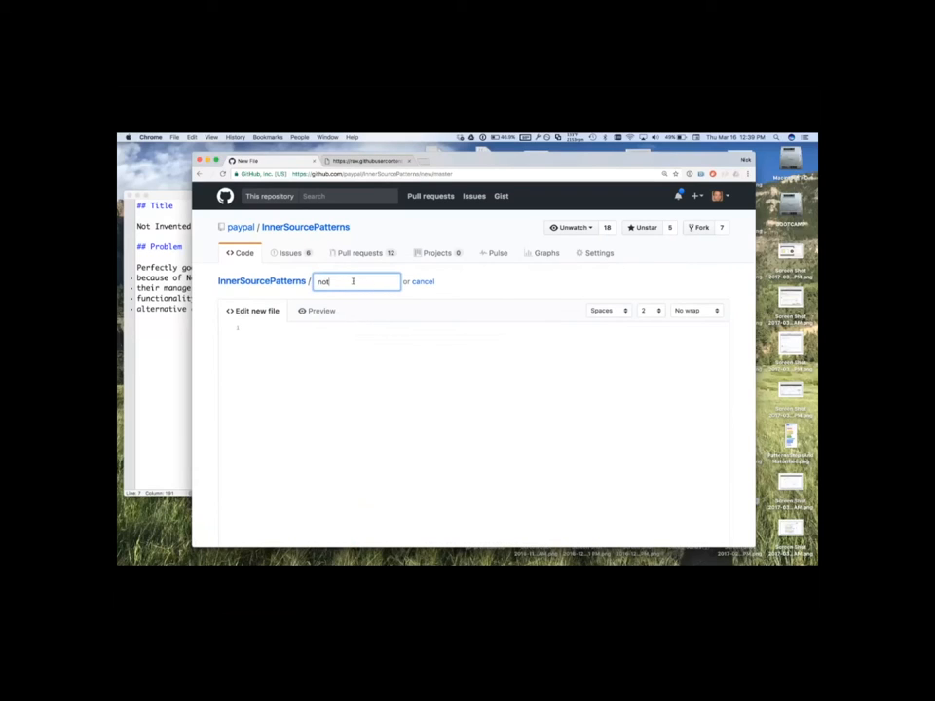
type("-invented-here")
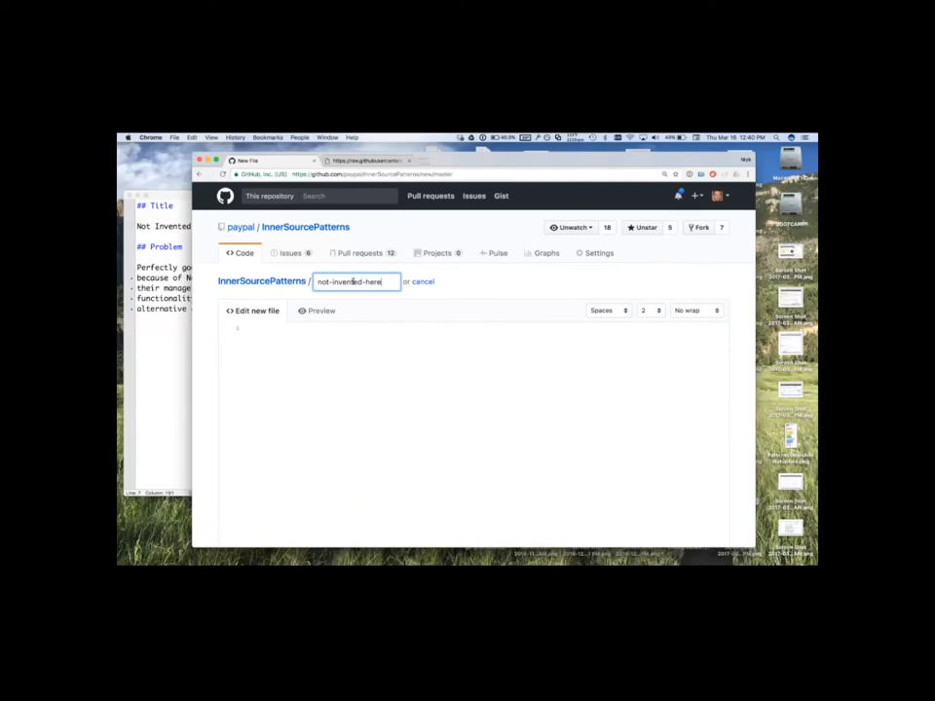
type(".md")
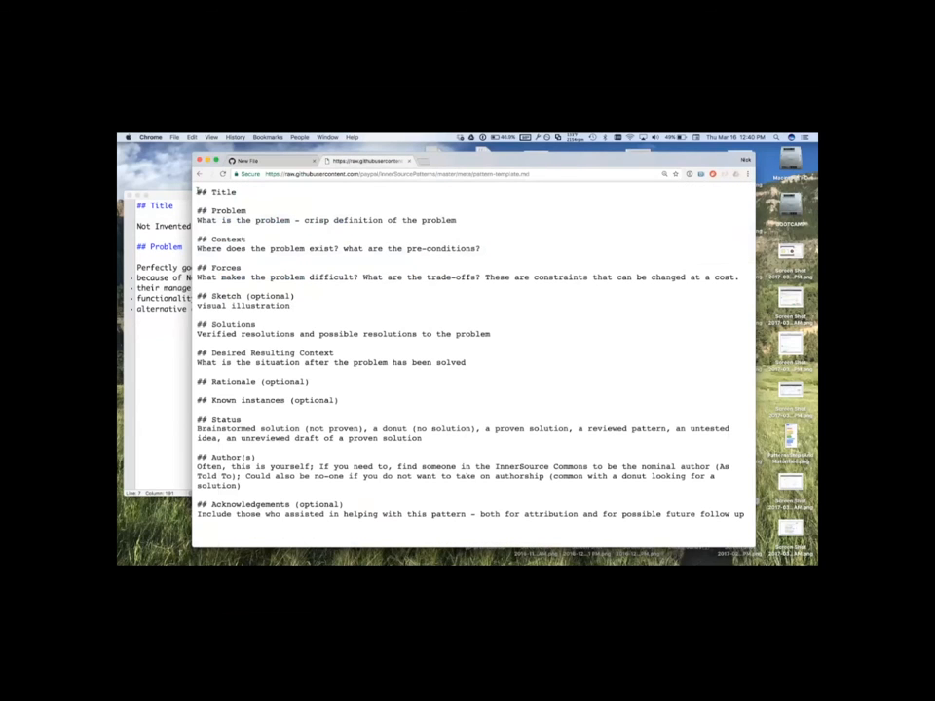
key("cmd+a")
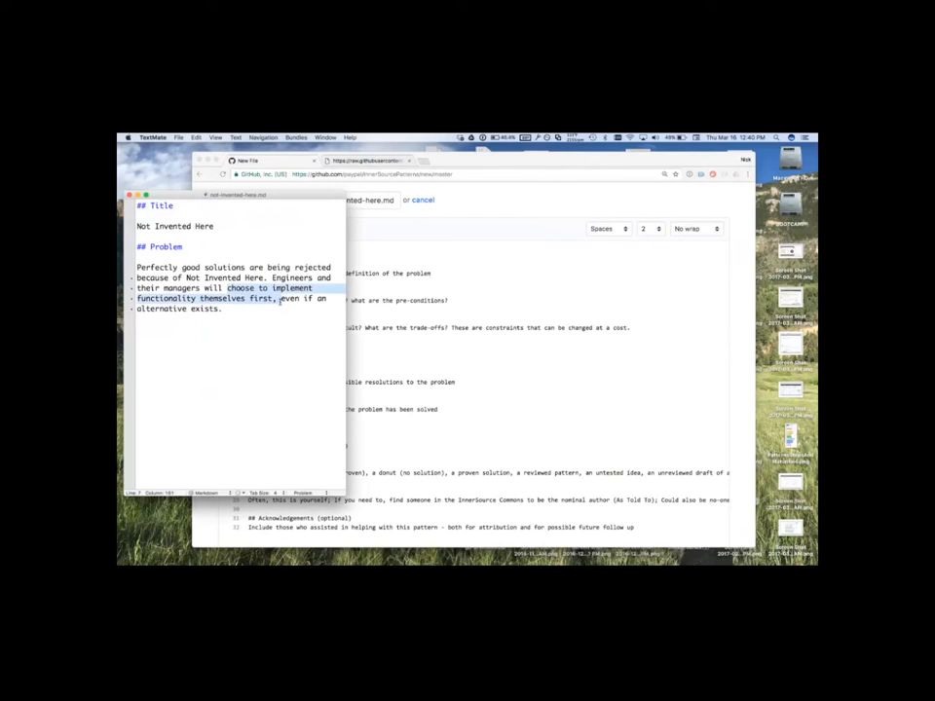
Step: Select the Problem paragraph in the gVim draft for copying into the template
left_click(223, 308)
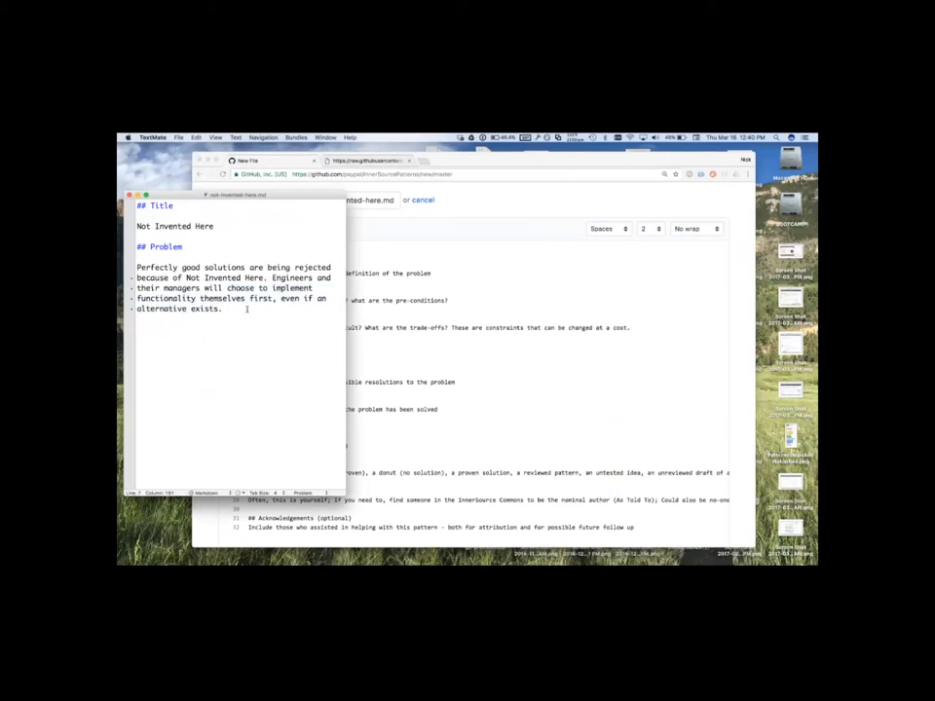
left_click_drag(222, 310, 136, 265)
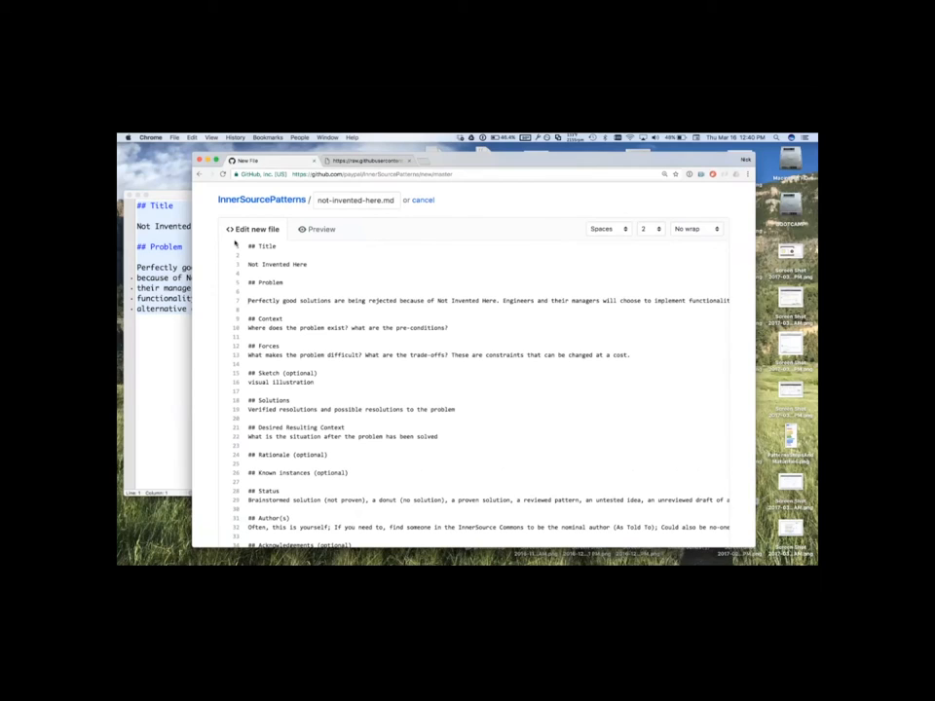
mouse_move(312, 310)
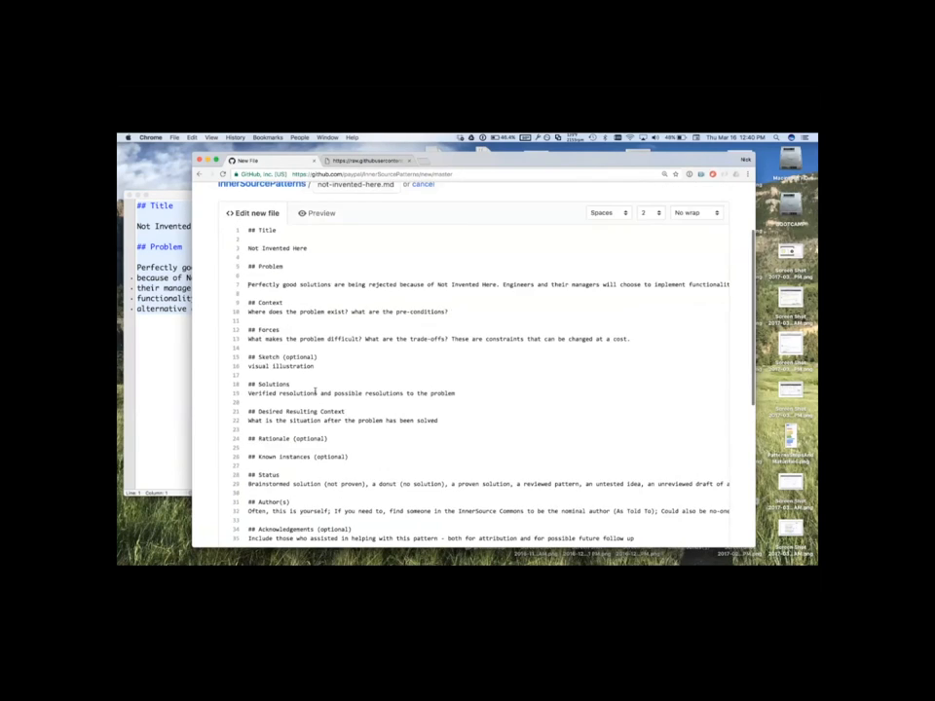
Step: Commit the file to a new pattern/ branch and propose it to start a pull request
scroll("down", 3)
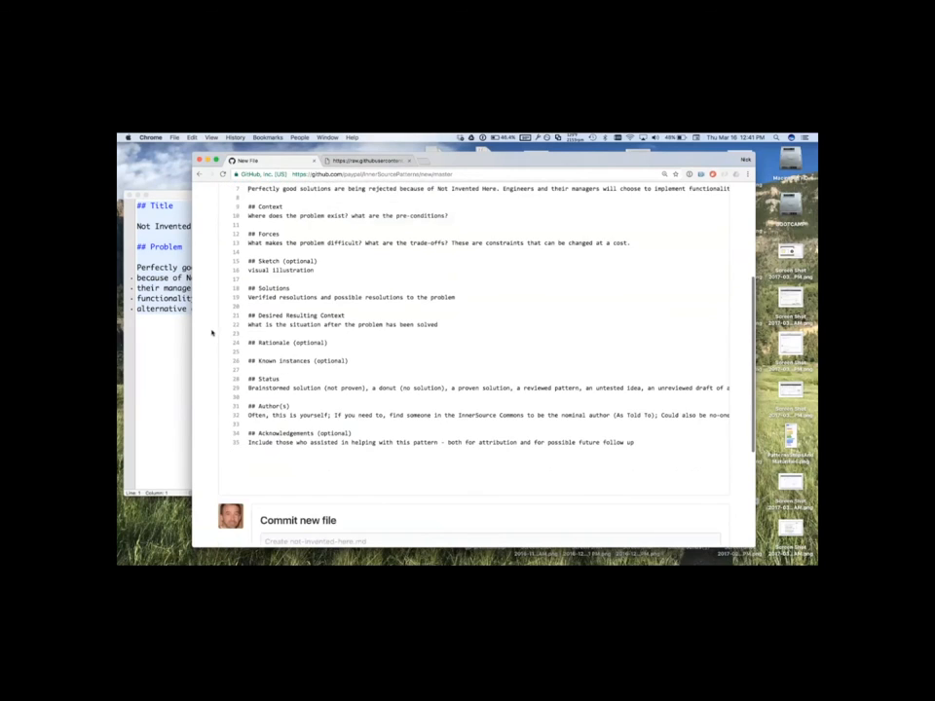
scroll("down", 3)
type("Created new file")
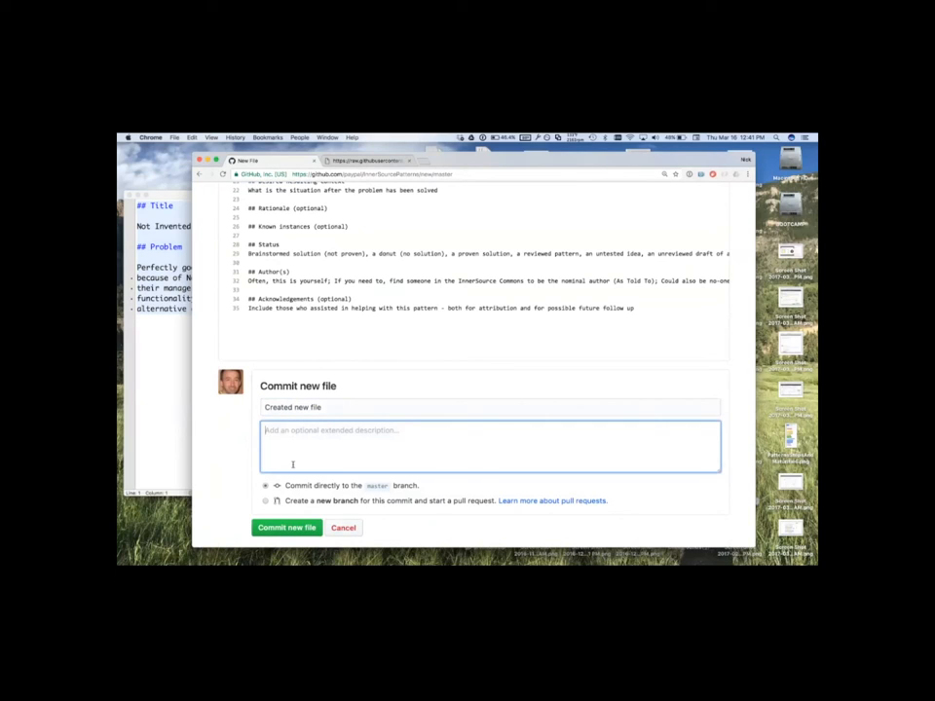
left_click(265, 500)
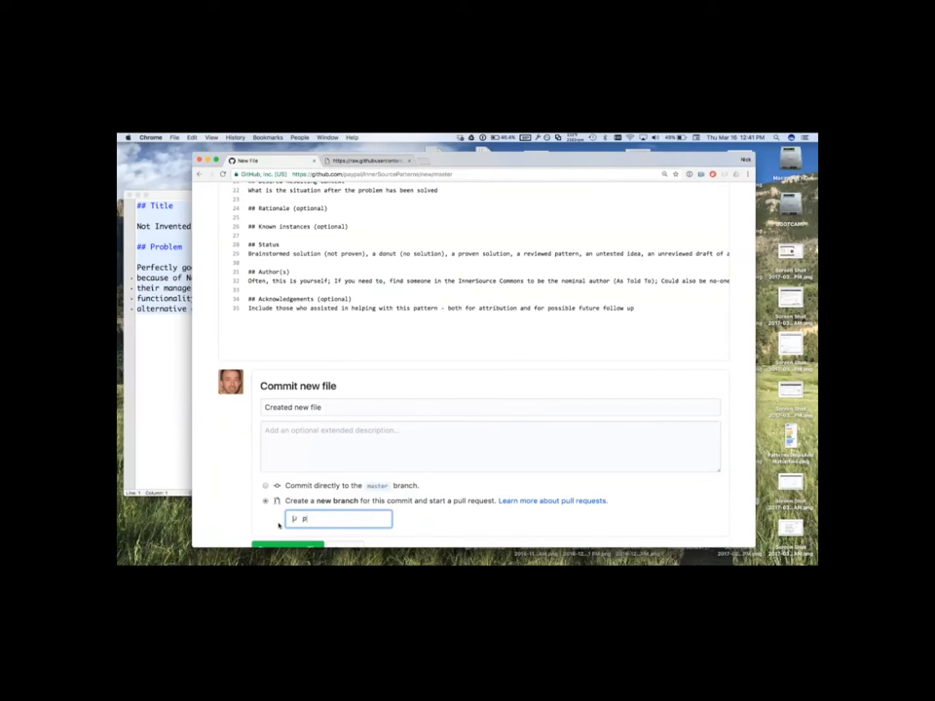
type("pattern/")
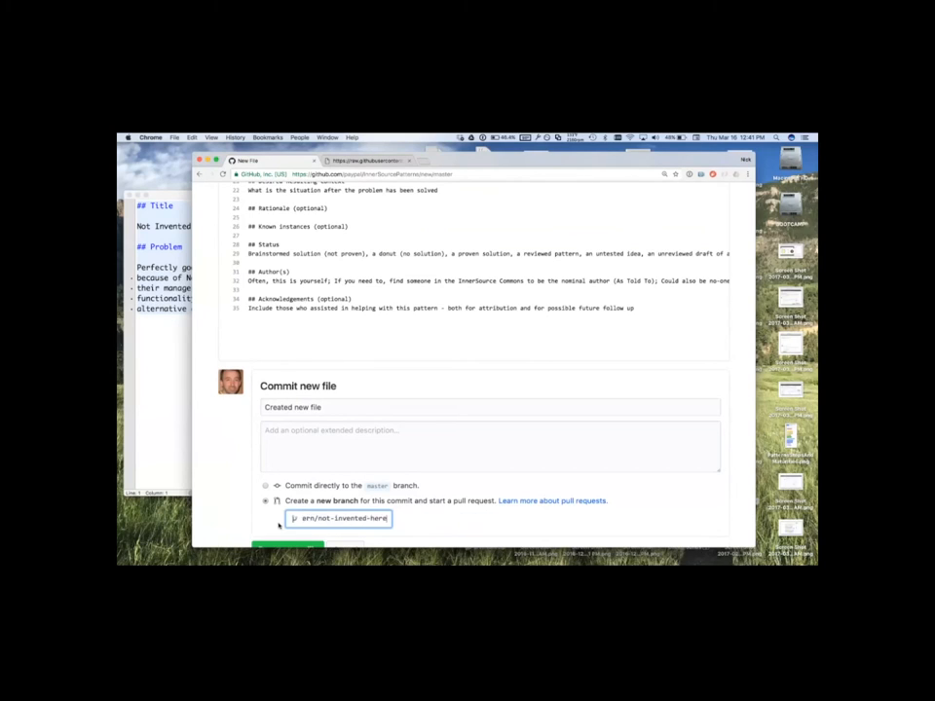
scroll("down", 3)
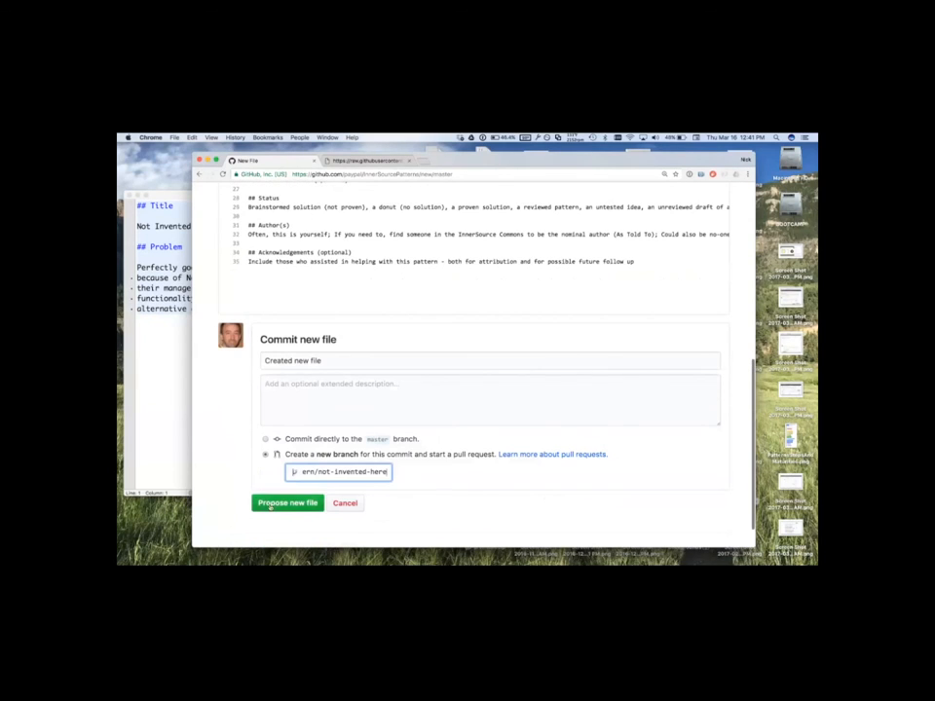
left_click(287, 503)
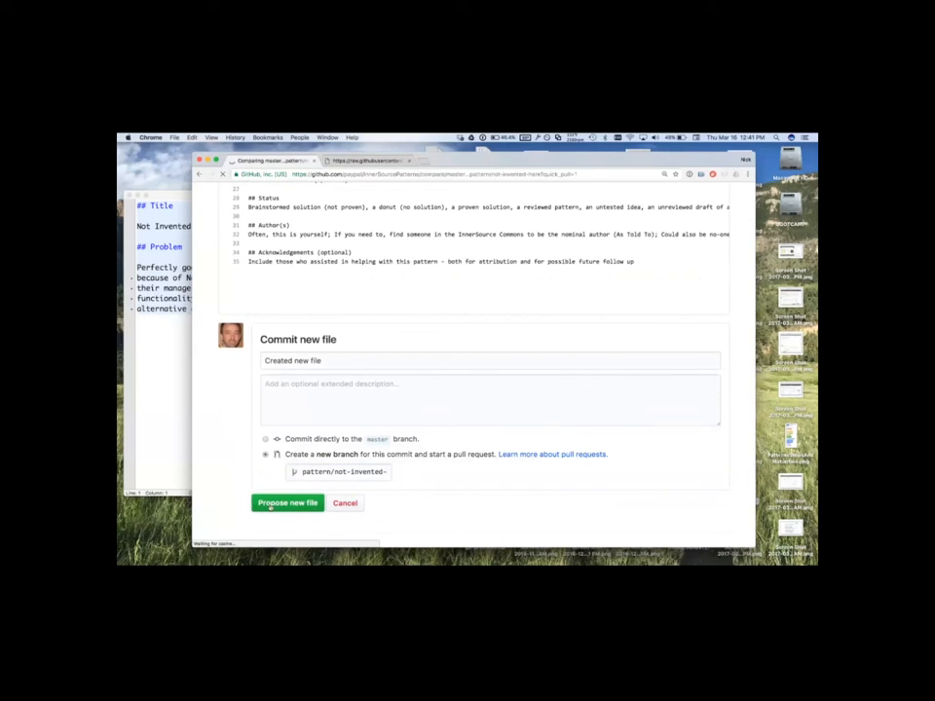
left_click(289, 503)
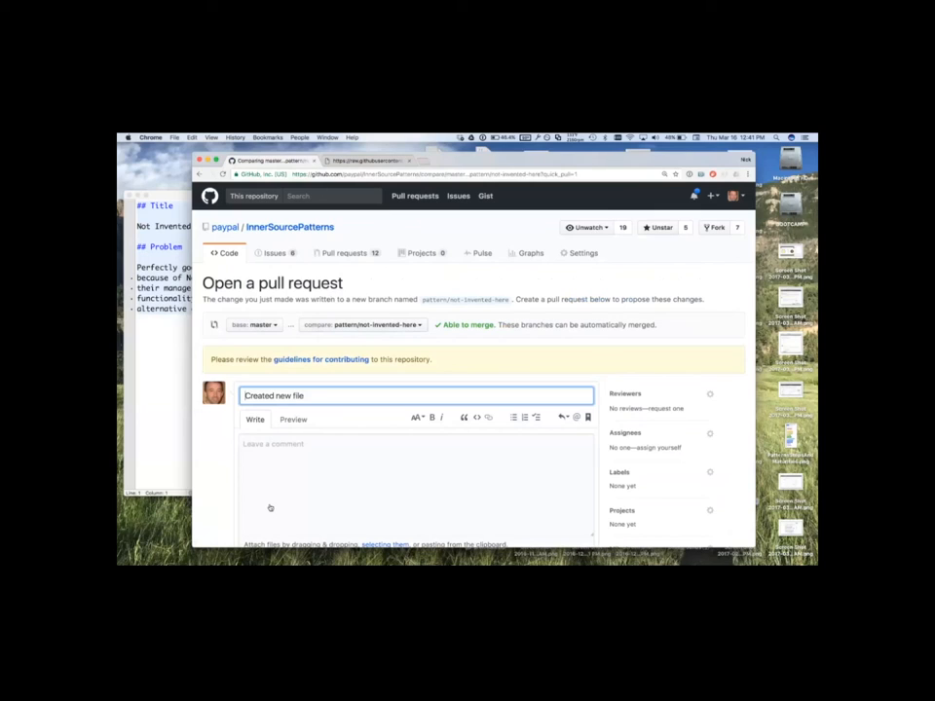
Step: Title the pull request pattern/not-invented-here and begin its problem description
scroll("down", 3)
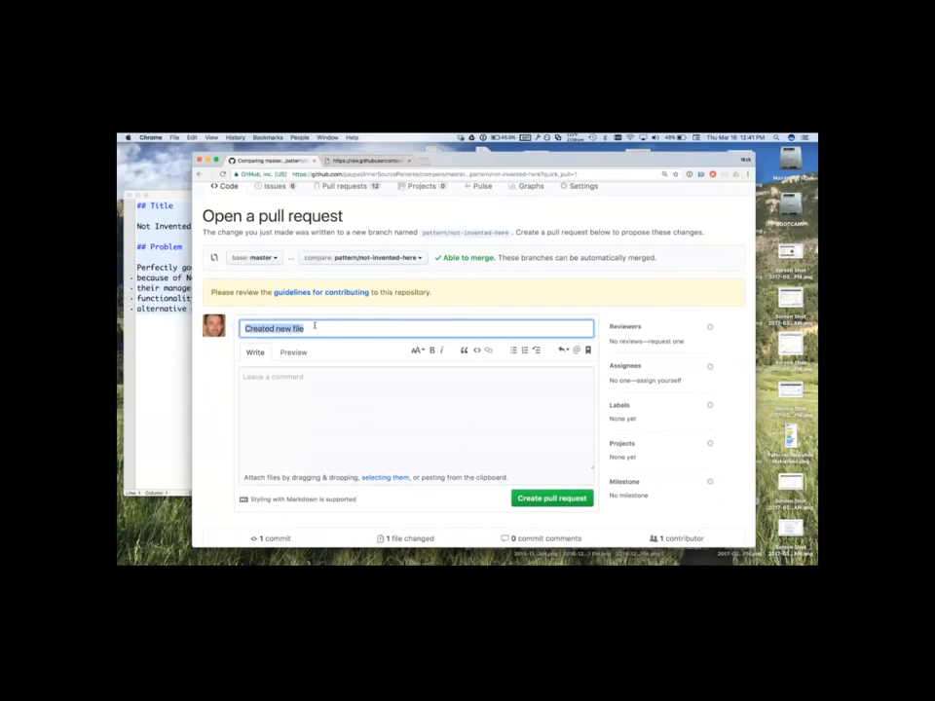
type("pattern/")
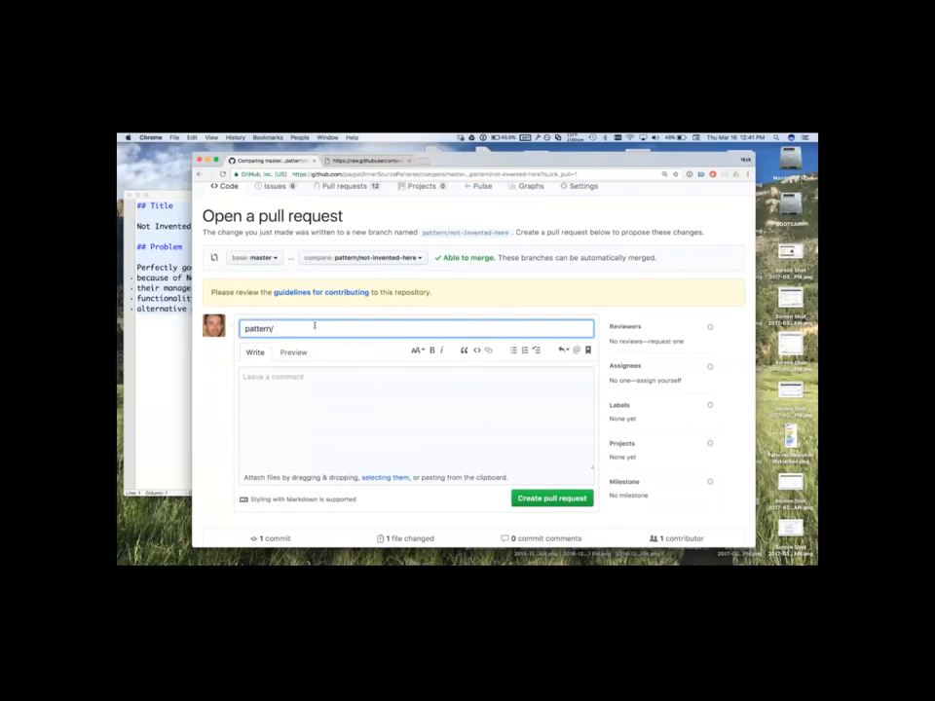
type("not")
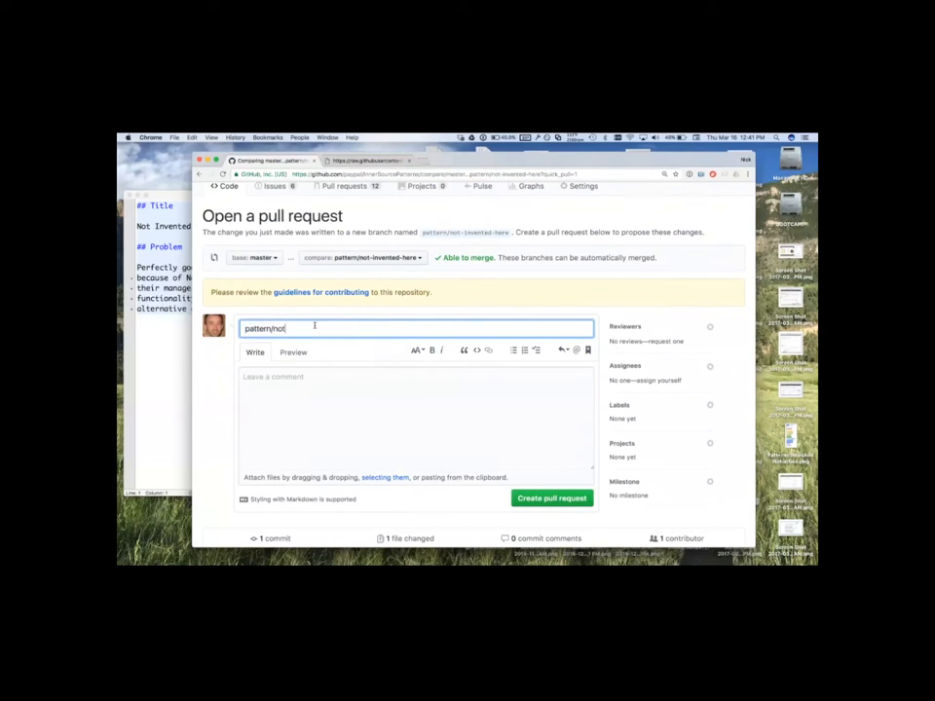
type("-invented-here")
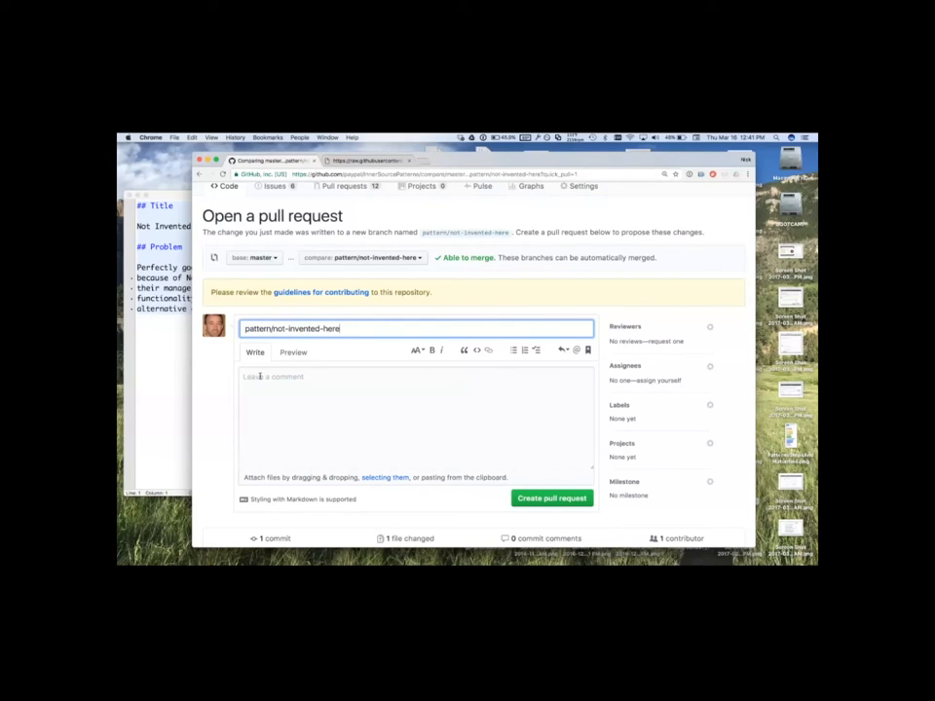
left_click(417, 419)
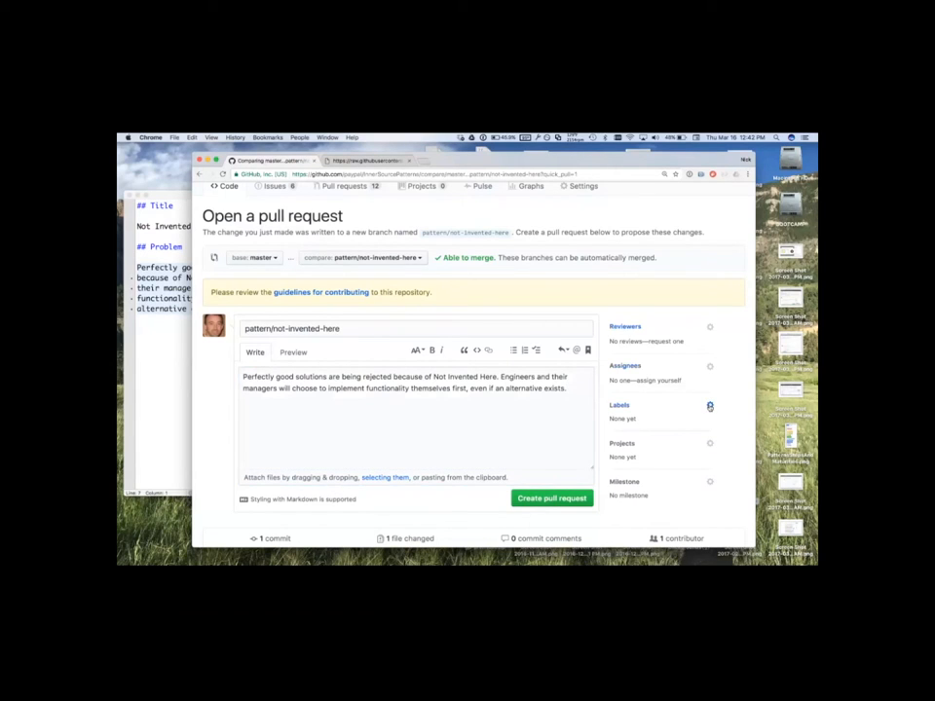
Step: Label the pull request 0 - Incomplete and A - Donut (Lacks Solution) and create it
left_click(709, 408)
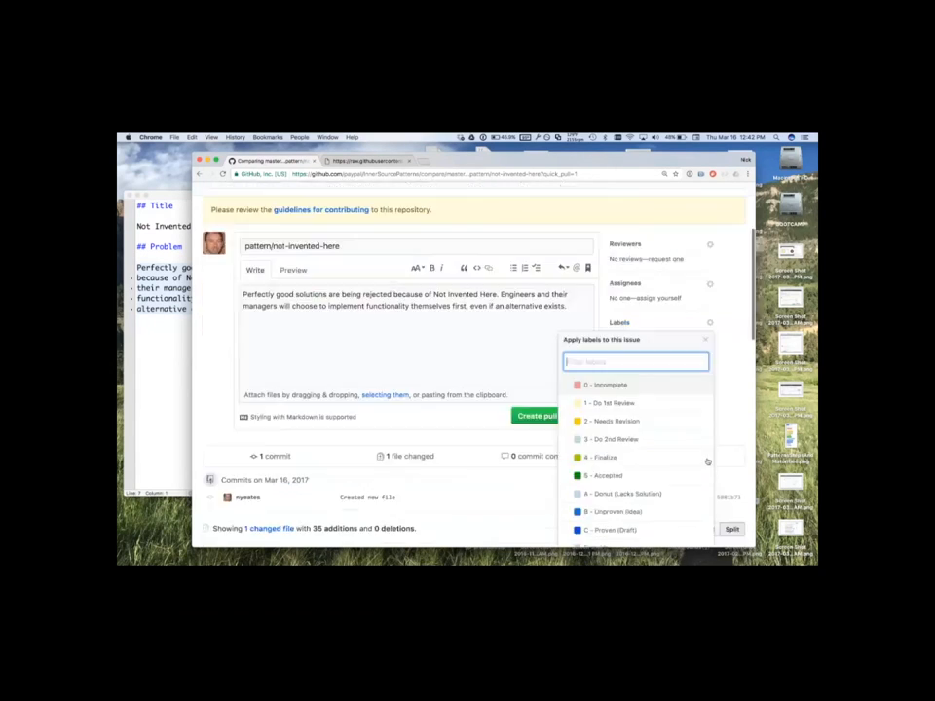
left_click(606, 384)
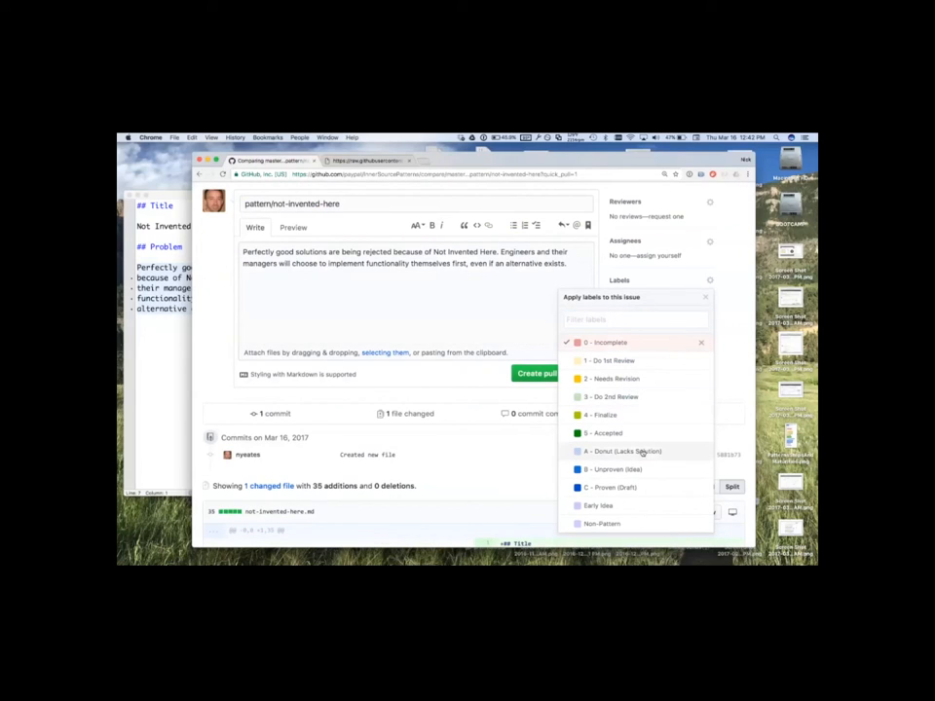
left_click(623, 452)
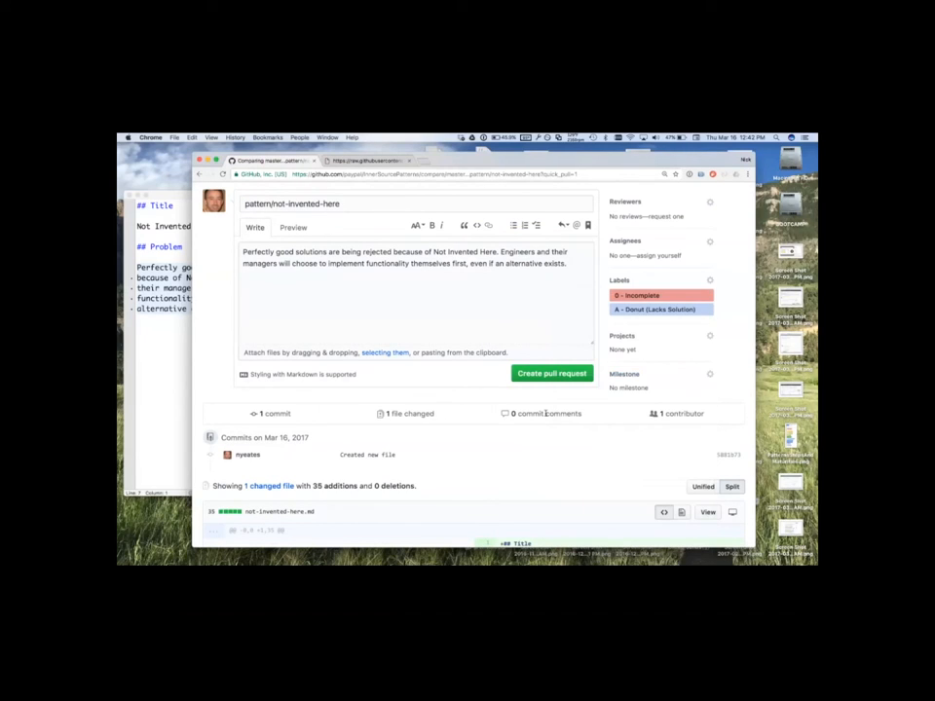
left_click(551, 374)
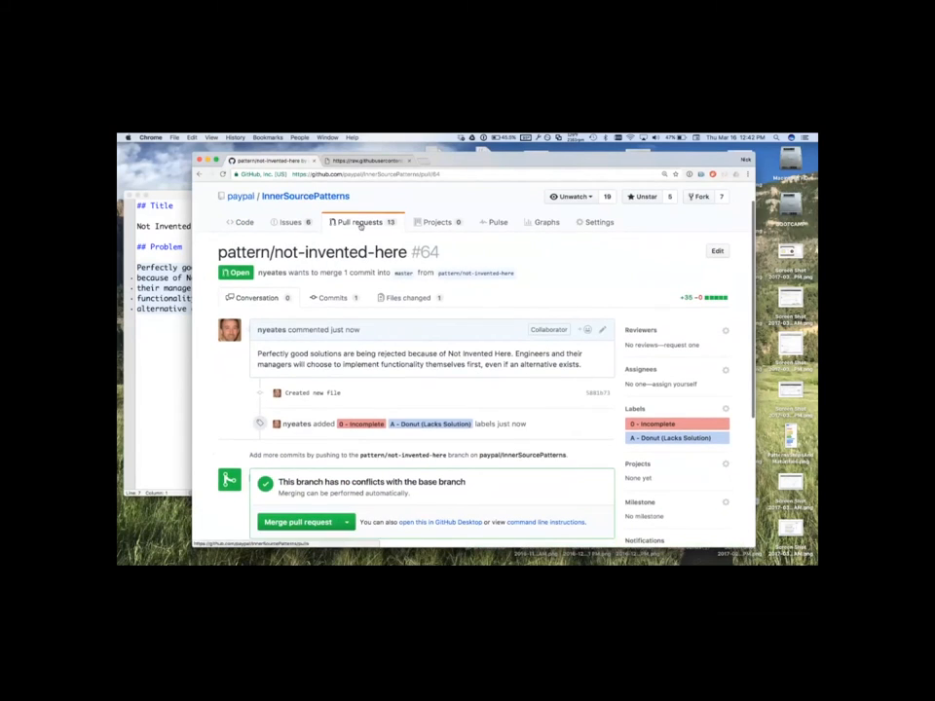
Step: Leave pull request #64 for the InnerSource Commons website home page
left_click(359, 222)
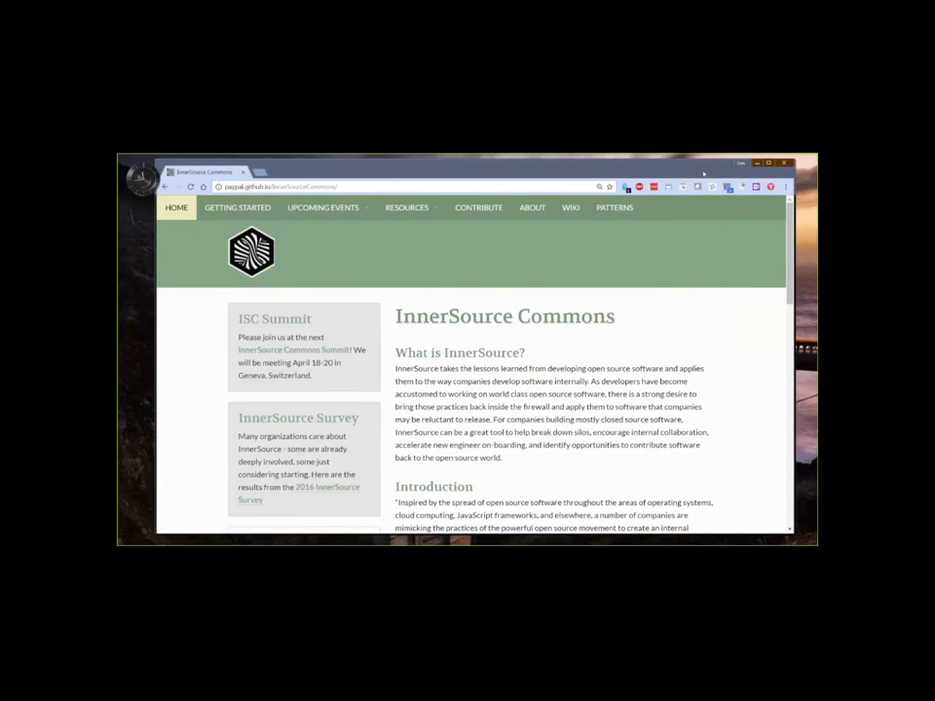
mouse_move(616, 207)
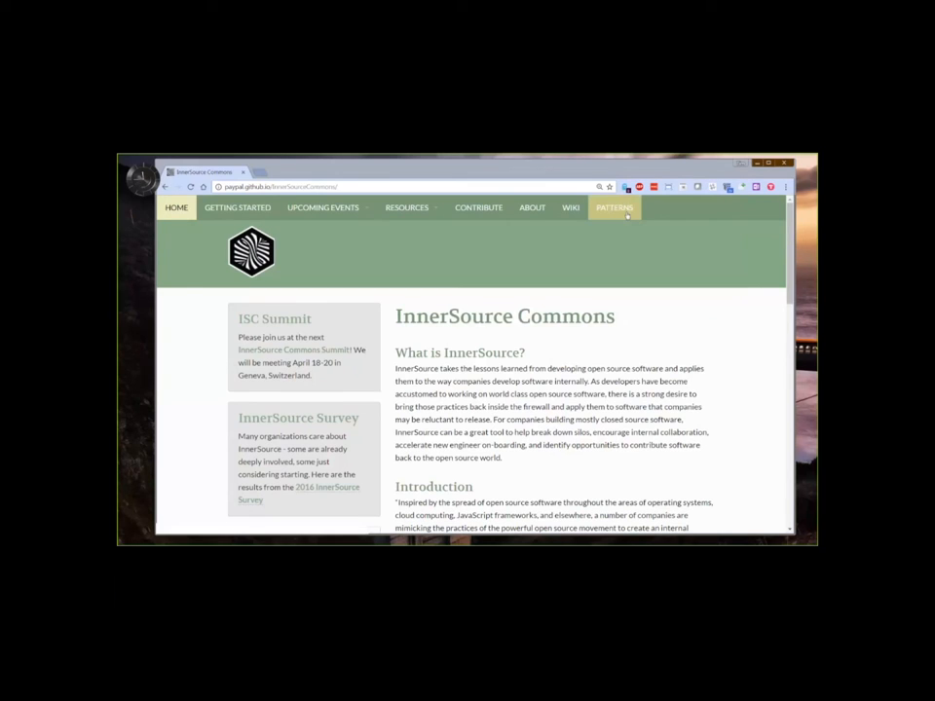
Step: Follow the site's Patterns link through to the paypal/InnerSourcePatterns GitHub repository
left_click(614, 207)
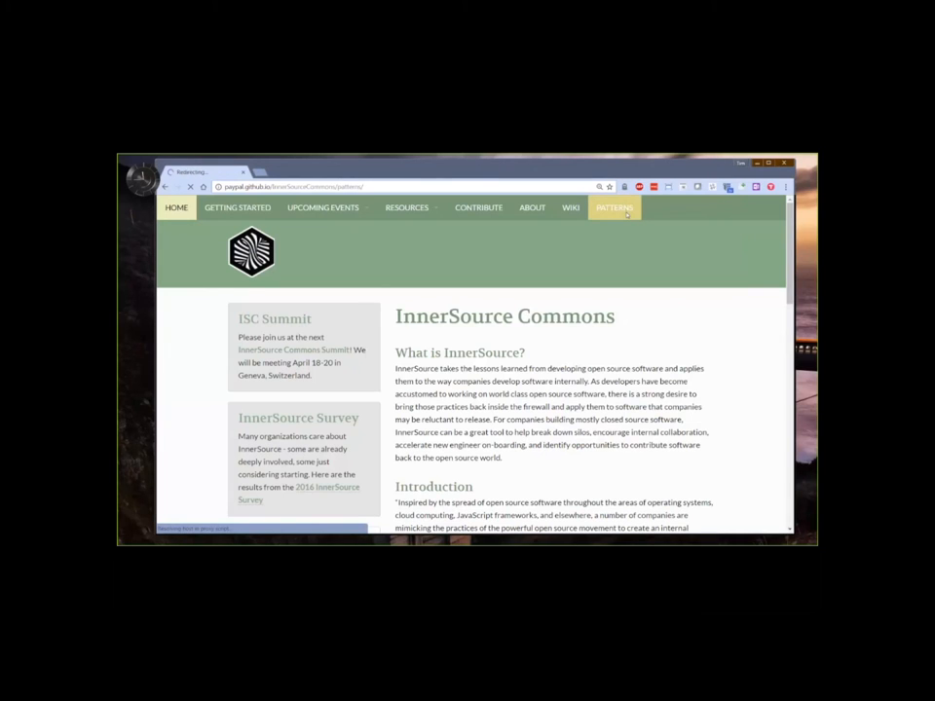
left_click(615, 206)
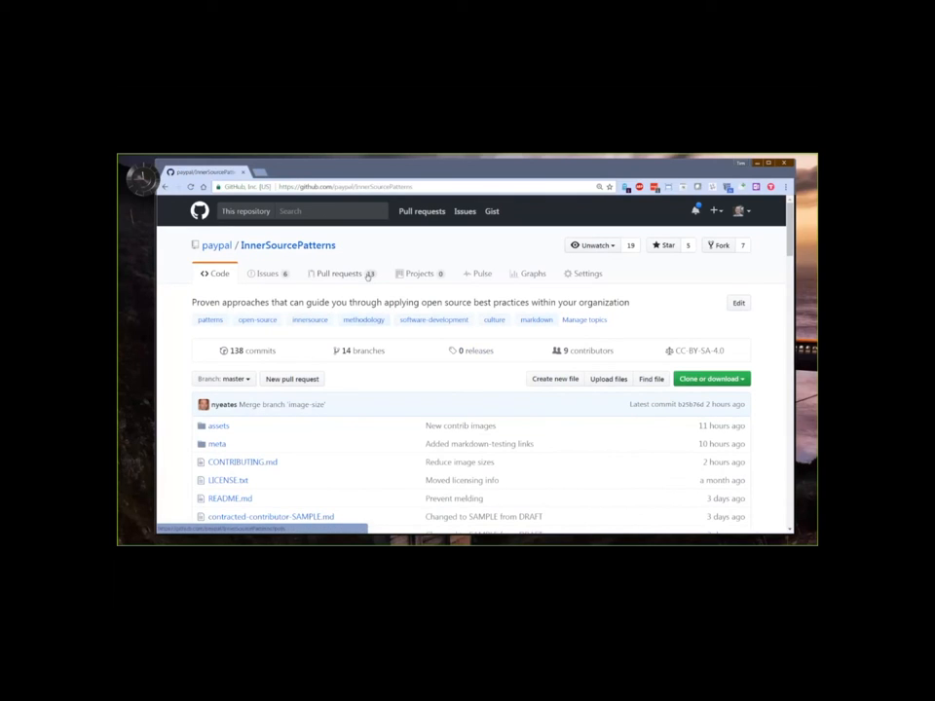
Step: Open the pattern/not-invented-here pull request and view its changed files
left_click(339, 272)
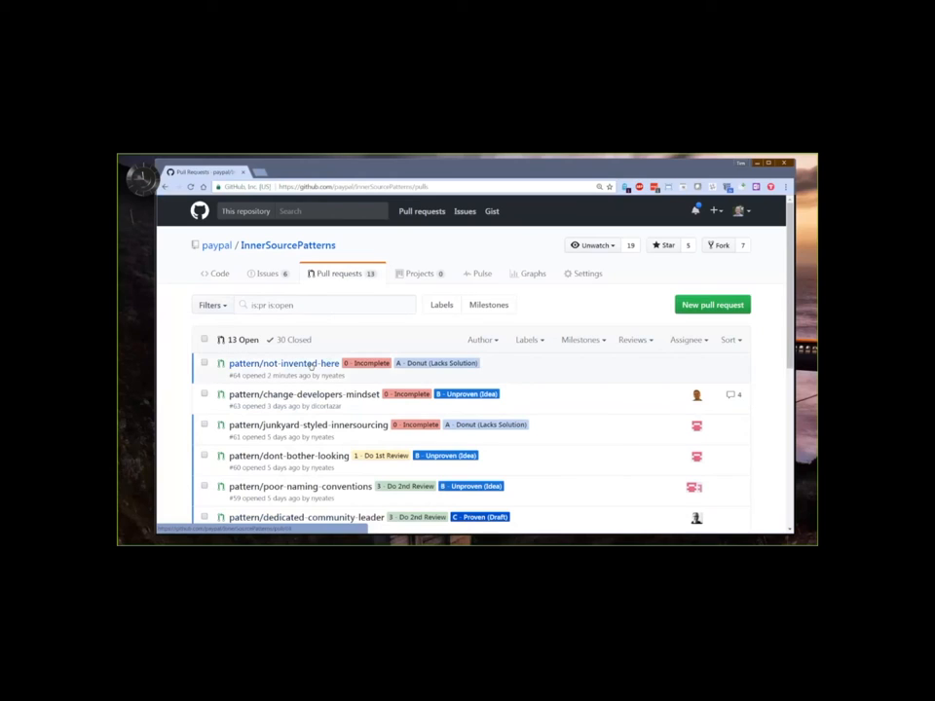
left_click(284, 364)
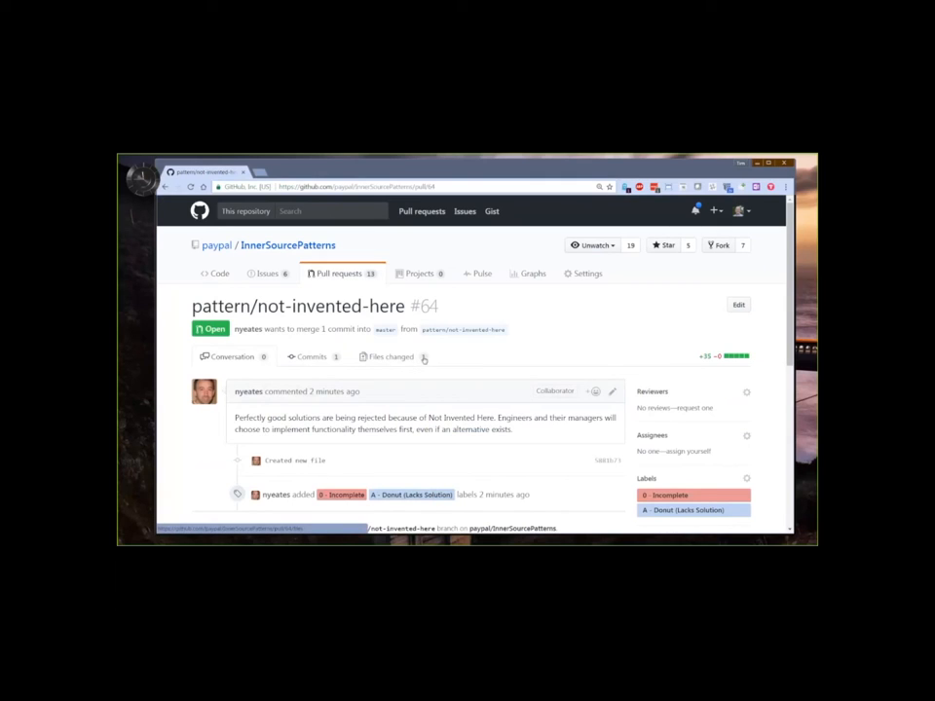
left_click(390, 356)
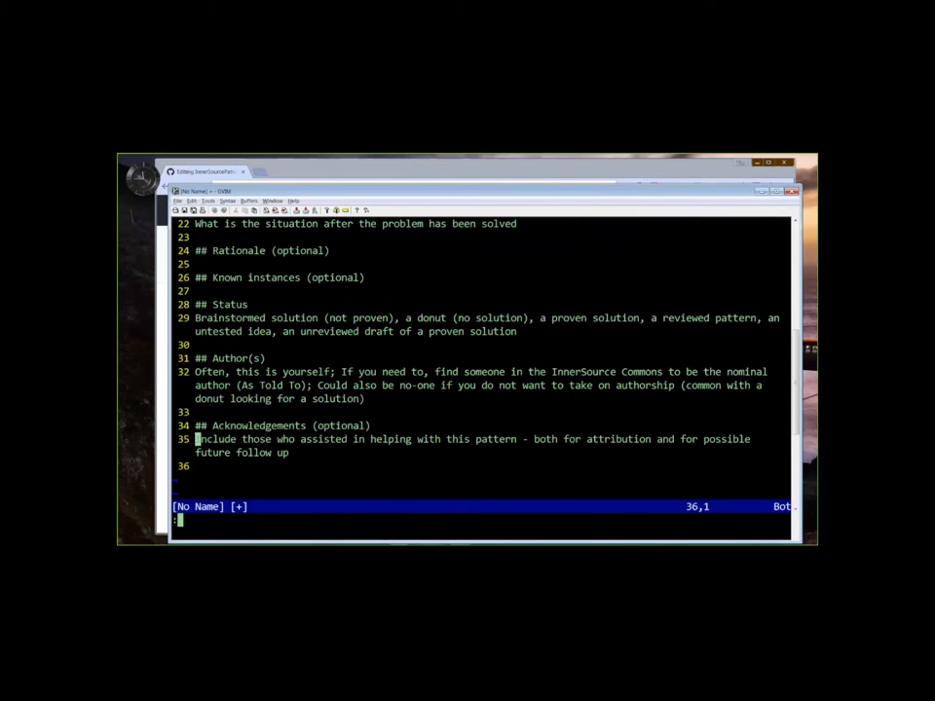
Step: Write the draft to c:\docs\donut_not-invented-here_170316.md and return to the top
type(":w c:\\docs\\donut_not-inven")
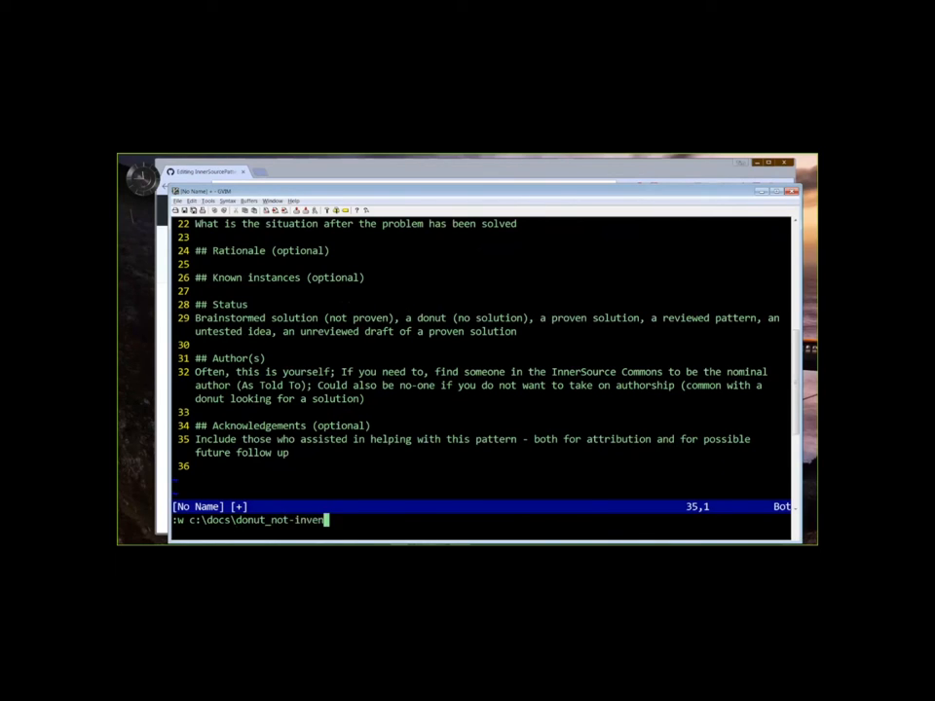
type("ted-here")
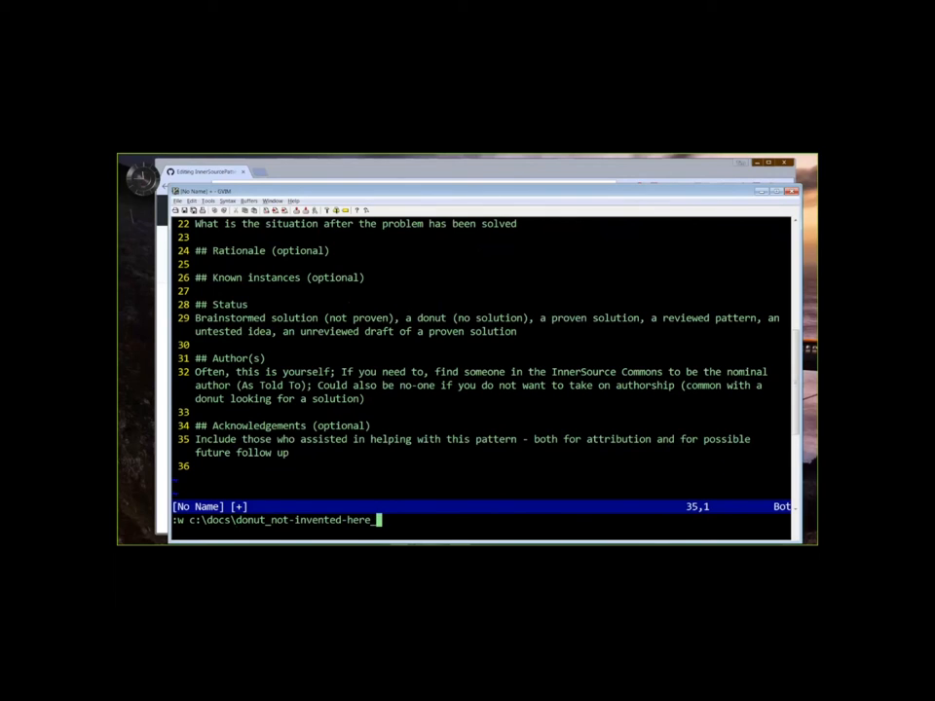
type("_170316.md")
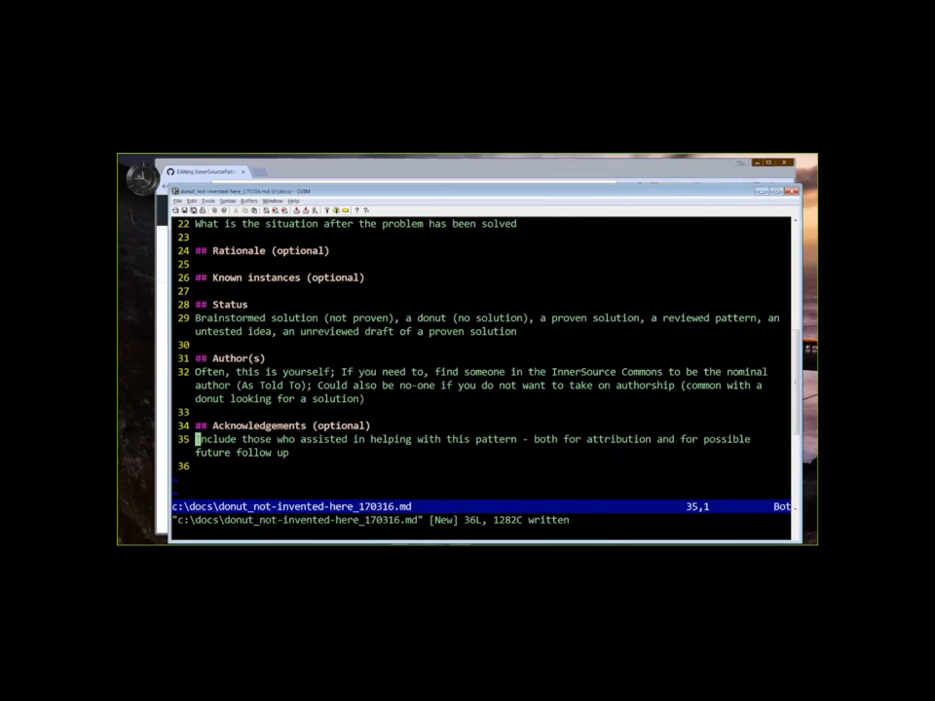
key("gg")
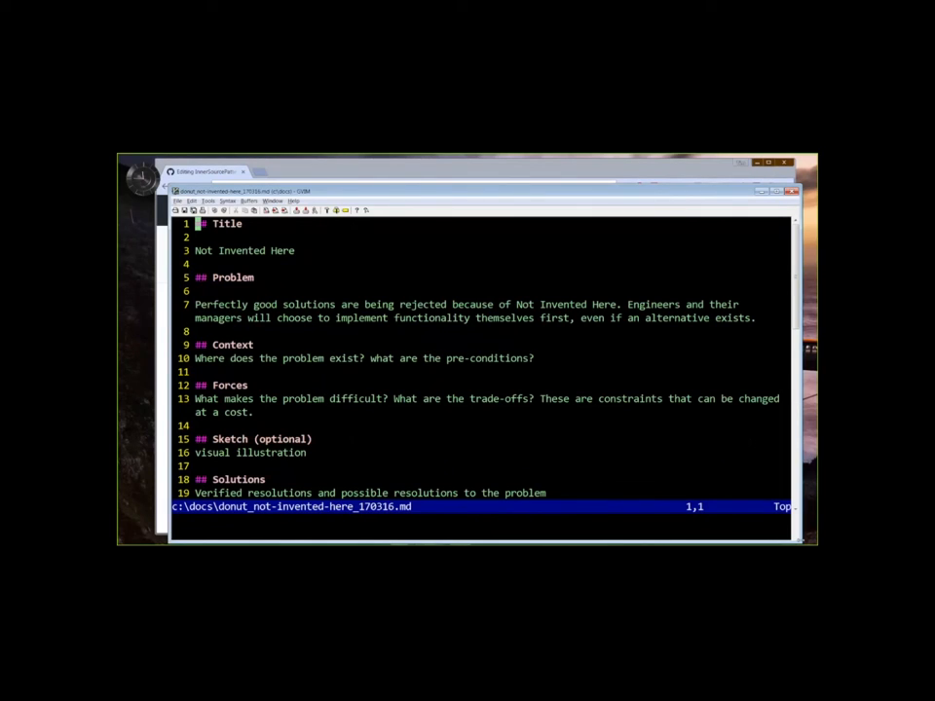
Step: Insert a blank line between the Problem paragraph and the Context heading
type("#")
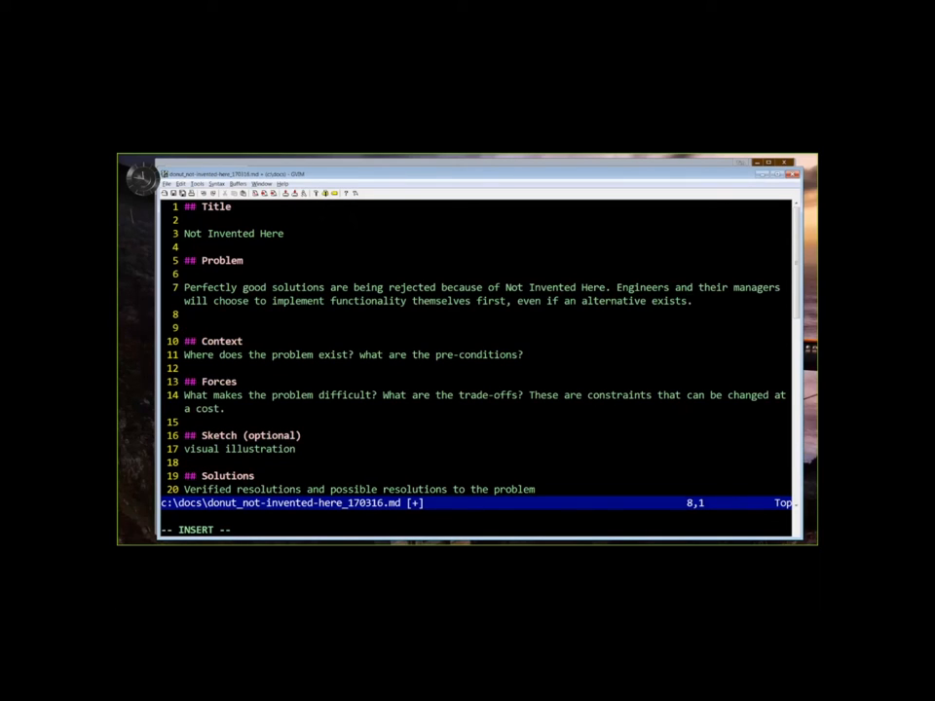
Step: Add an Impact line: duplicative development, redundancy, reinventing the wheel, not learning from other solutions, missing better technology
type("N")
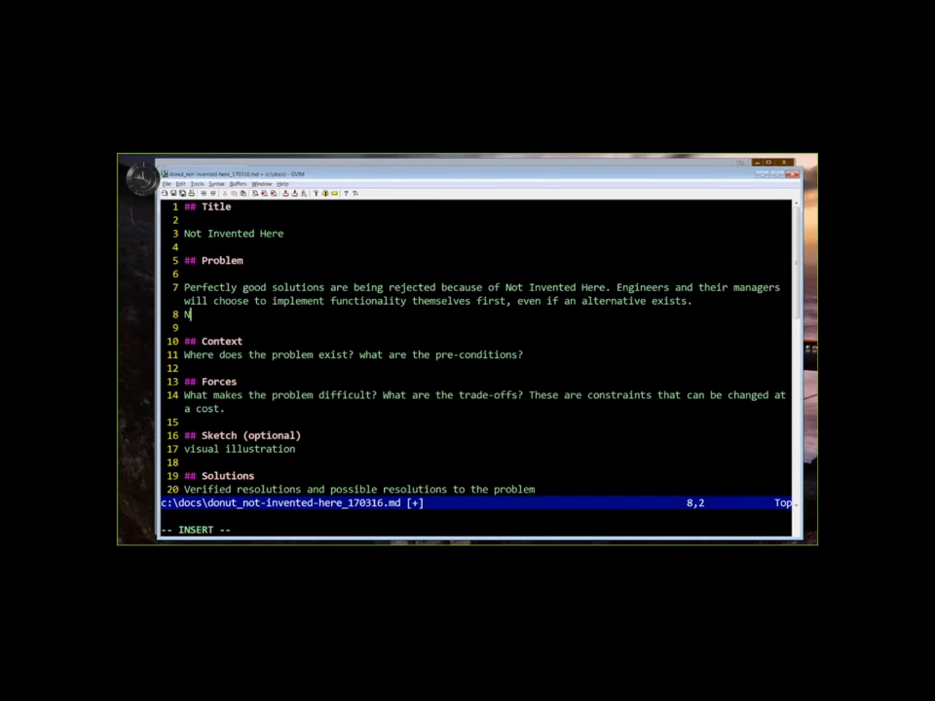
key("BackSpace")
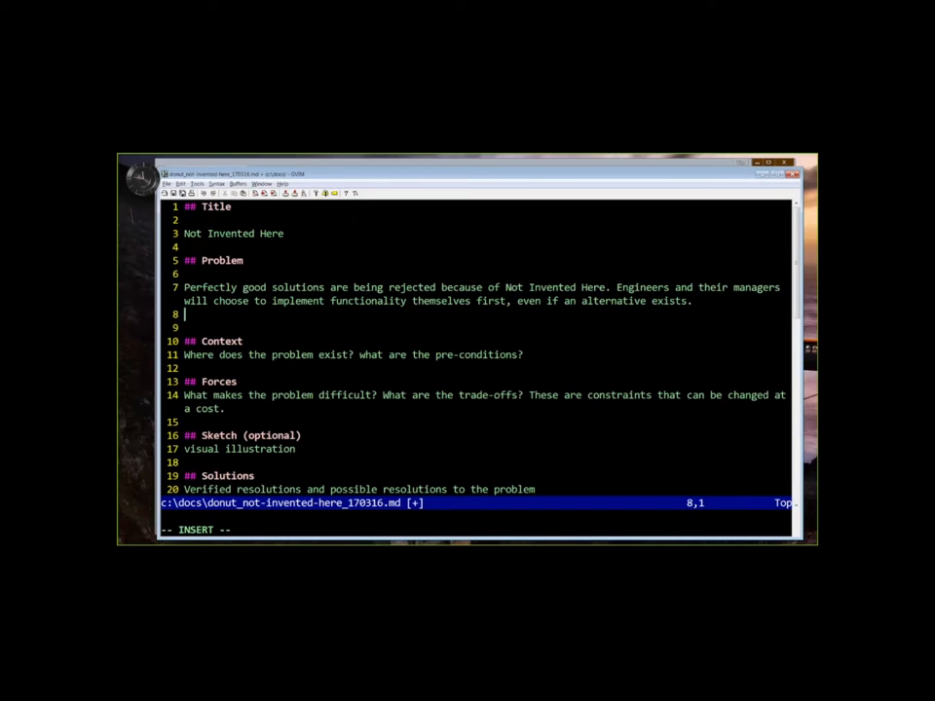
type("Imp")
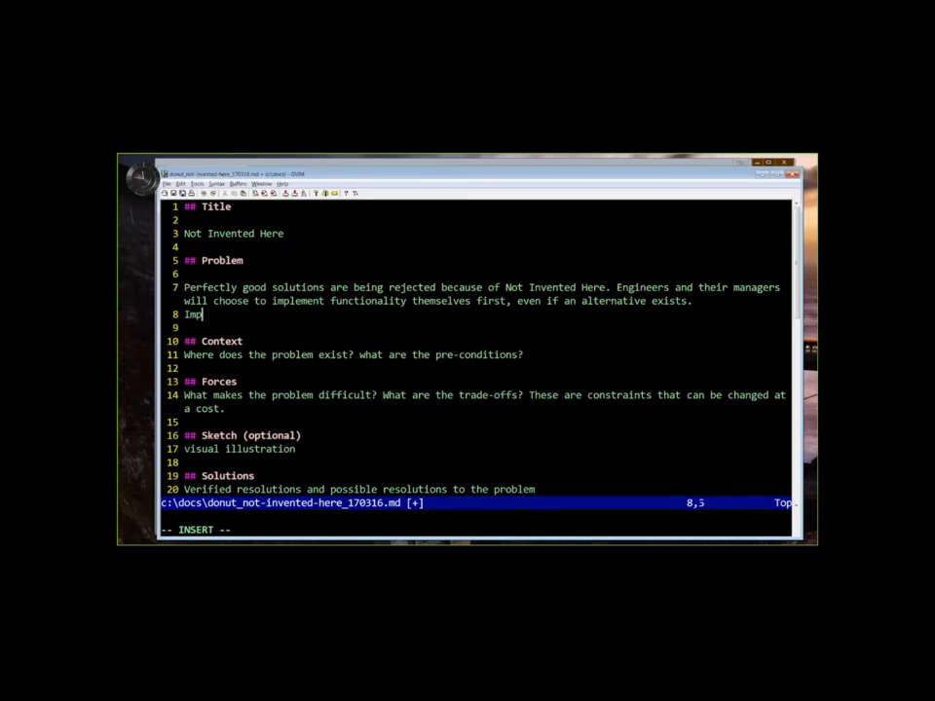
type("act: t")
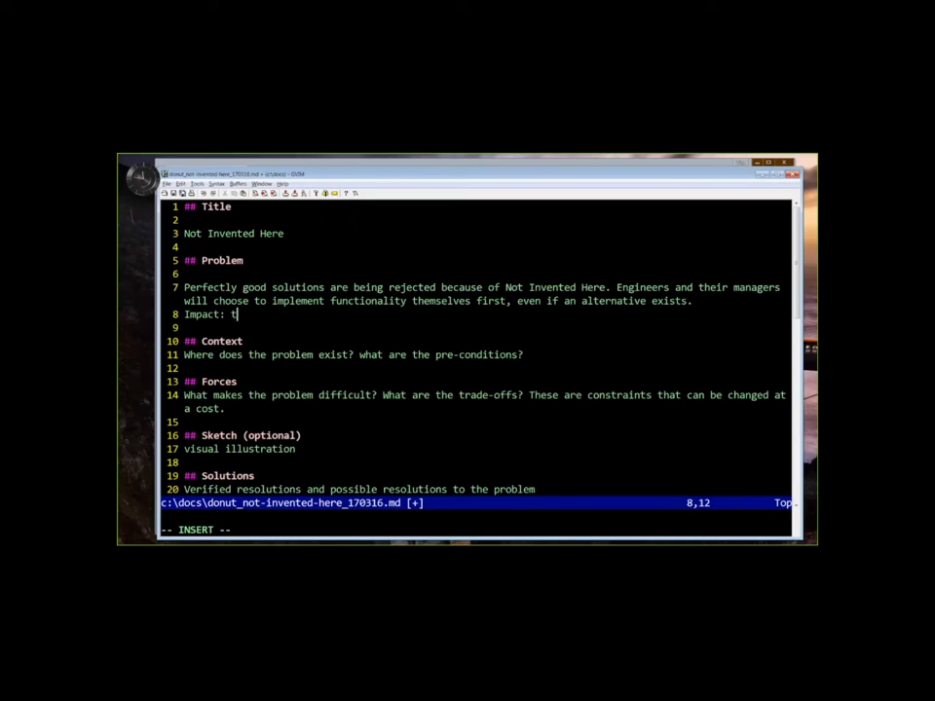
key("BackSpace")
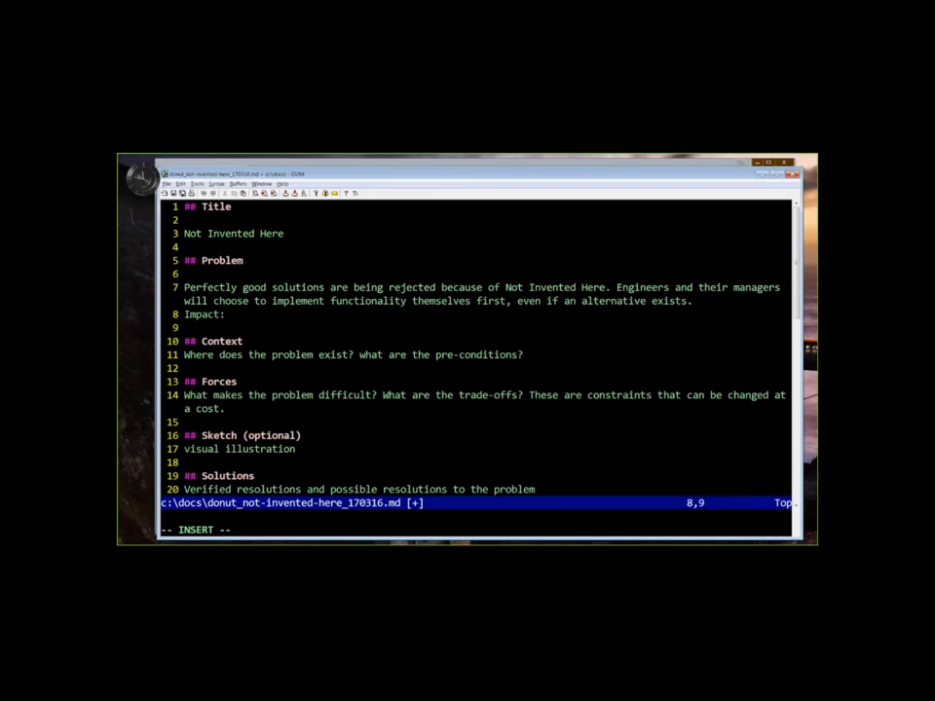
type("duplicative")
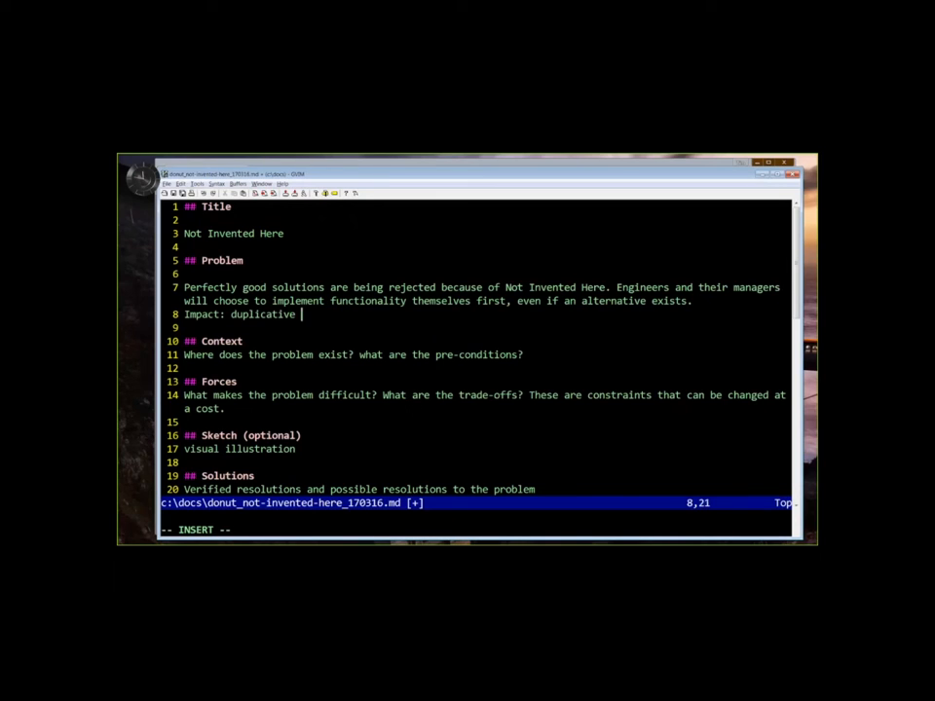
type("development, redun")
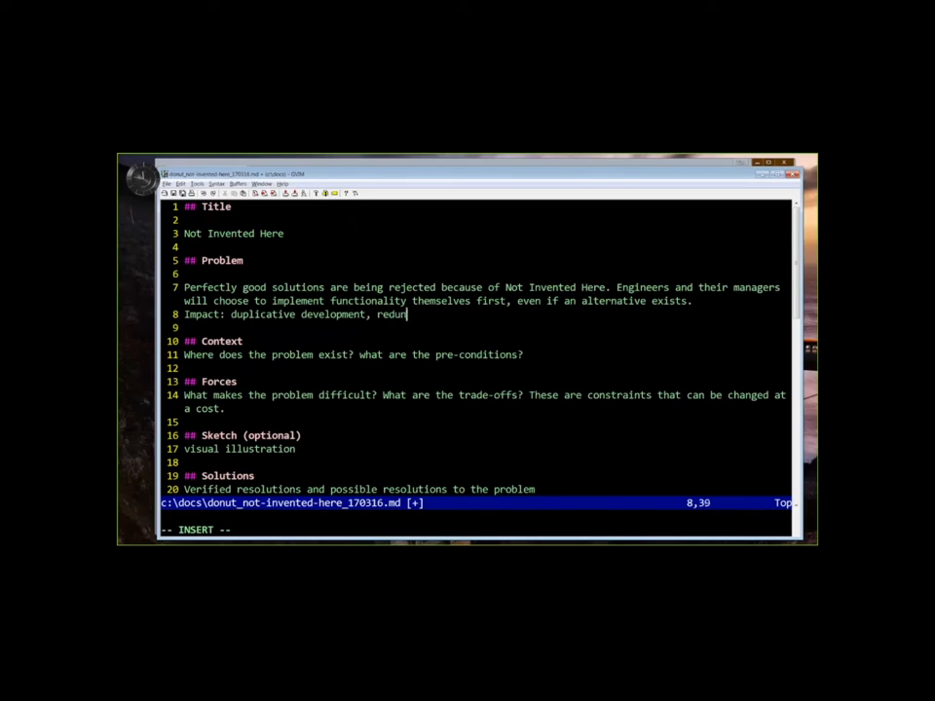
type("dancy, reinv")
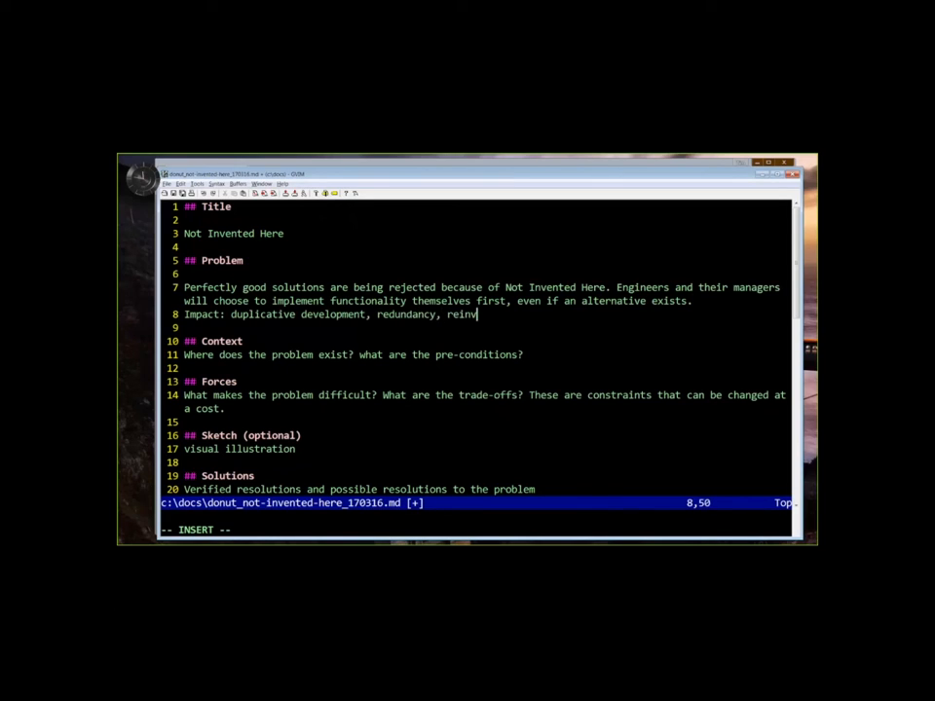
type("enting the wheel,")
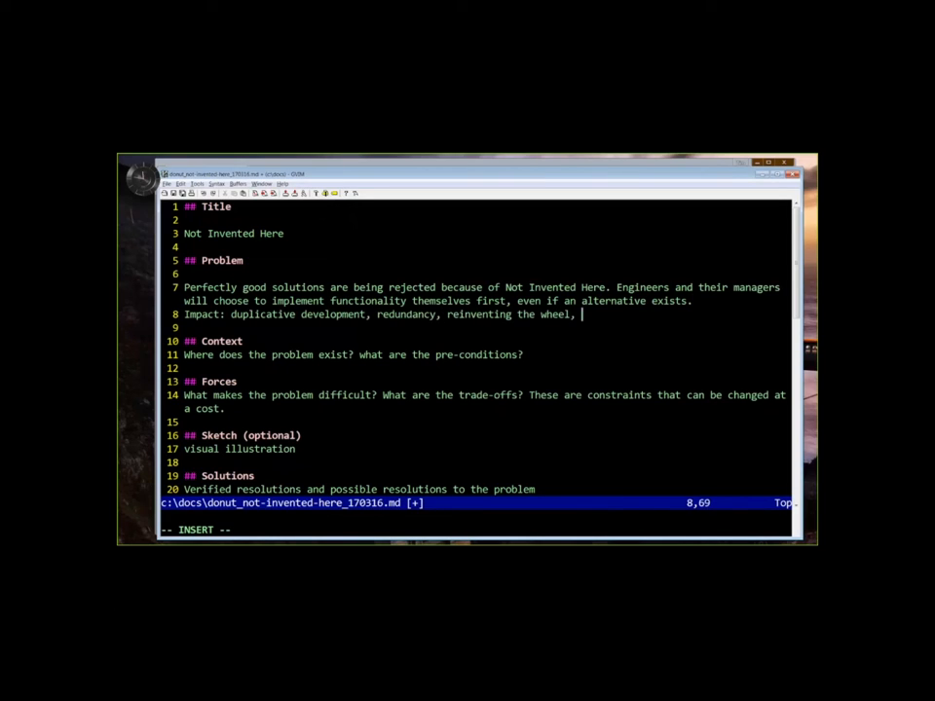
type("not")
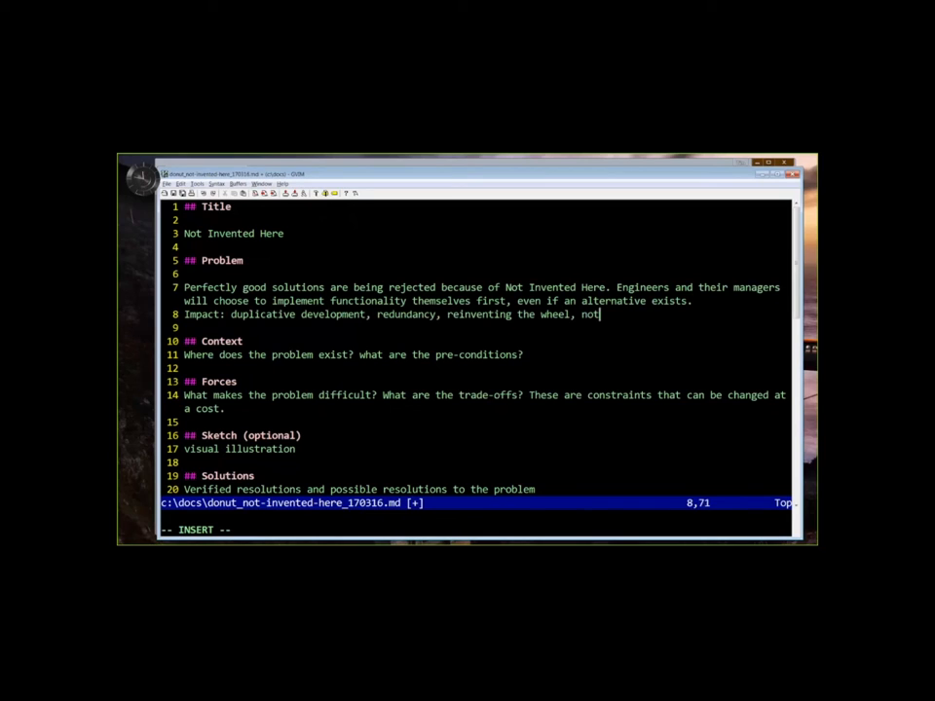
type("learning the le")
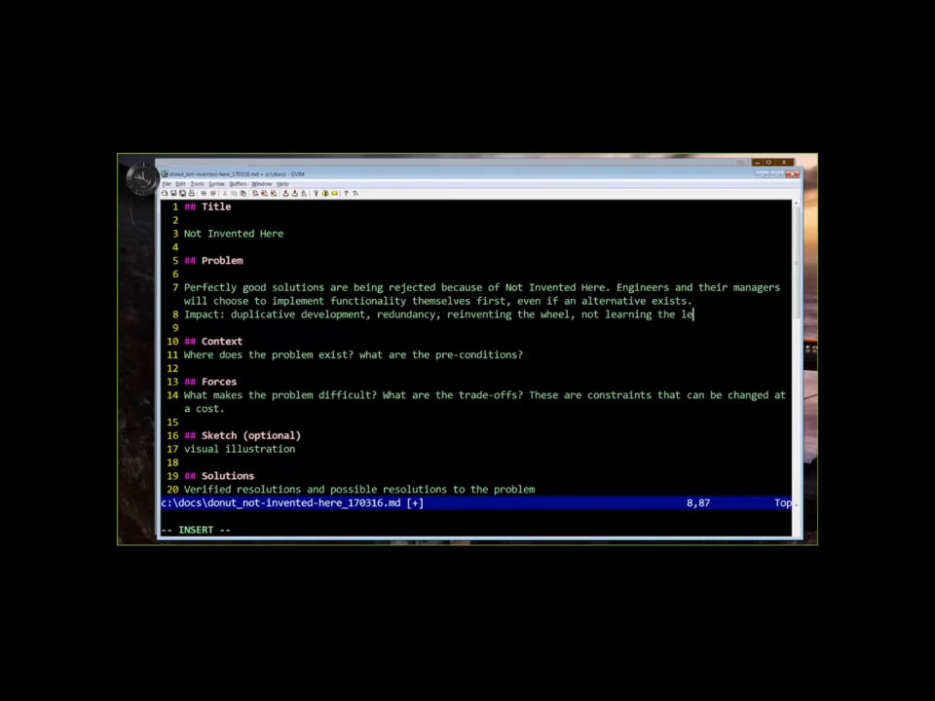
type("ssons")
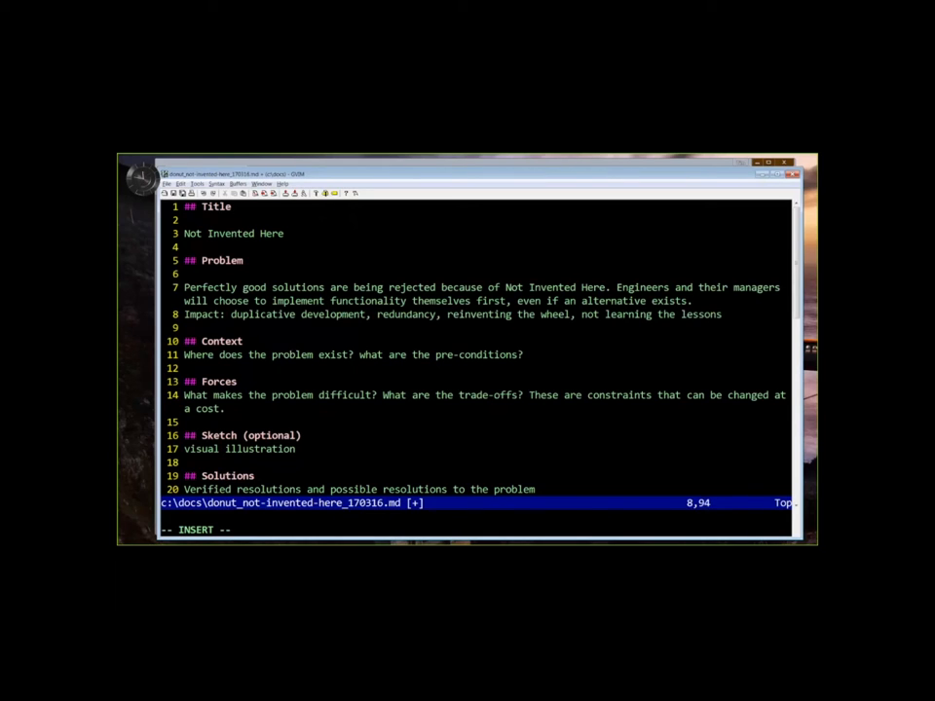
type("from")
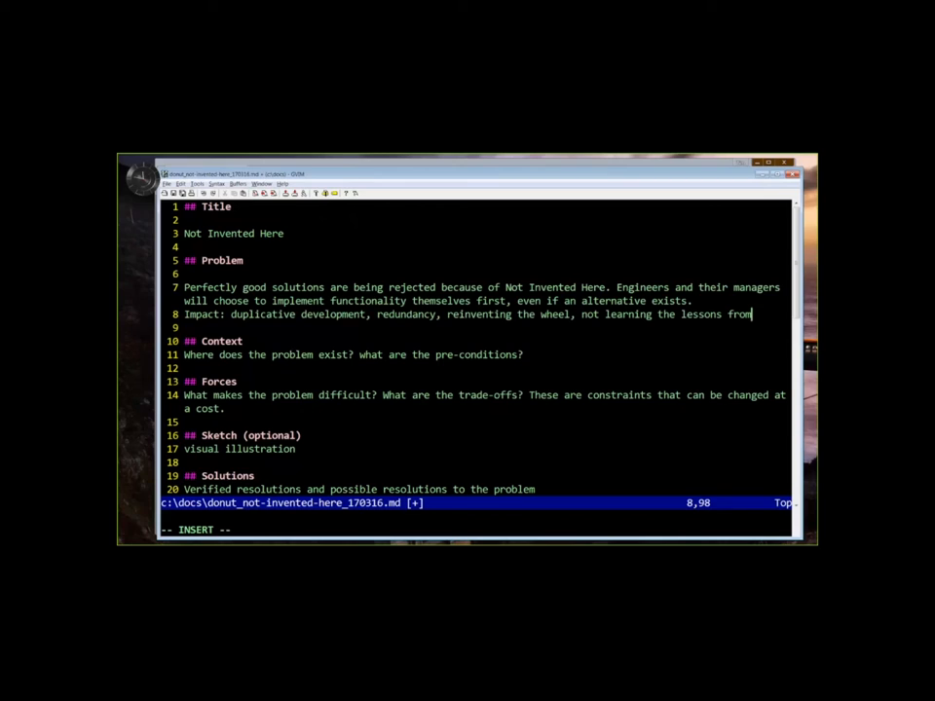
type("otehr")
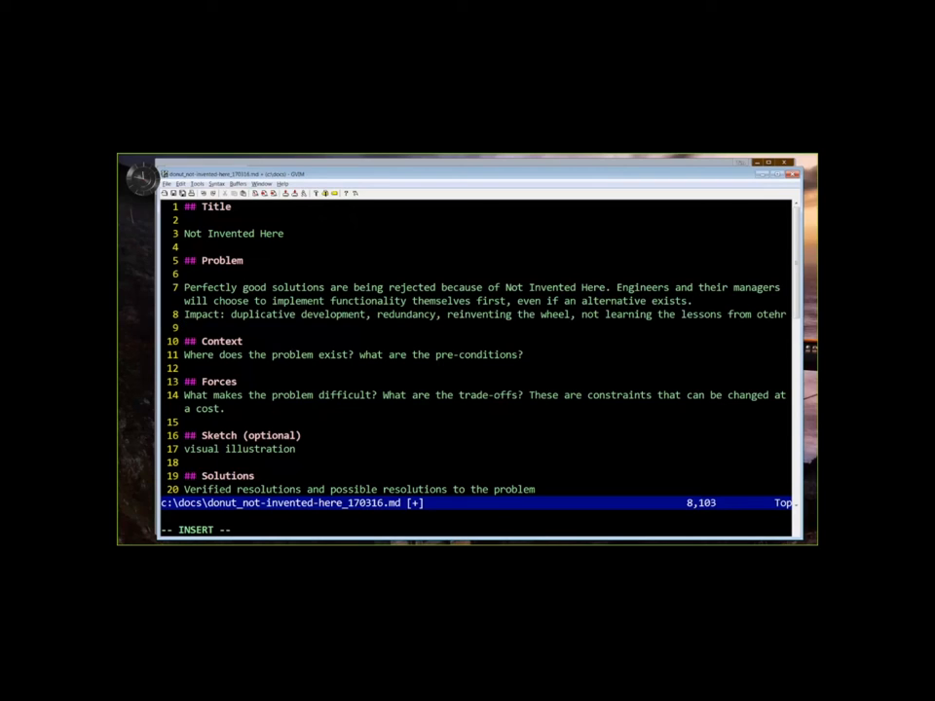
type("solutions, slower time to market")
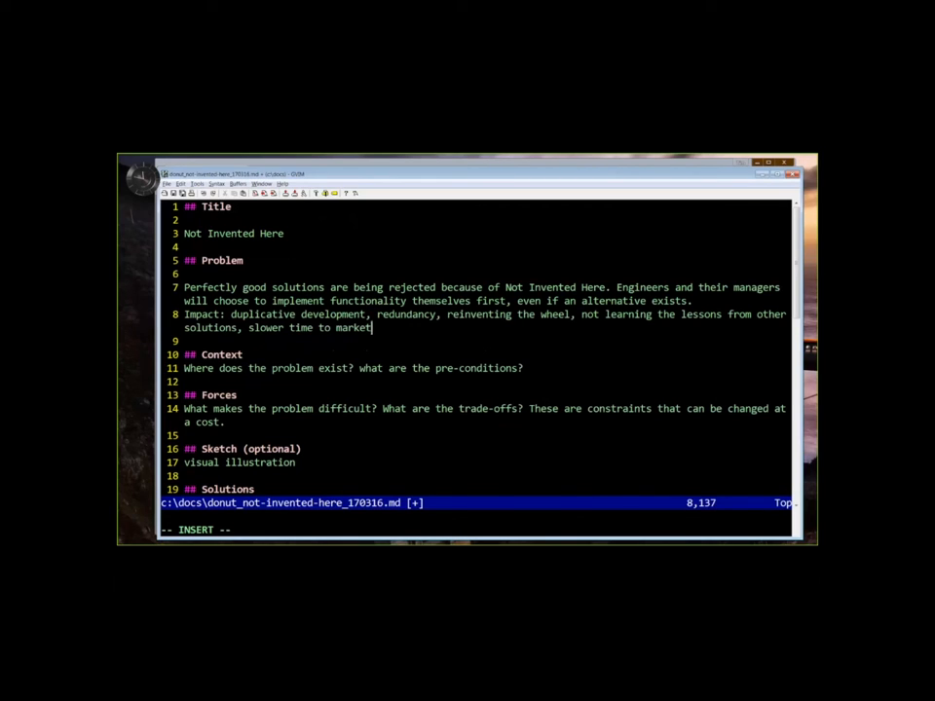
type(", missing out on better te")
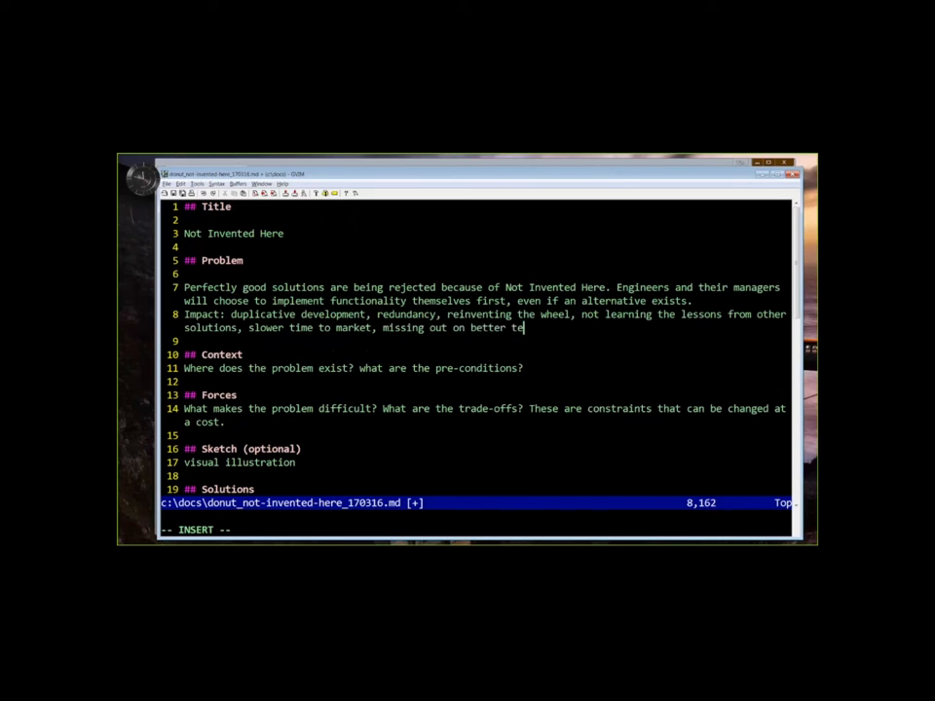
type("chnology")
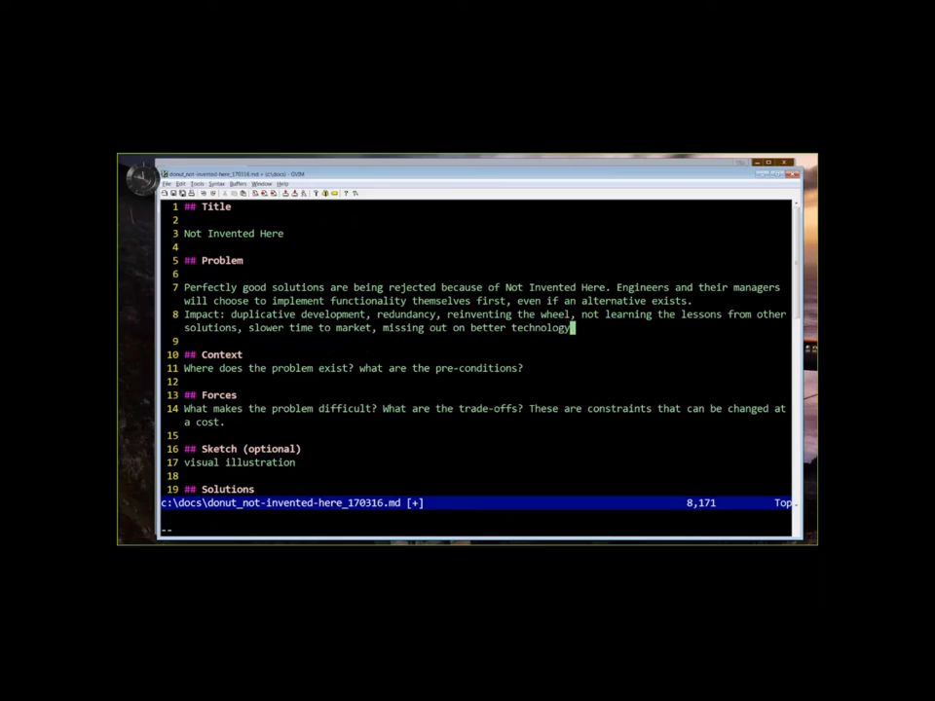
Step: Add the 'As a result, developers…' sentence ending in redundant solutions
type("As a")
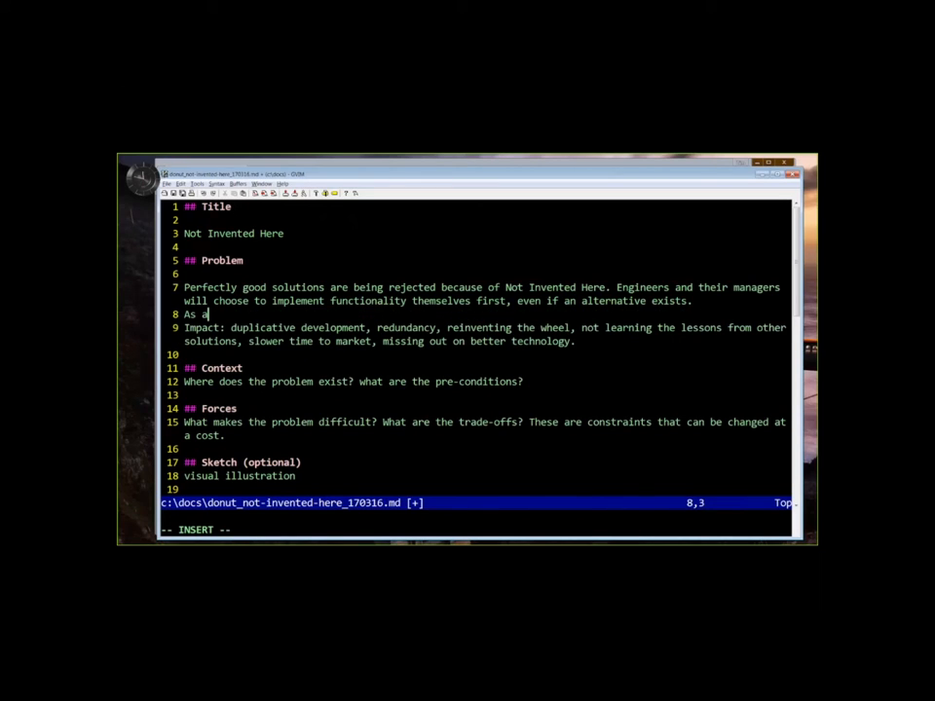
type("result, developers incur costs and time, r")
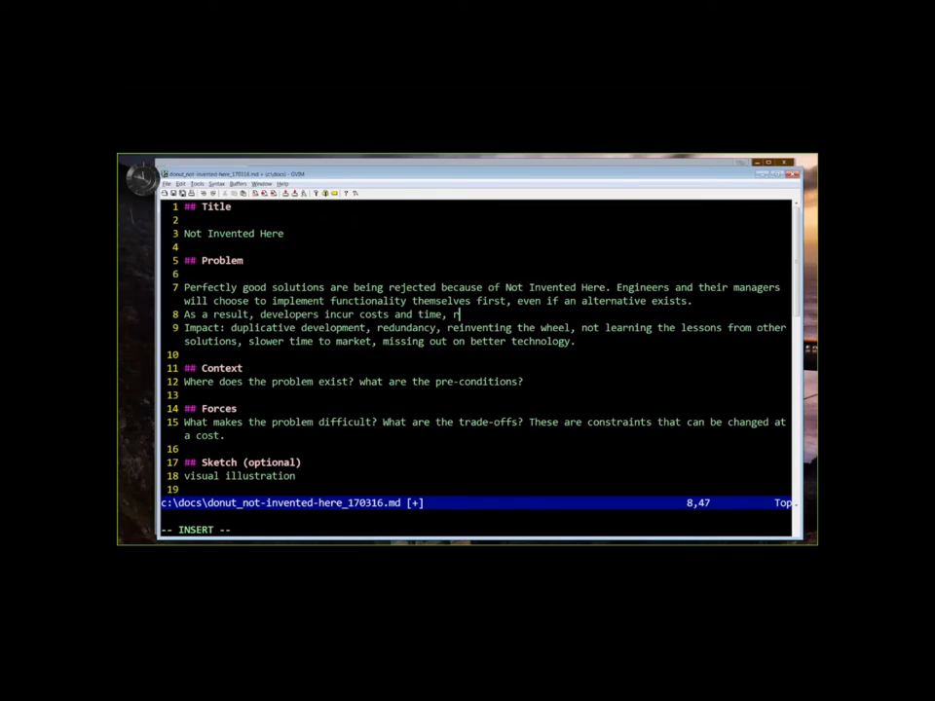
type("esulting in redundan")
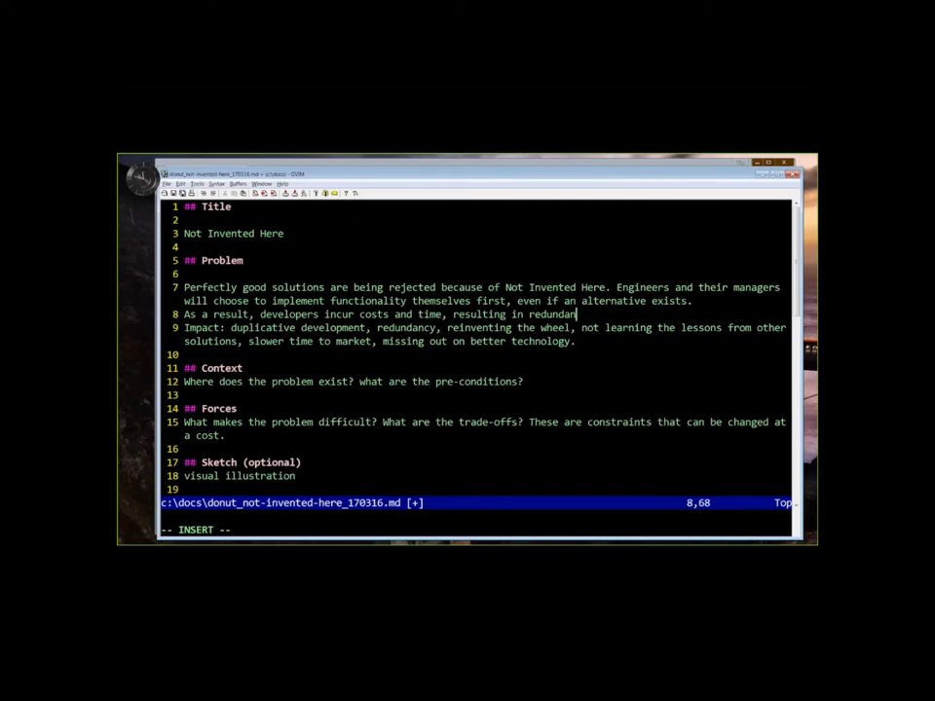
type("solut")
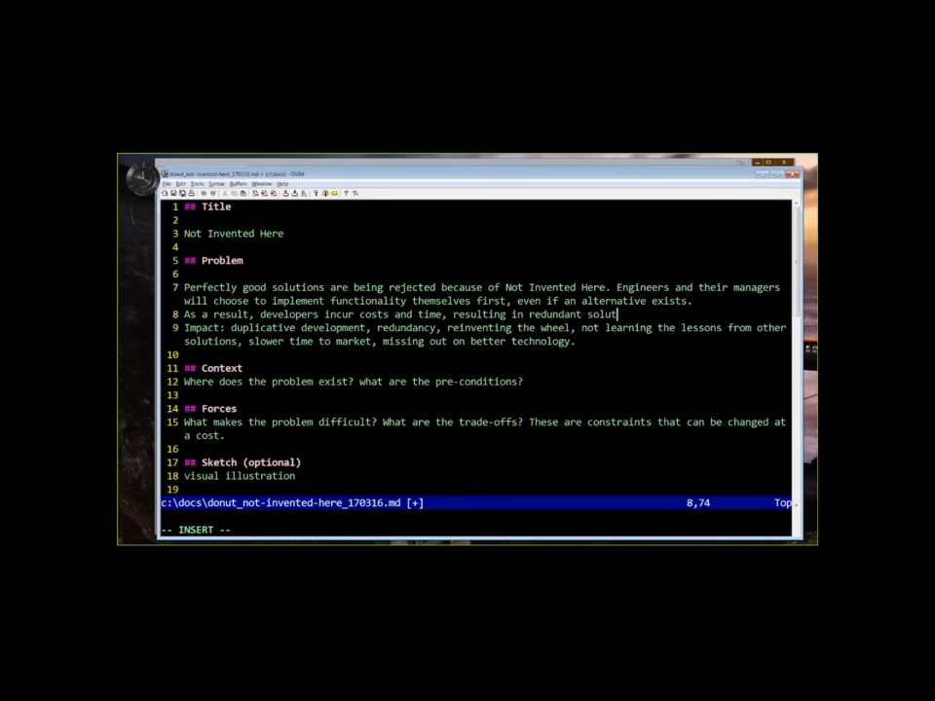
type("ions")
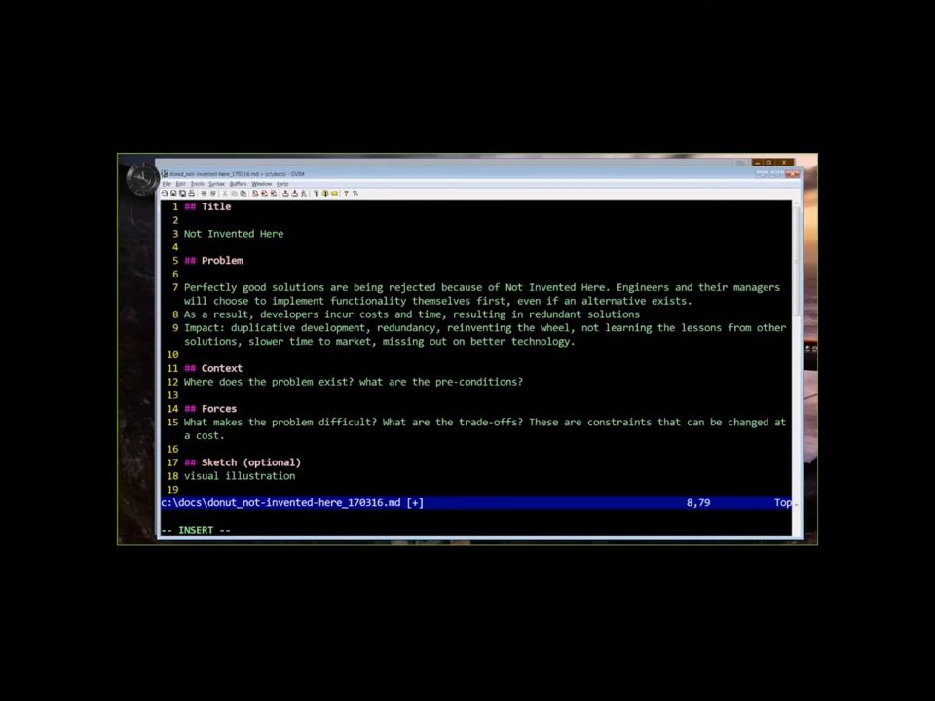
type(".")
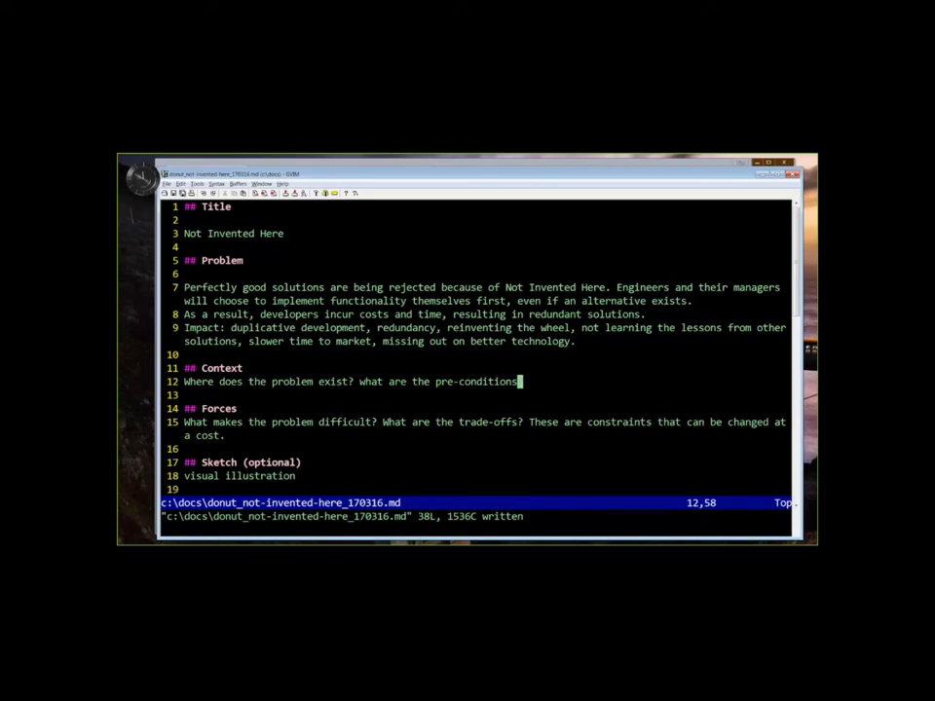
type("?")
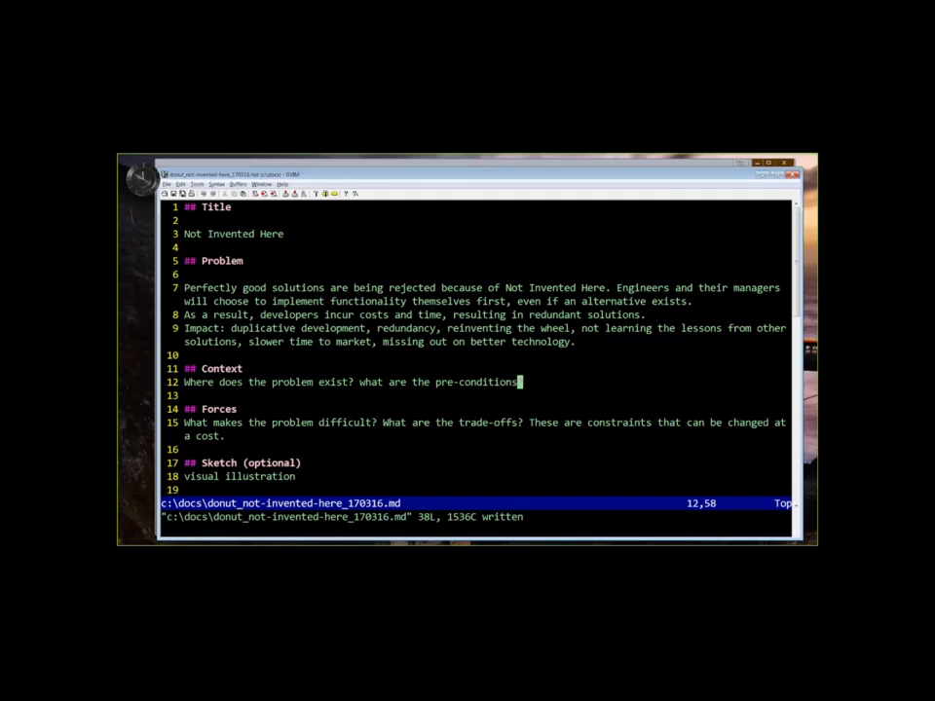
type("?")
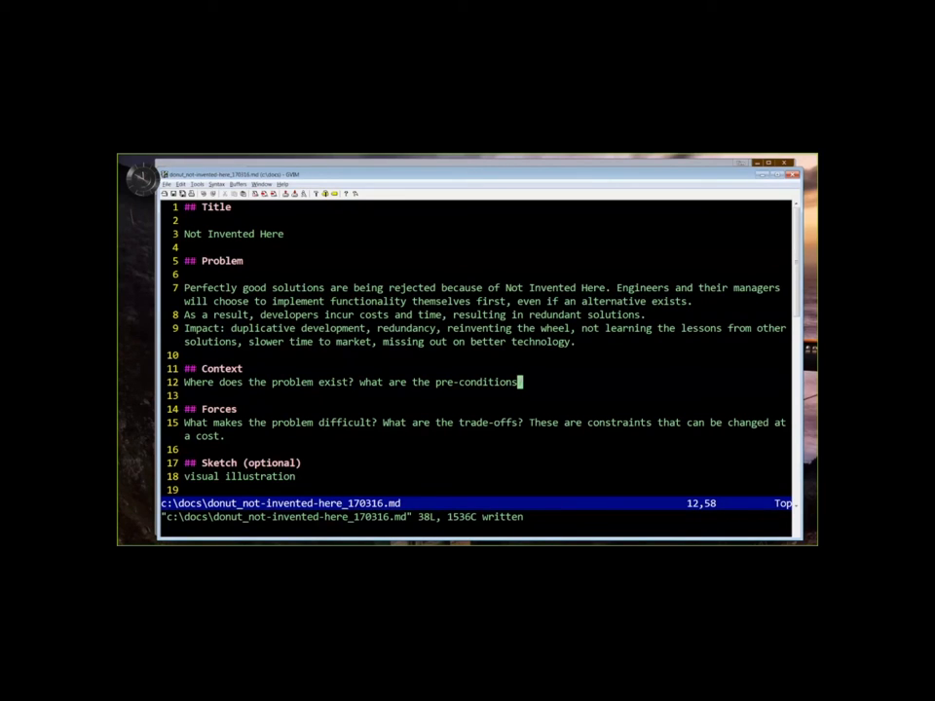
type("?")
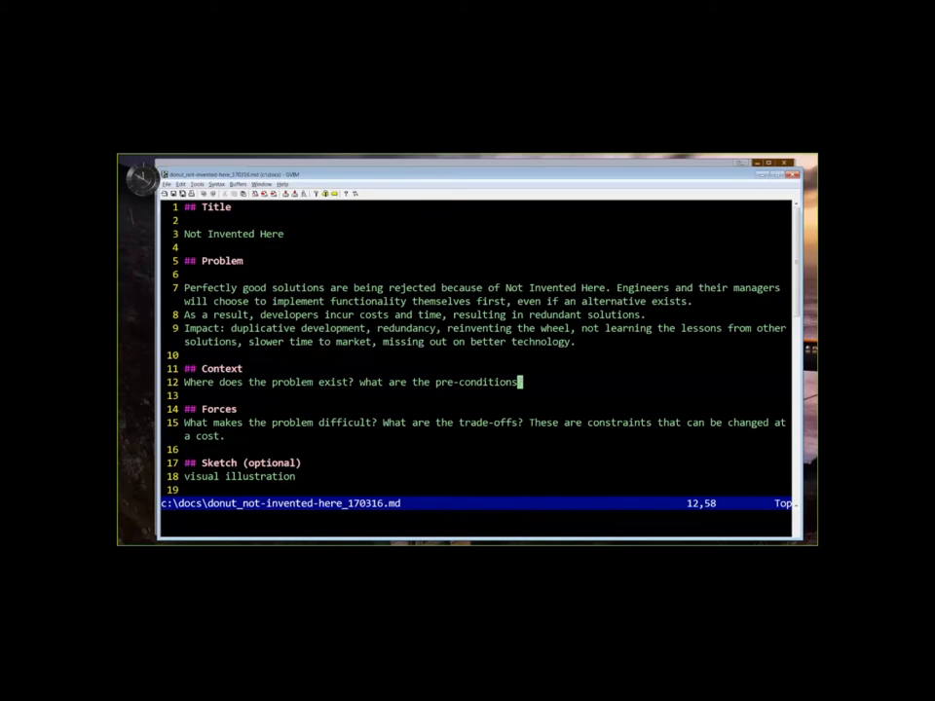
Step: Draft a Company size bullet under the Context question, then discard it, leaving a blank line
type("?")
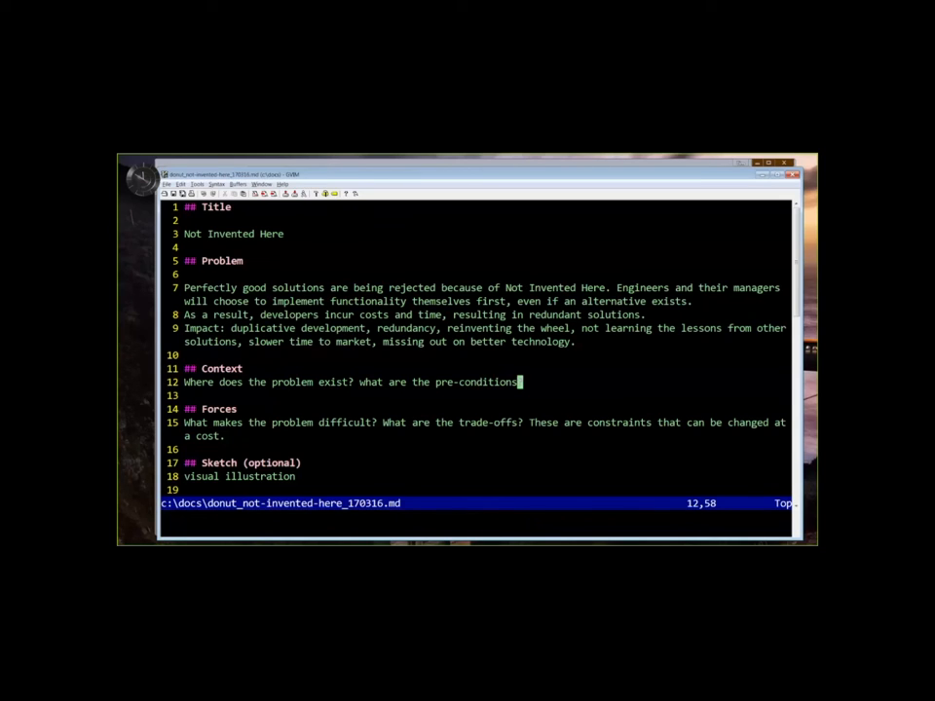
type("?")
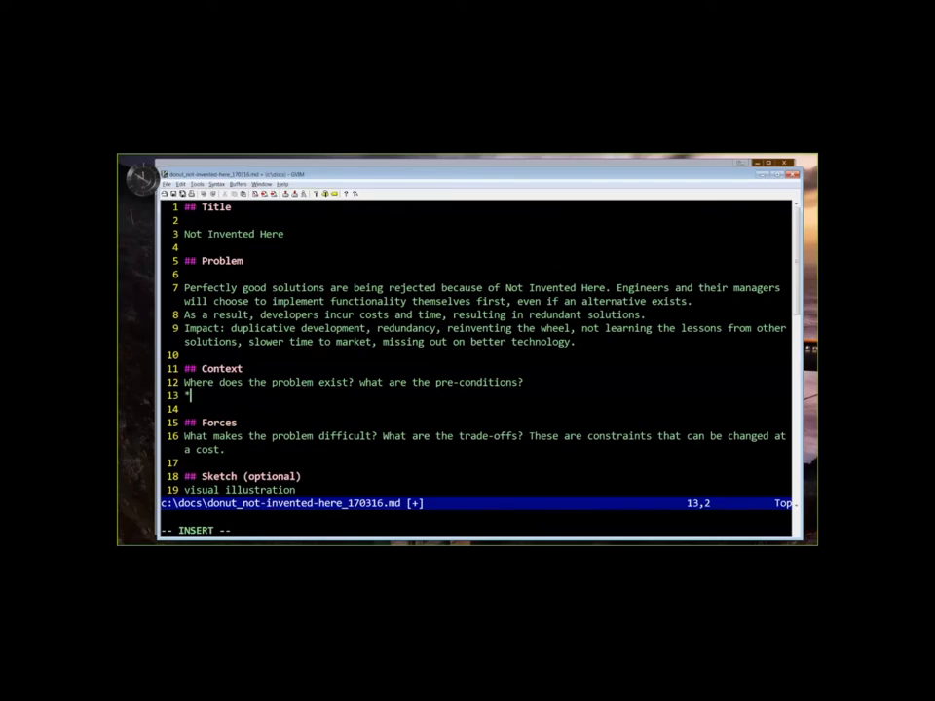
type("Company s")
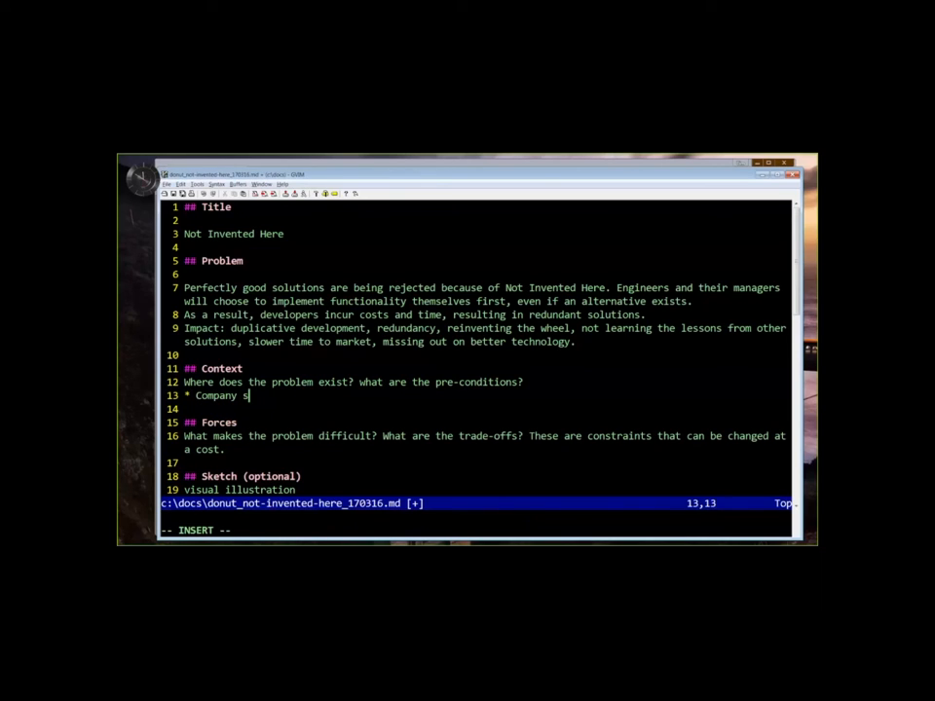
type("ize")
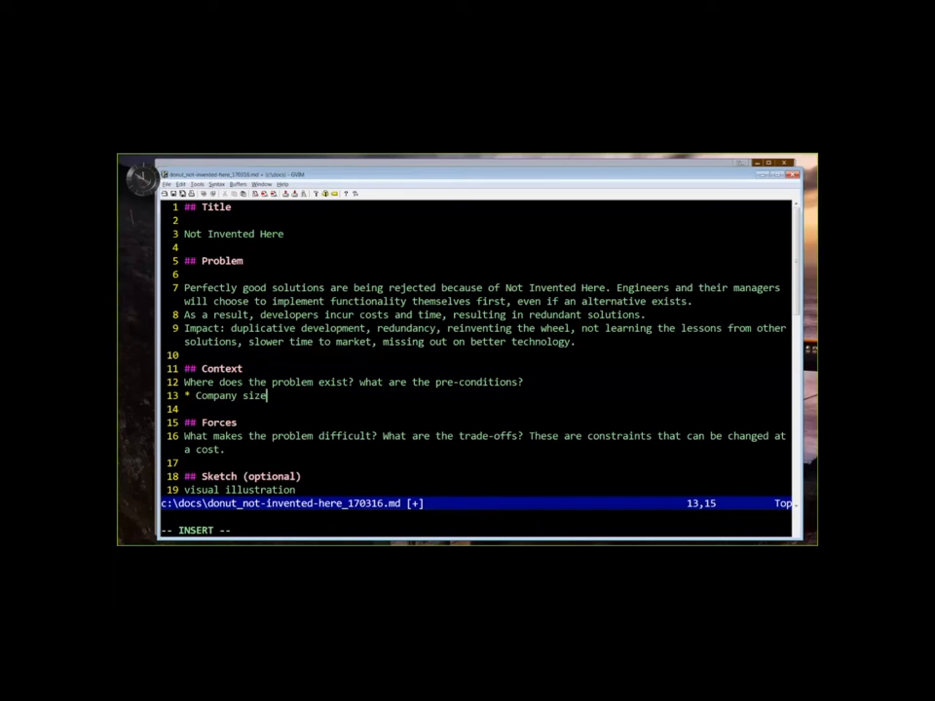
key("Escape")
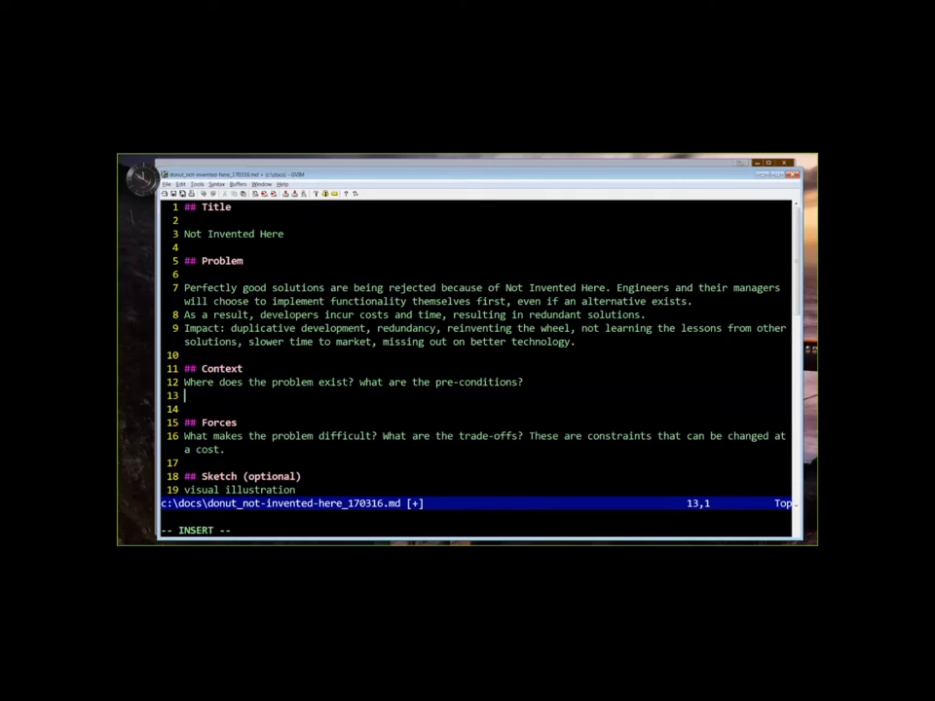
Step: Italicize the Context question and add a bullet on traditional developers not used to open source communities
type("*")
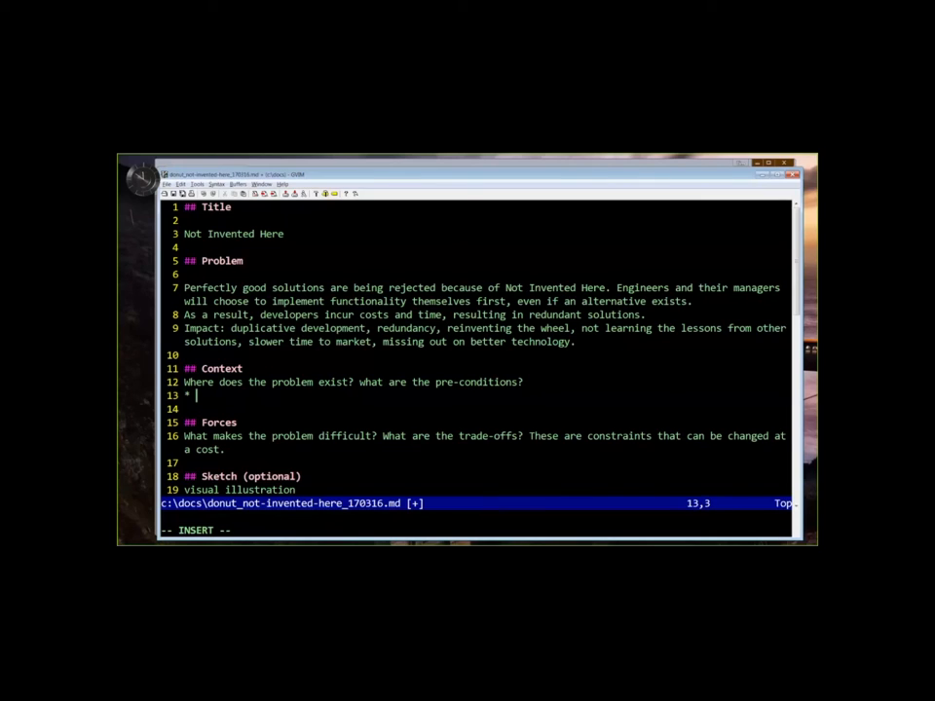
key("Escape")
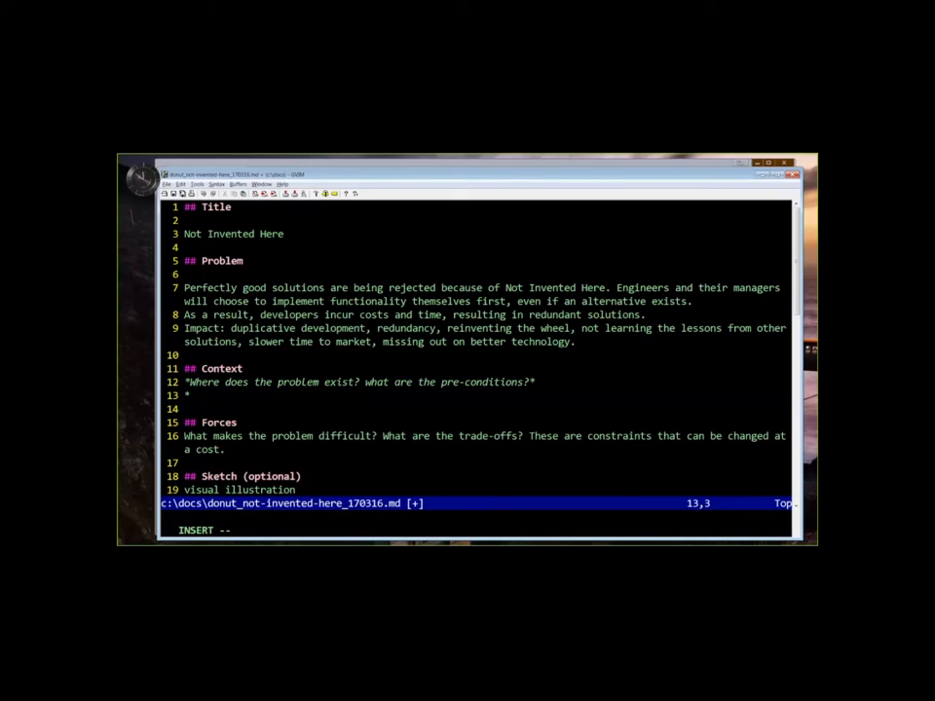
type("Traditional development teams")
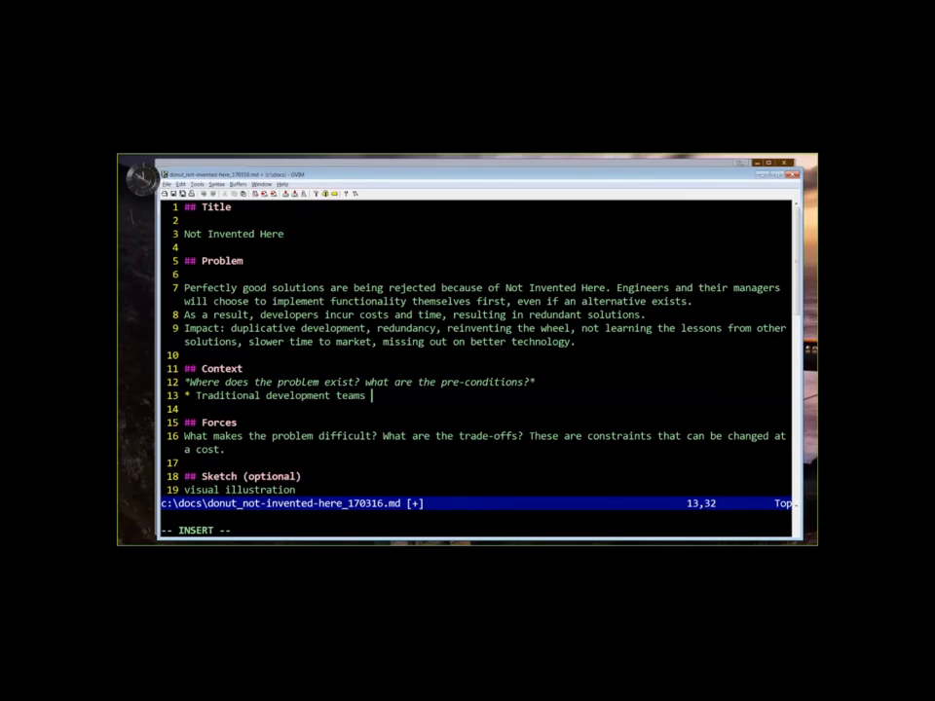
type("not used to")
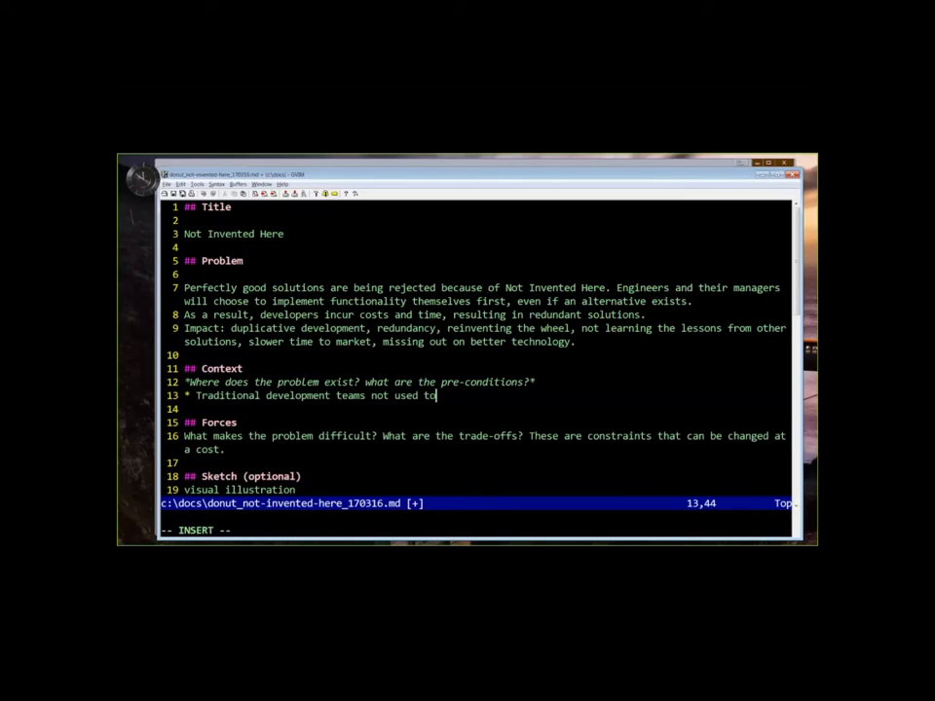
type("how open s")
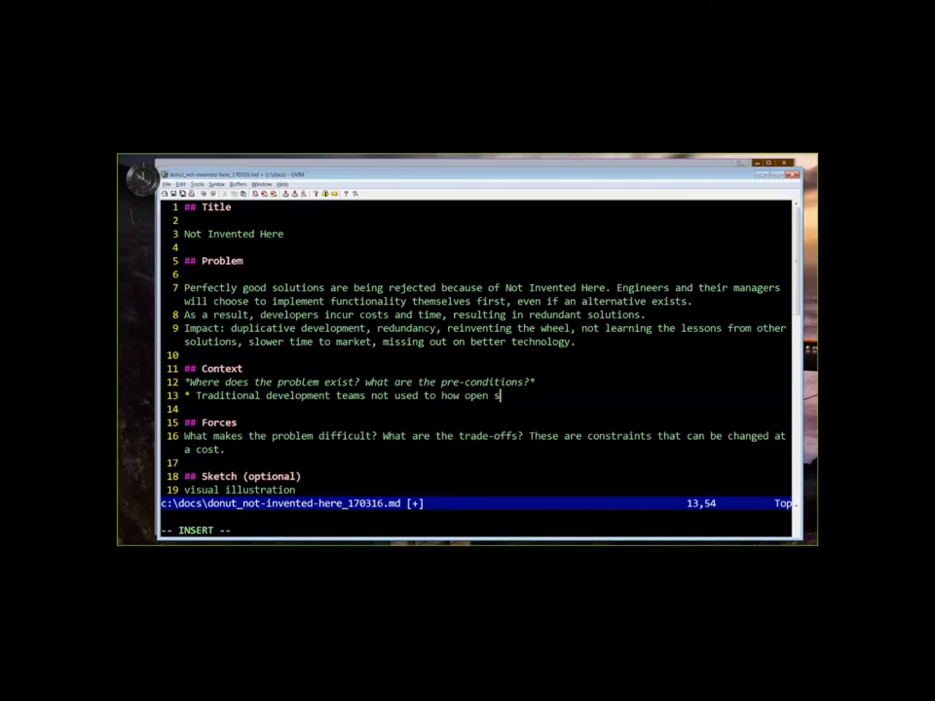
type("communities can work.")
type("* Strong silos in the company.")
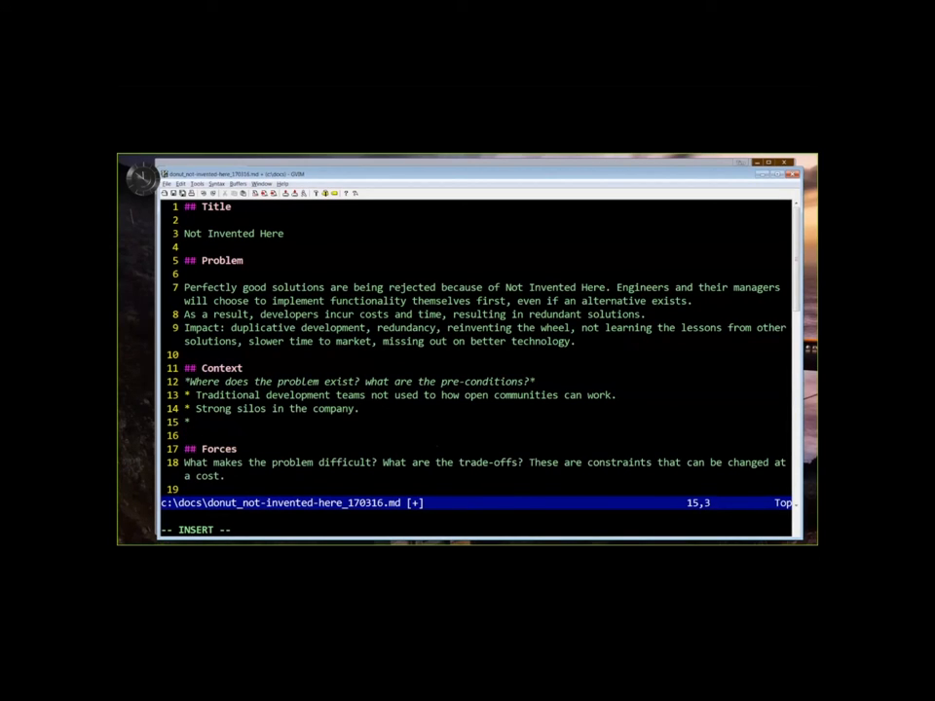
Step: Add the 'Excess of ownership culture.' and strong silos bullets and 'Strong egos.' under Forces
type("Exces")
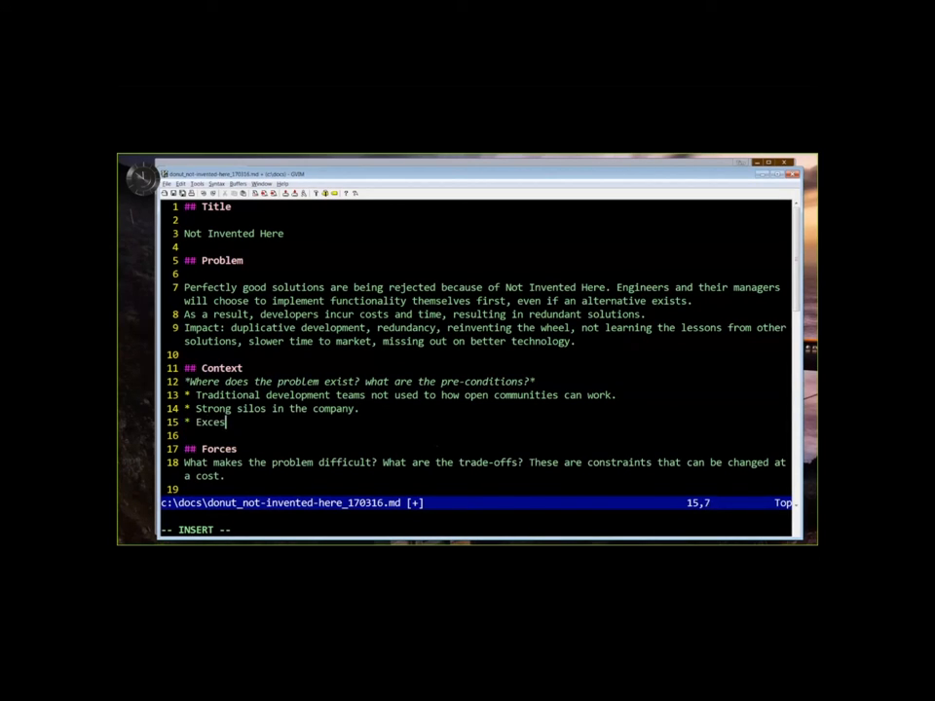
type("s of ownership")
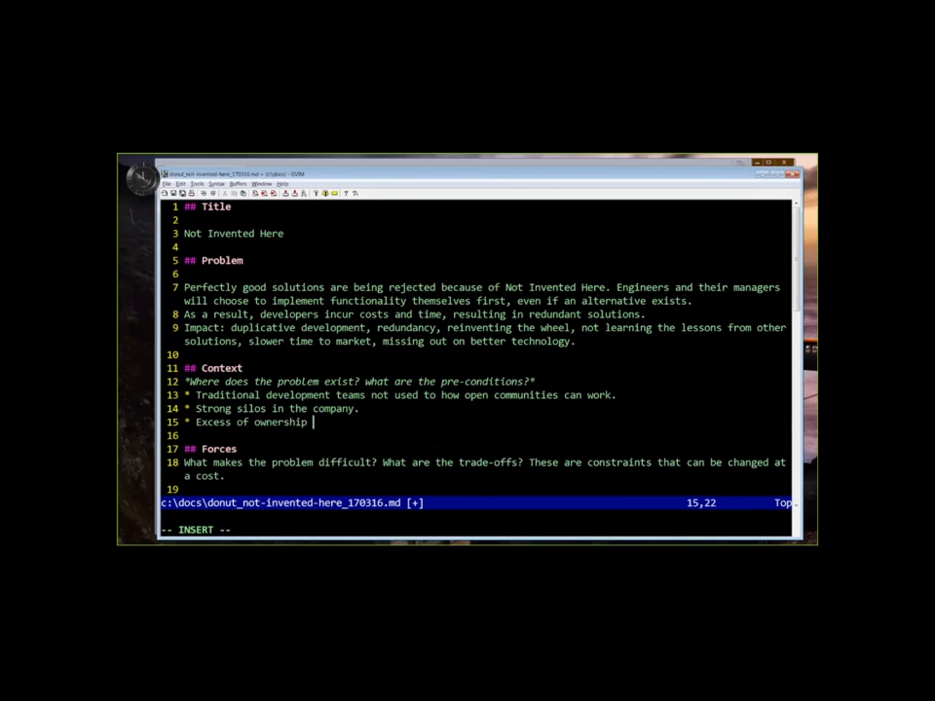
type("culture.")
type("* Ego")
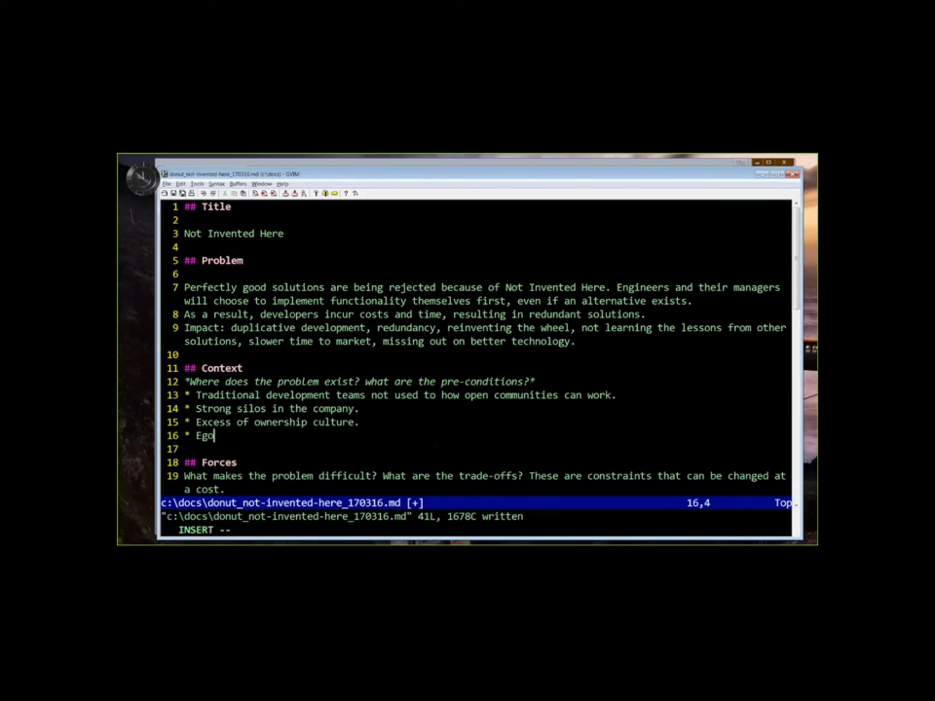
type("s")
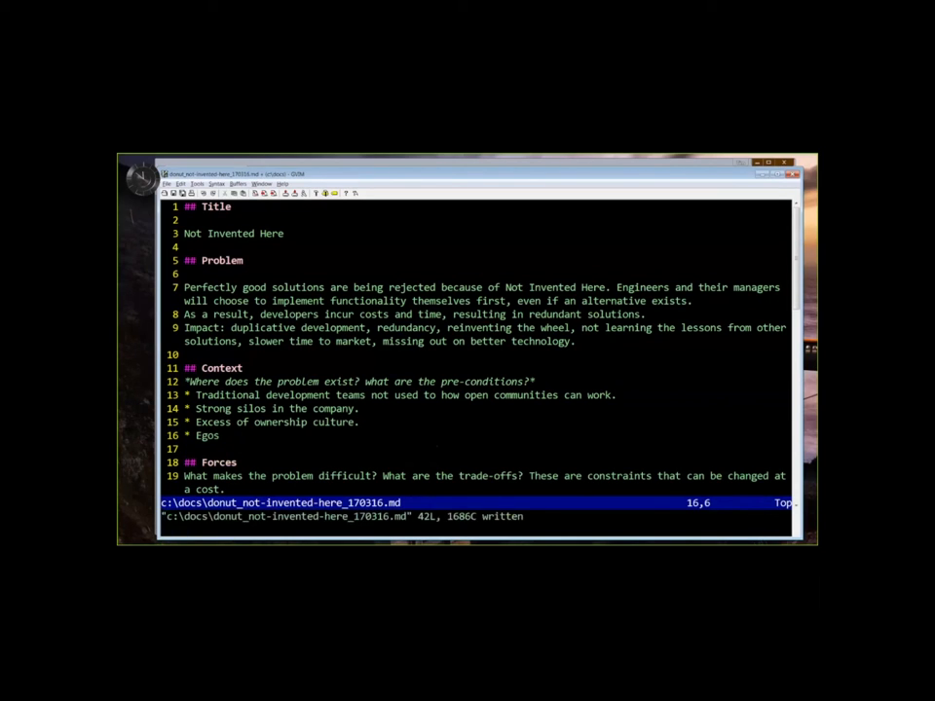
type("Strong egos.")
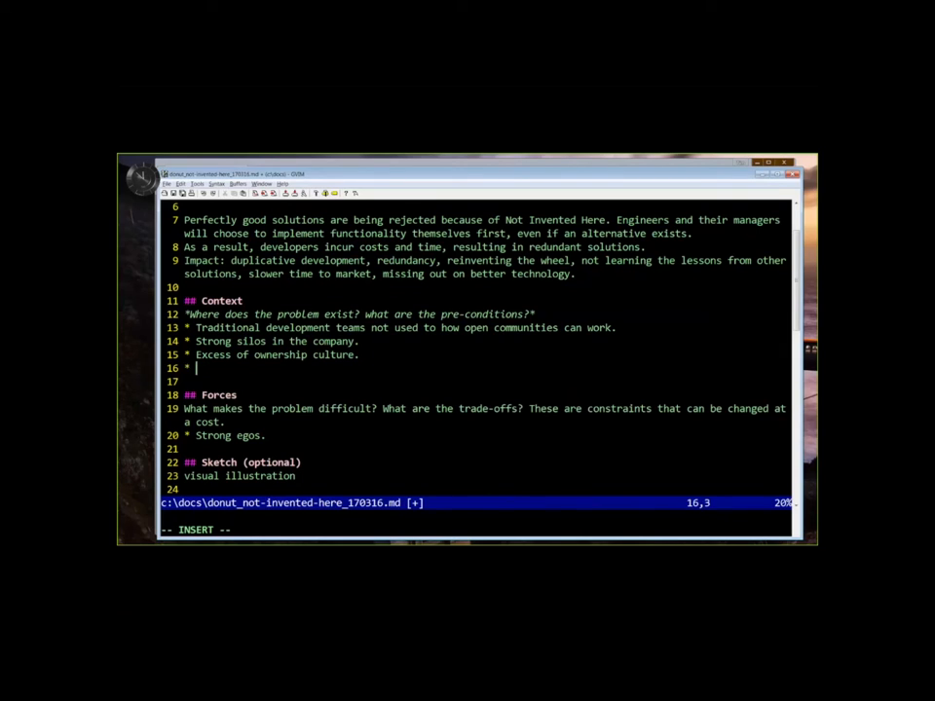
Step: Add the Context bullet 'Little to no history using open source', dropping the empty extra line
type("No")
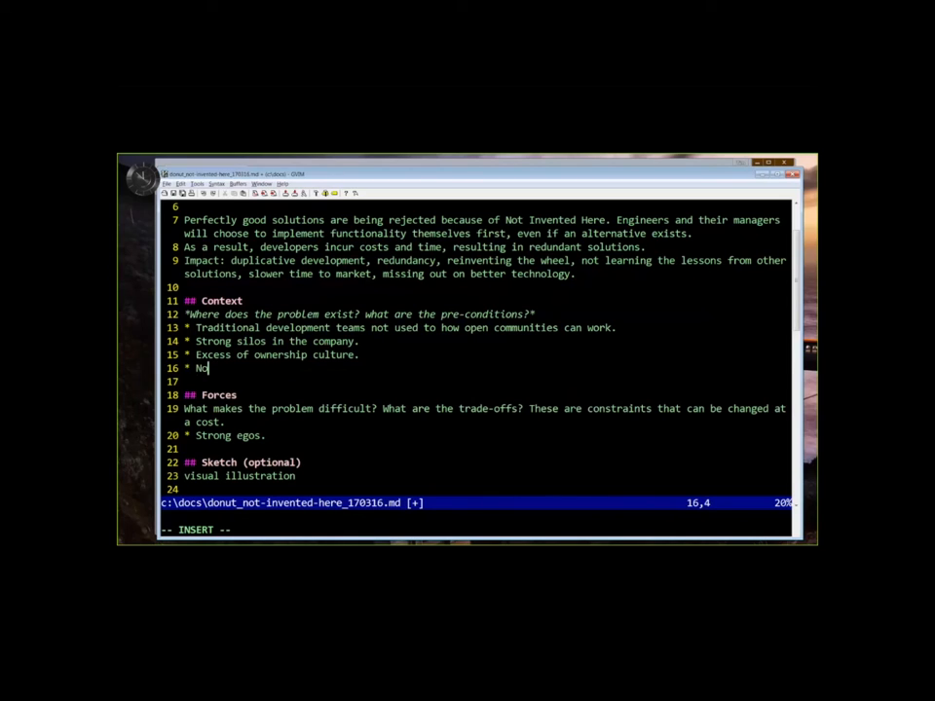
key("BackSpace")
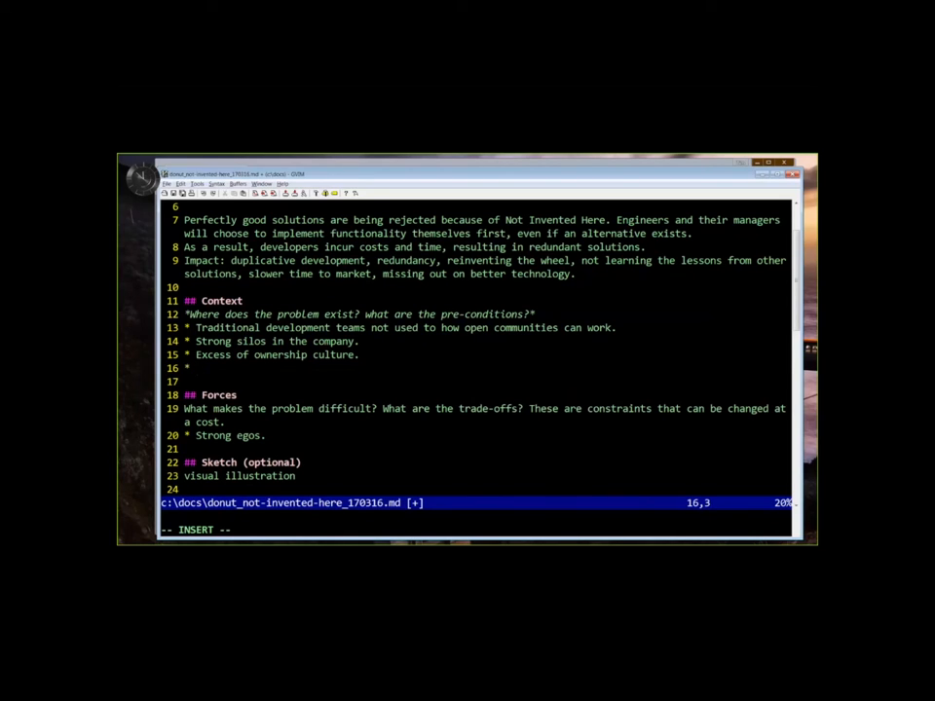
type("Little to no his")
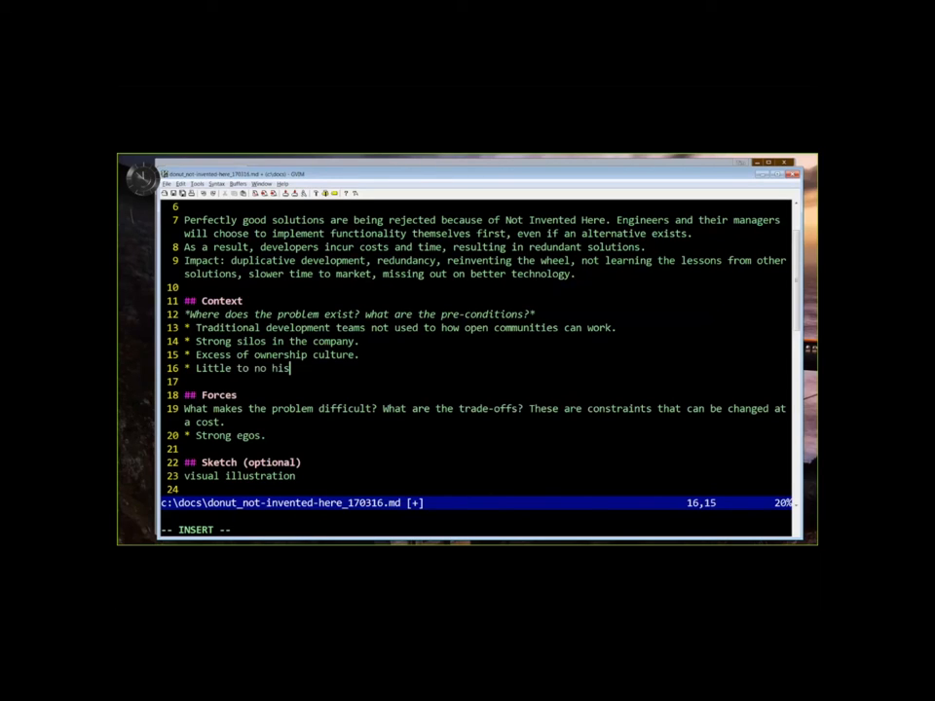
type("tory using open source")
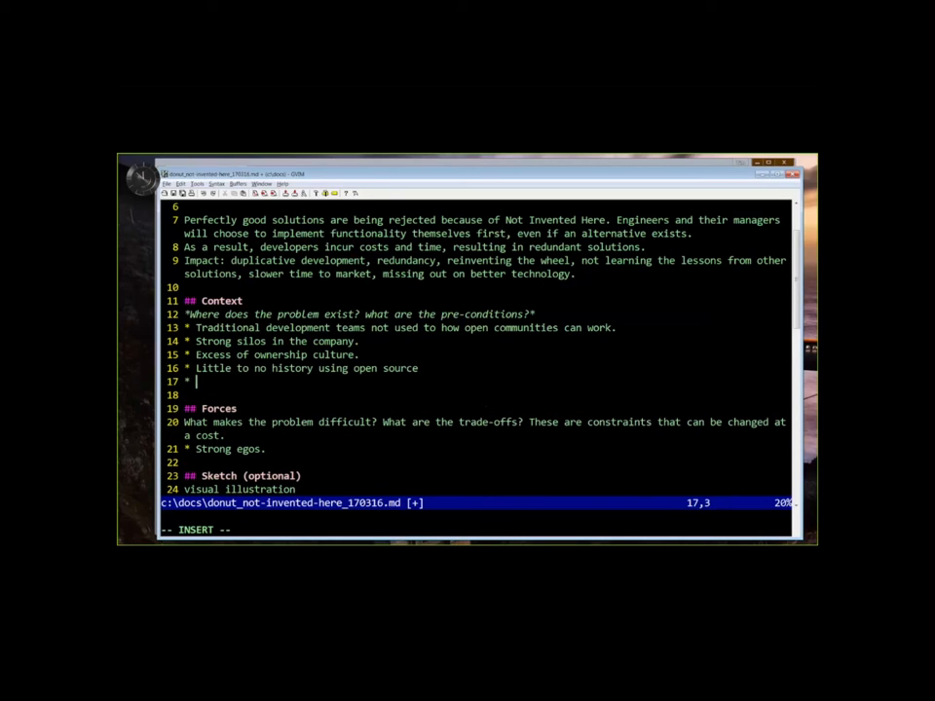
key("Escape")
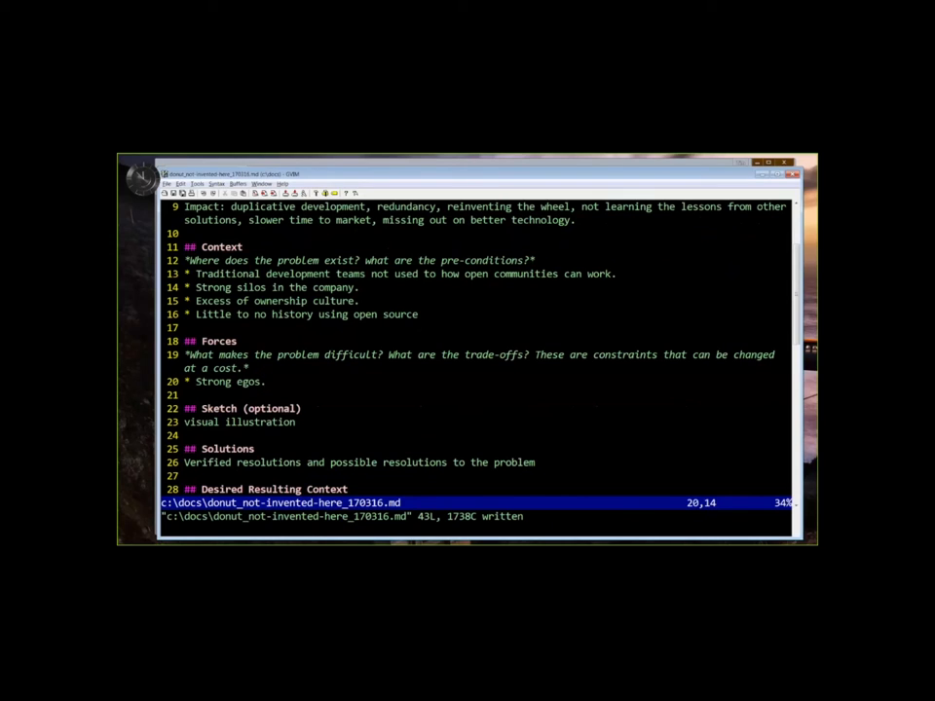
Step: Add Forces bullets on unwillingness (team or individual) and belief or reality of excessive time pressure
type("(team or individual")
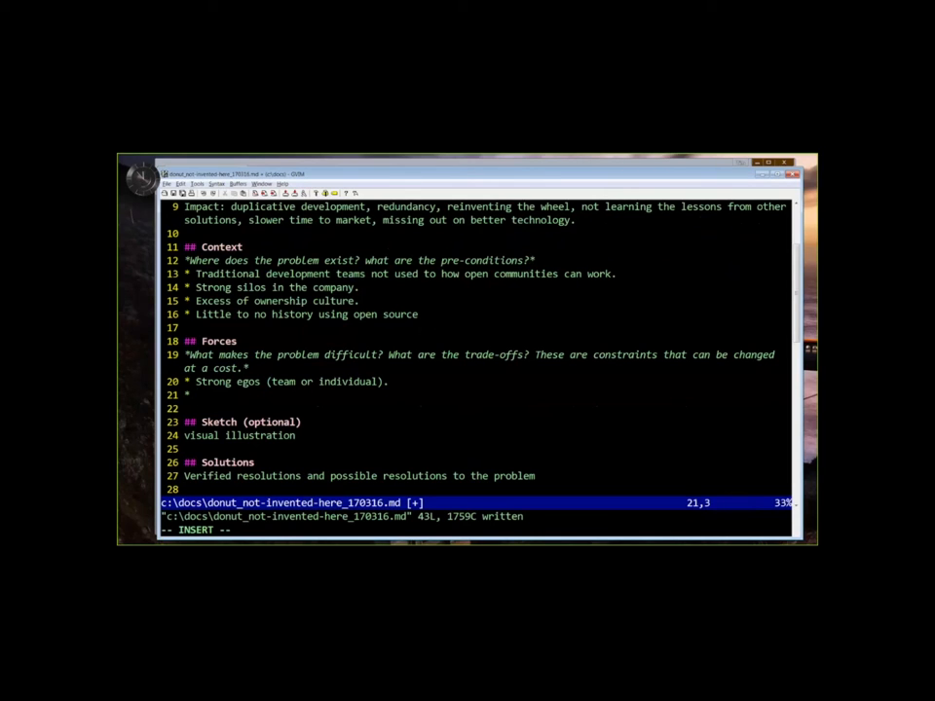
type("U")
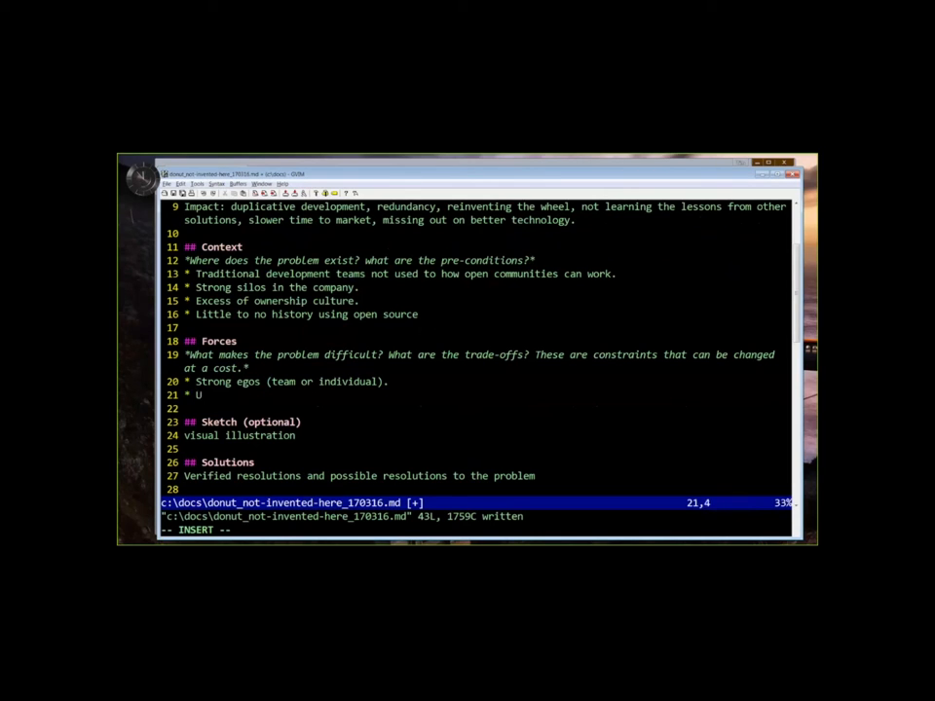
type("nwillingness to work with others.")
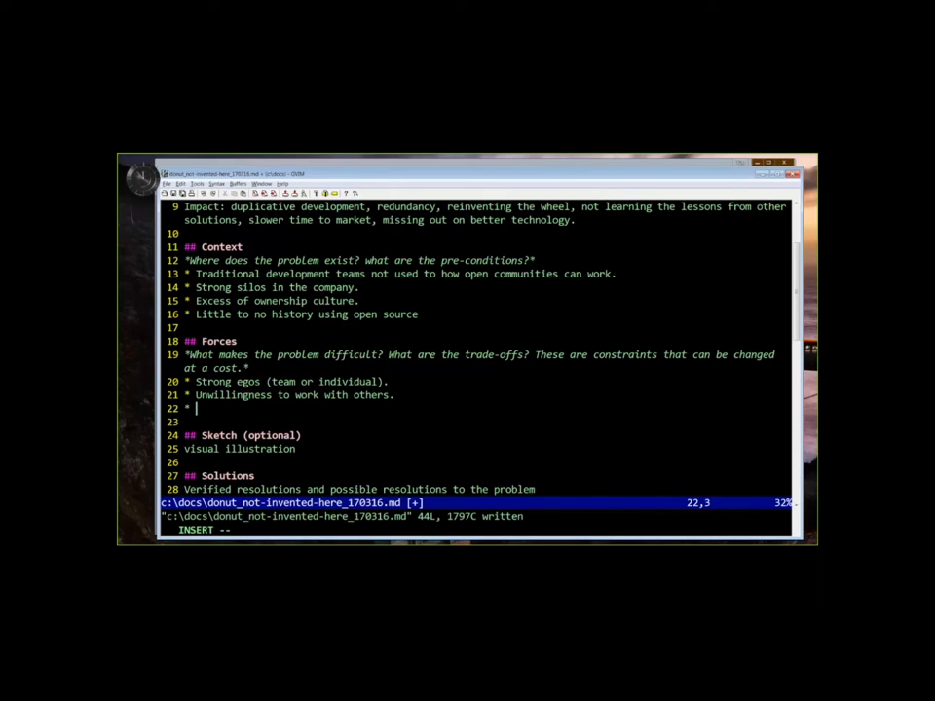
type("Bel")
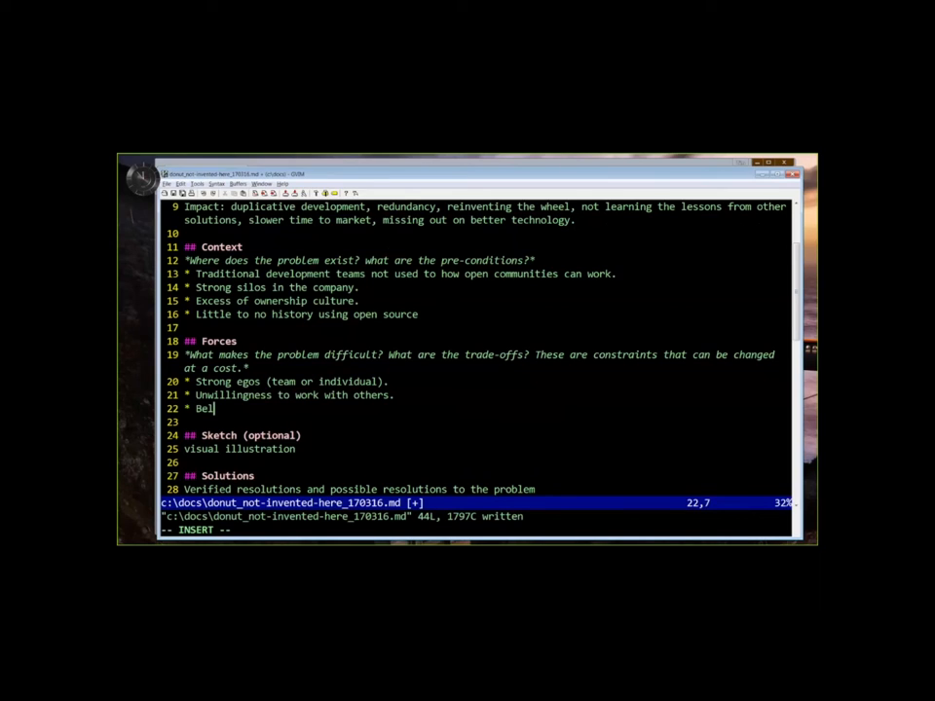
type("ief or reality that the")
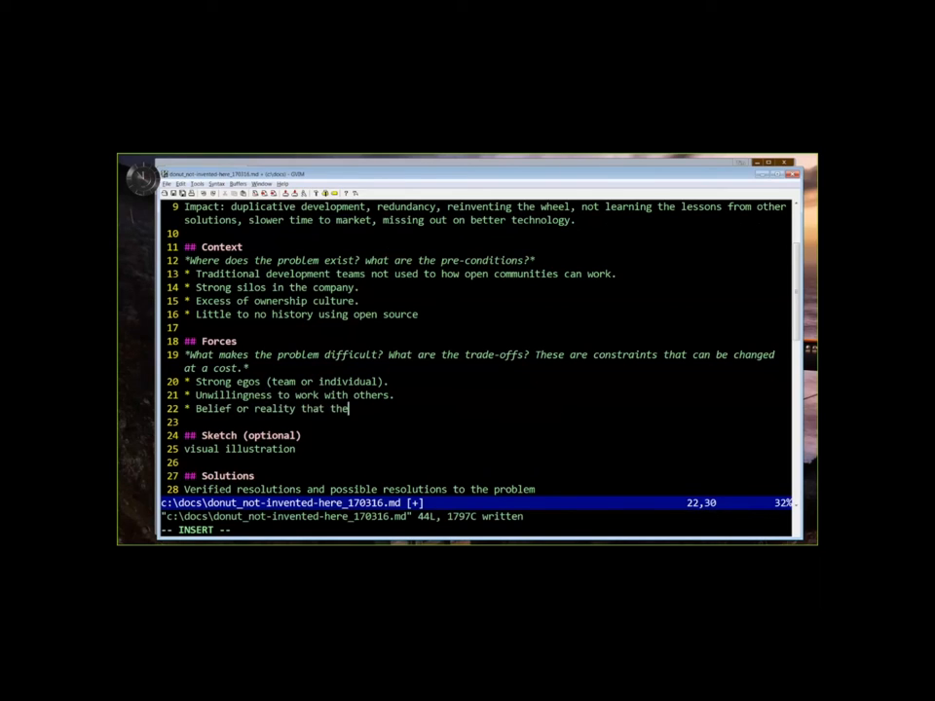
type("re is excessiv")
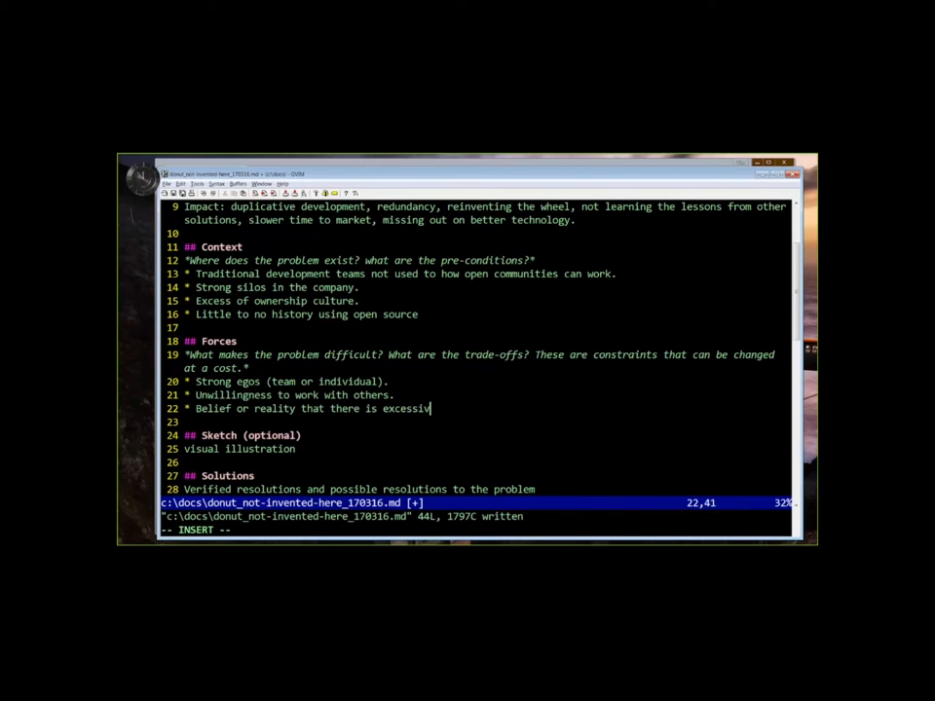
type("e time pressure; learning something new will take away from the prime directive.")
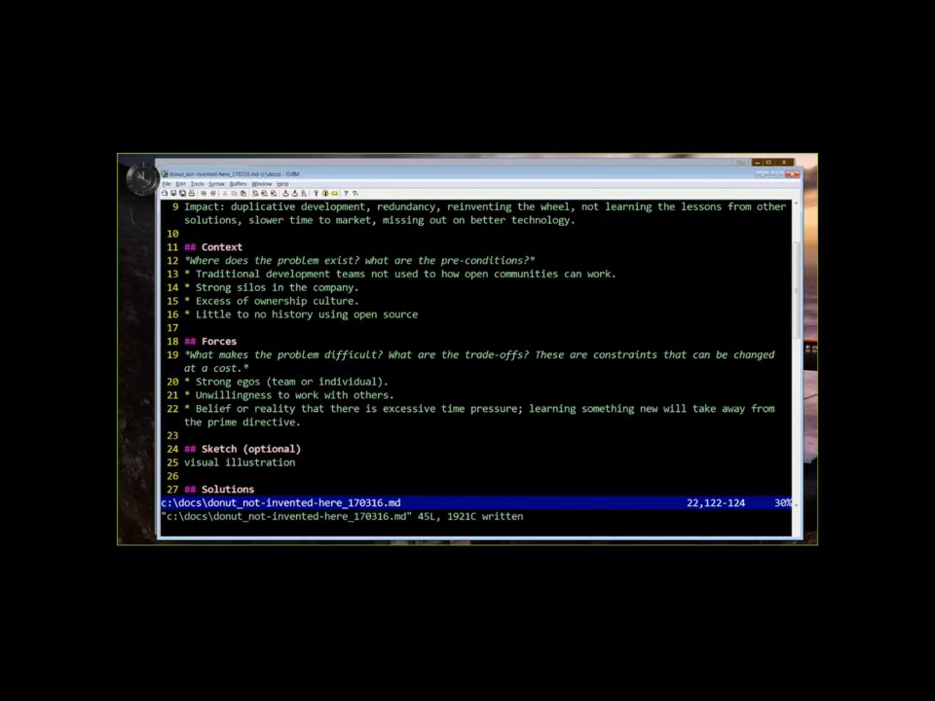
Step: Add bullets on no incentive given how teams are measured, lack of trust, and software not designed for reuse
key("o")
type("* No incentive")
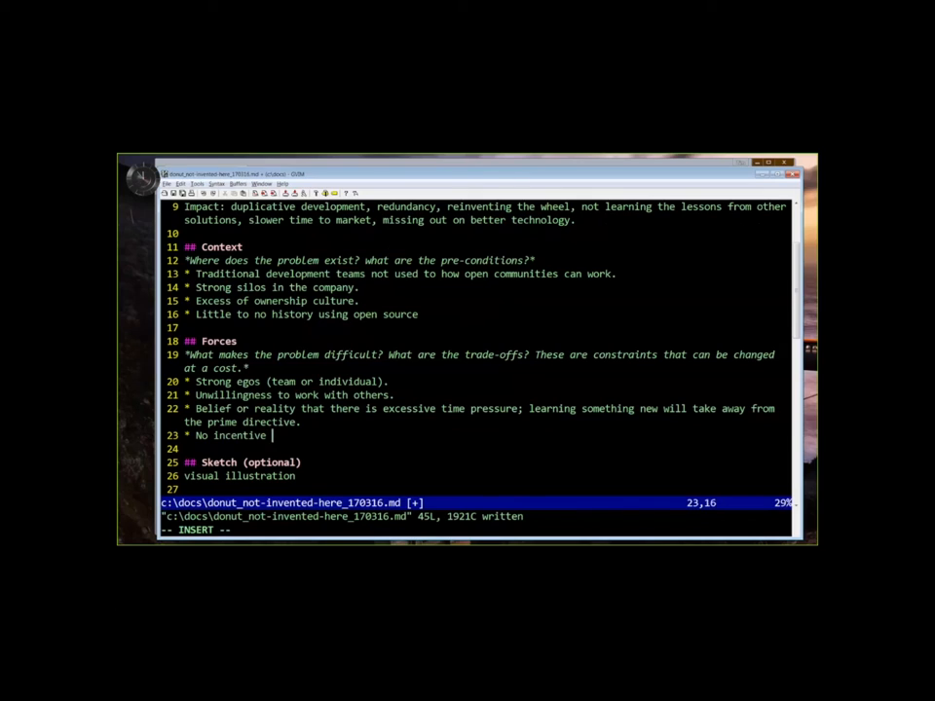
type("(they are")
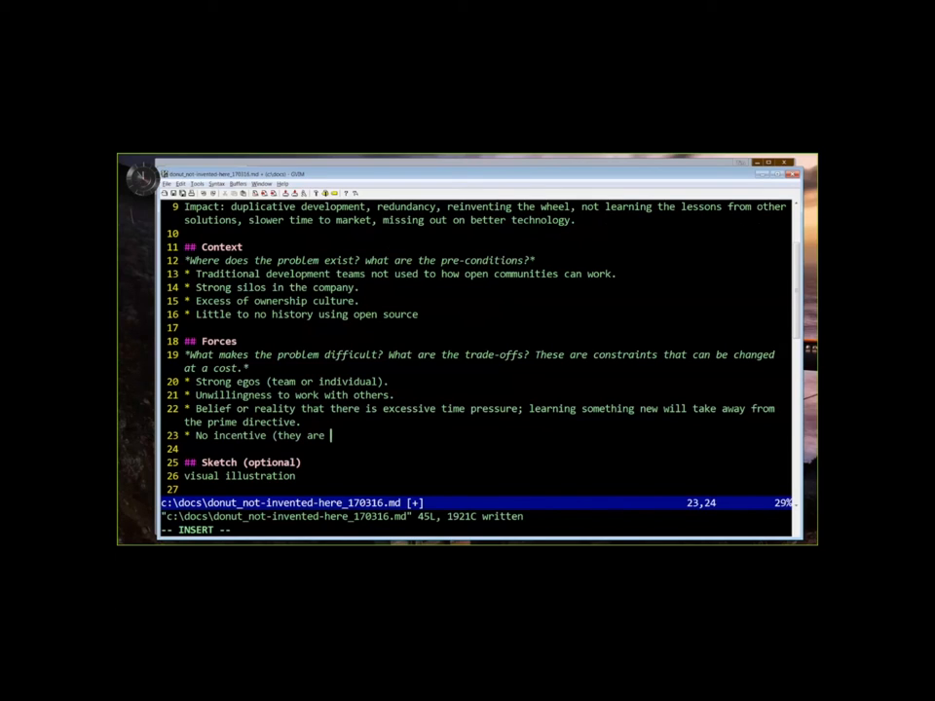
type("measured a certain")
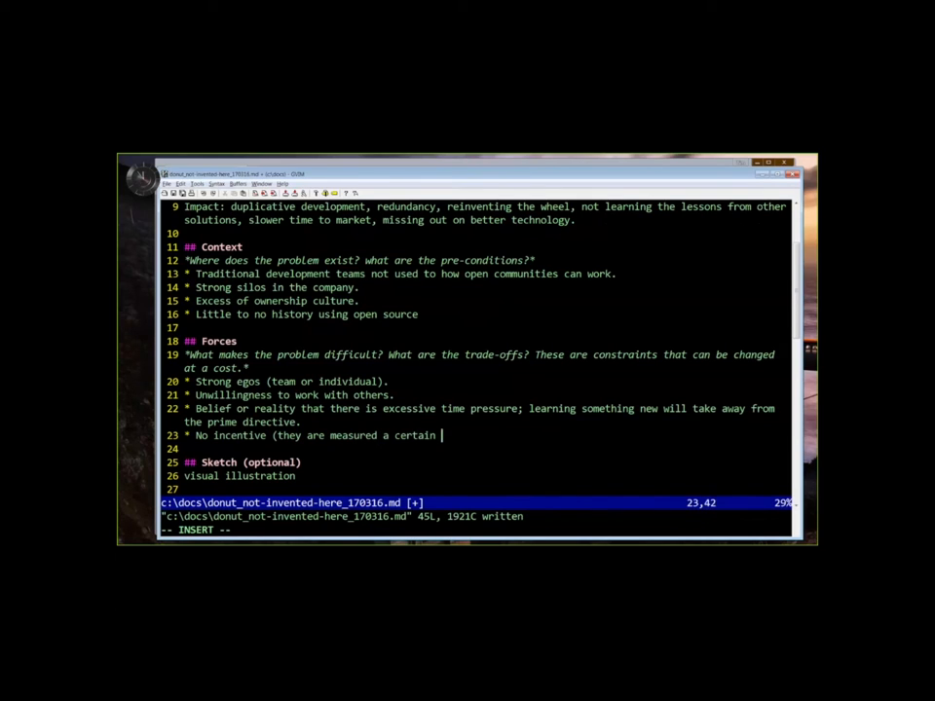
type("way and the")
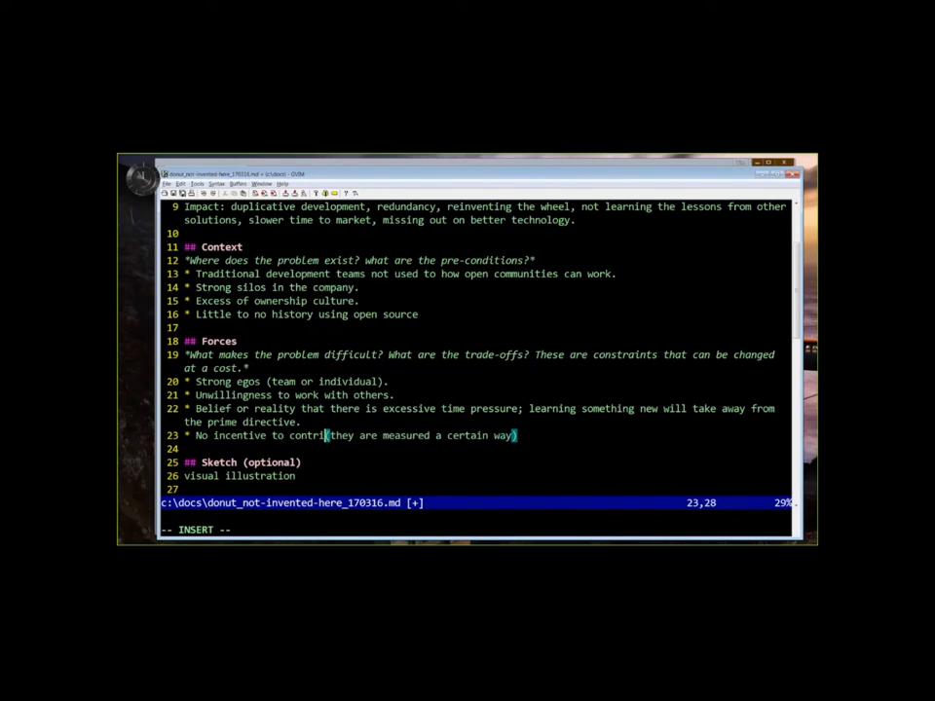
type("or even consume")
type("* Lack")
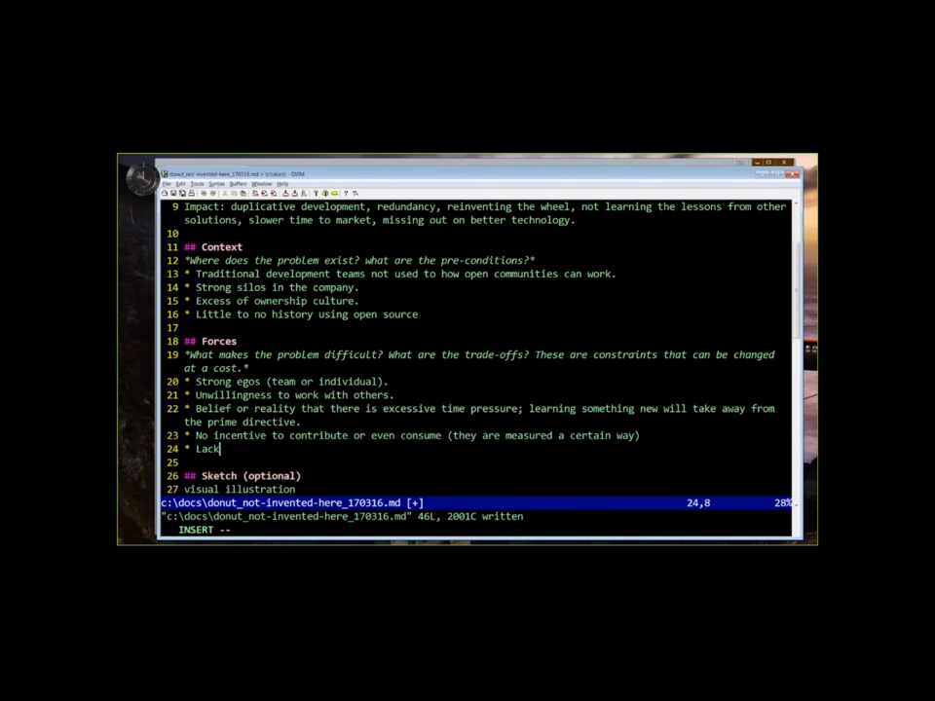
type("of trust.")
type("* Maybe the software cannot be re")
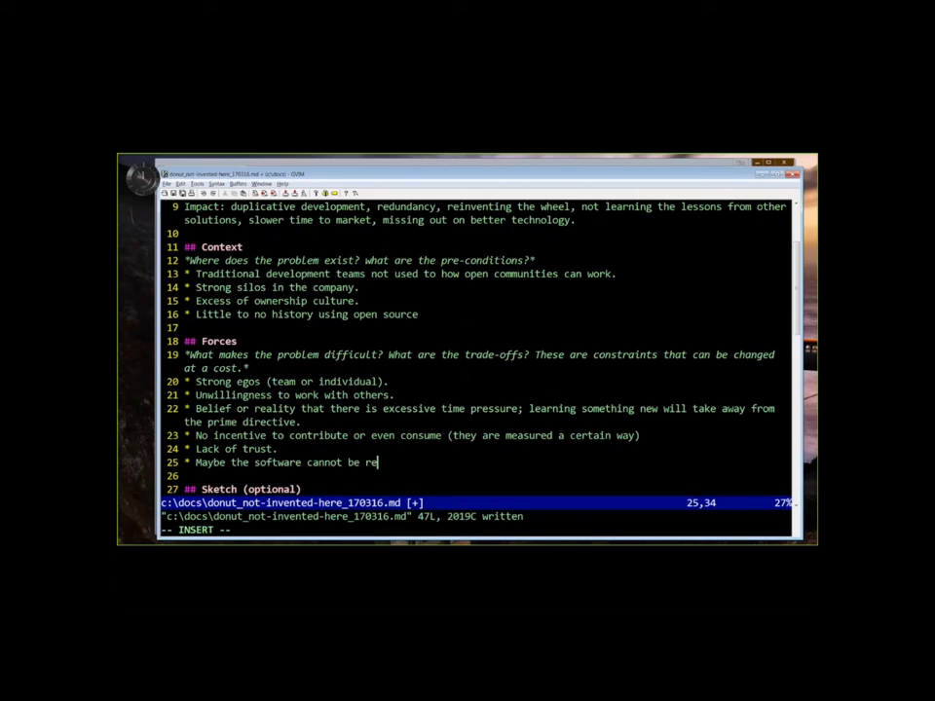
type("used (")
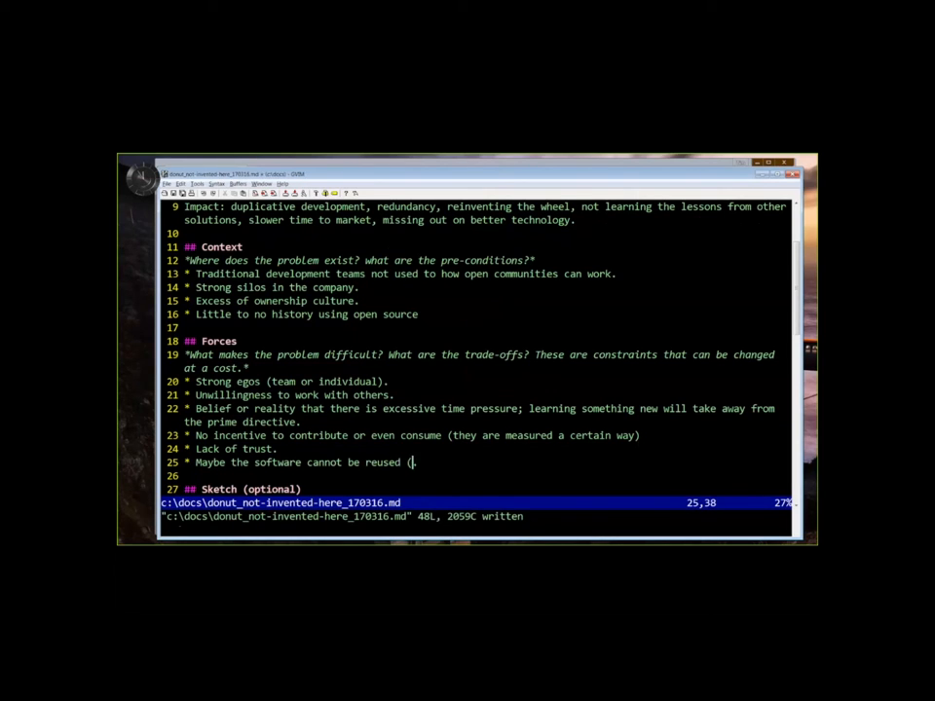
type("not designed for reuse")
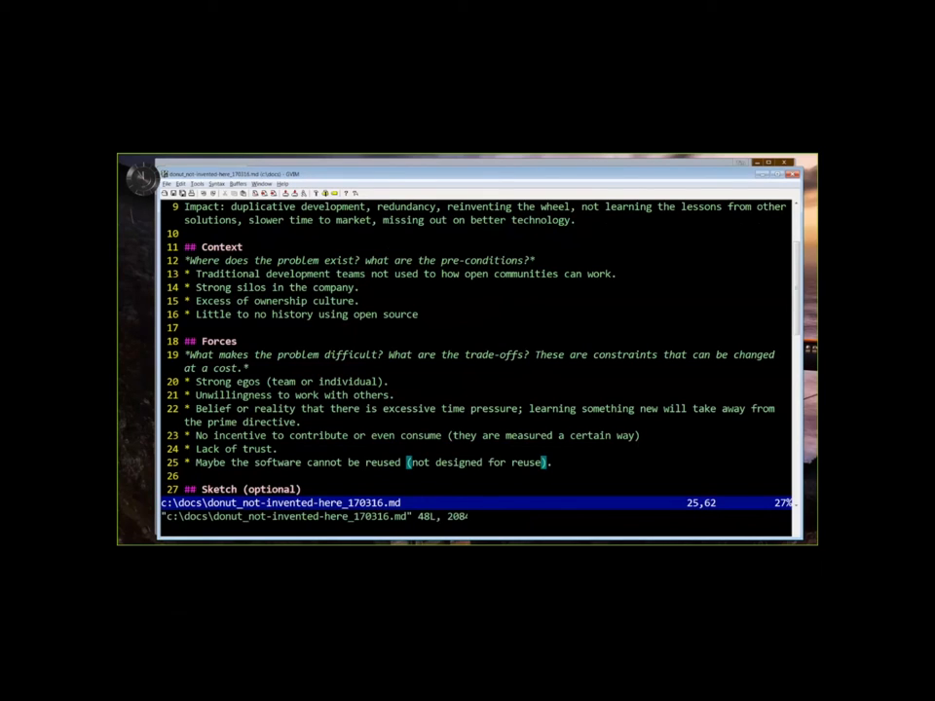
Step: Add the fear of losing control bullet, e.g. PjM wanting to deliver their project on time
key("Enter")
type("* Fe")
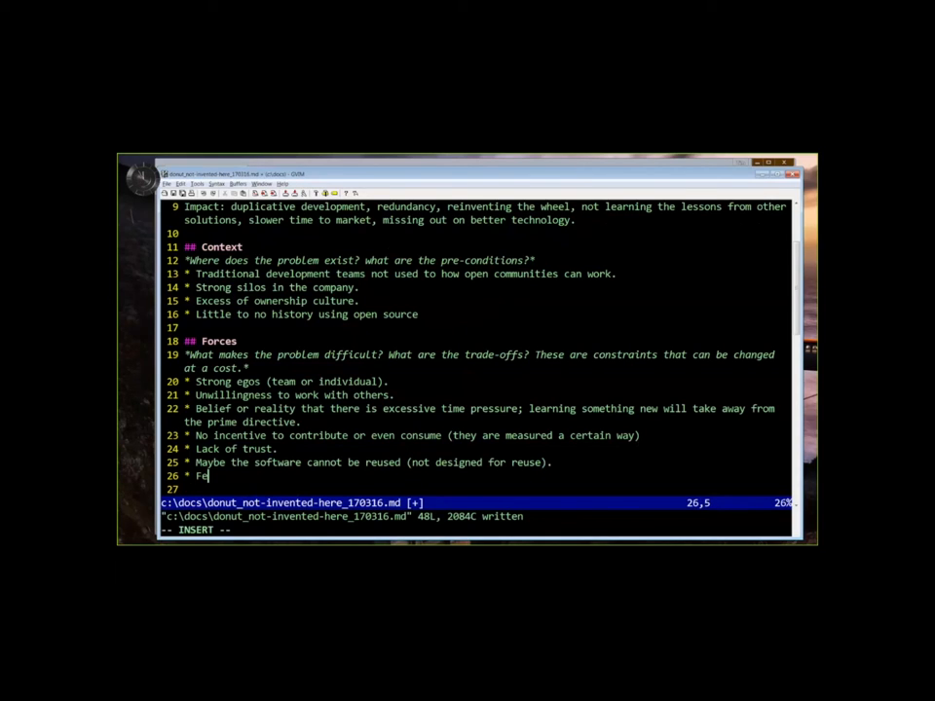
type("ar of losing")
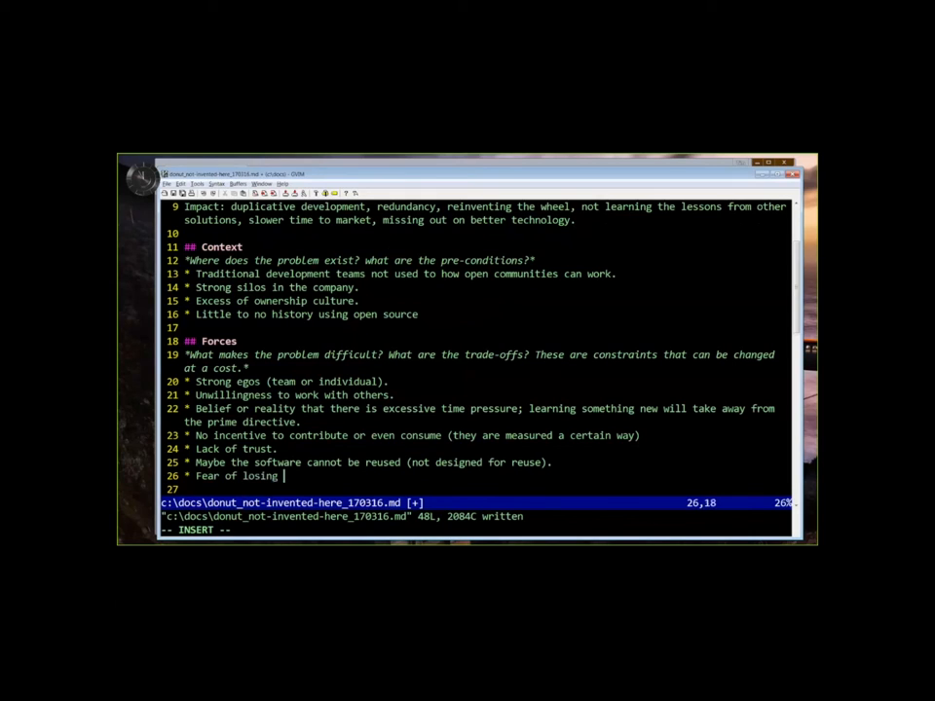
type("control")
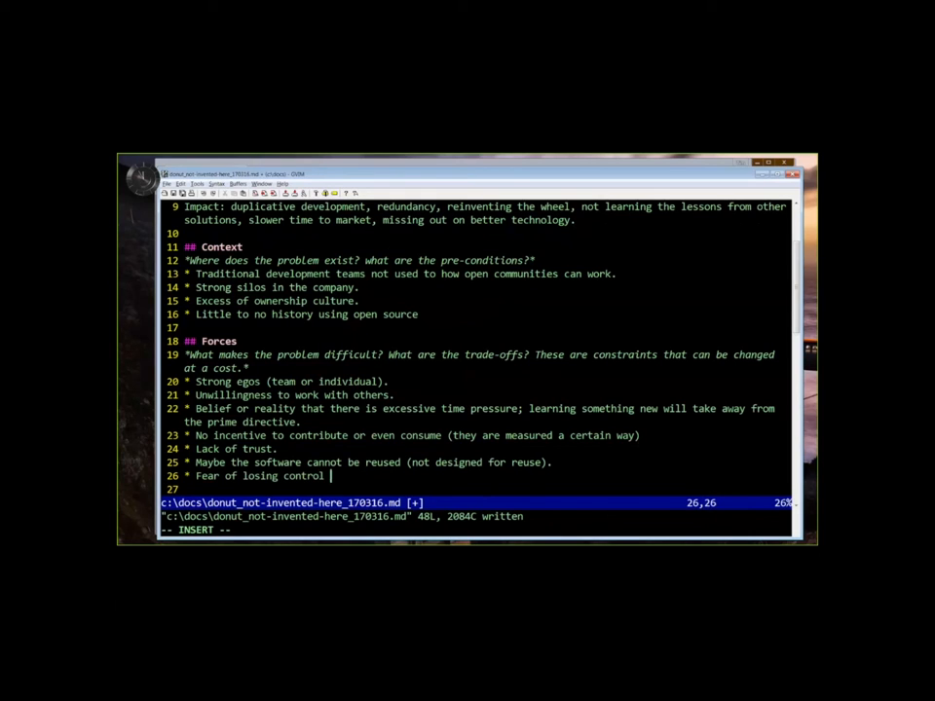
type("(e.")
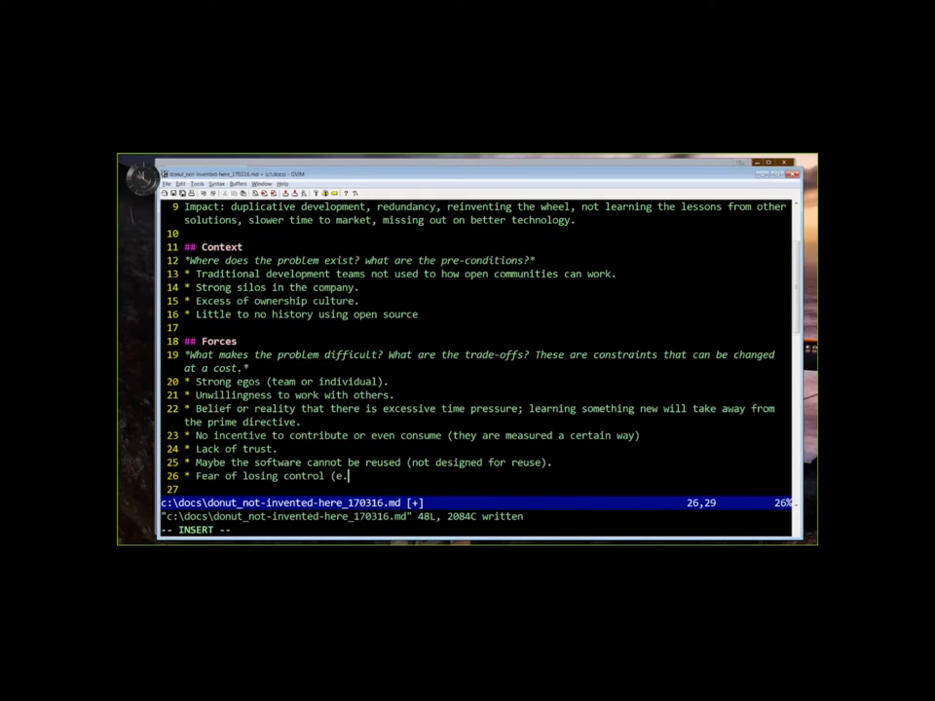
type("g., PjM want")
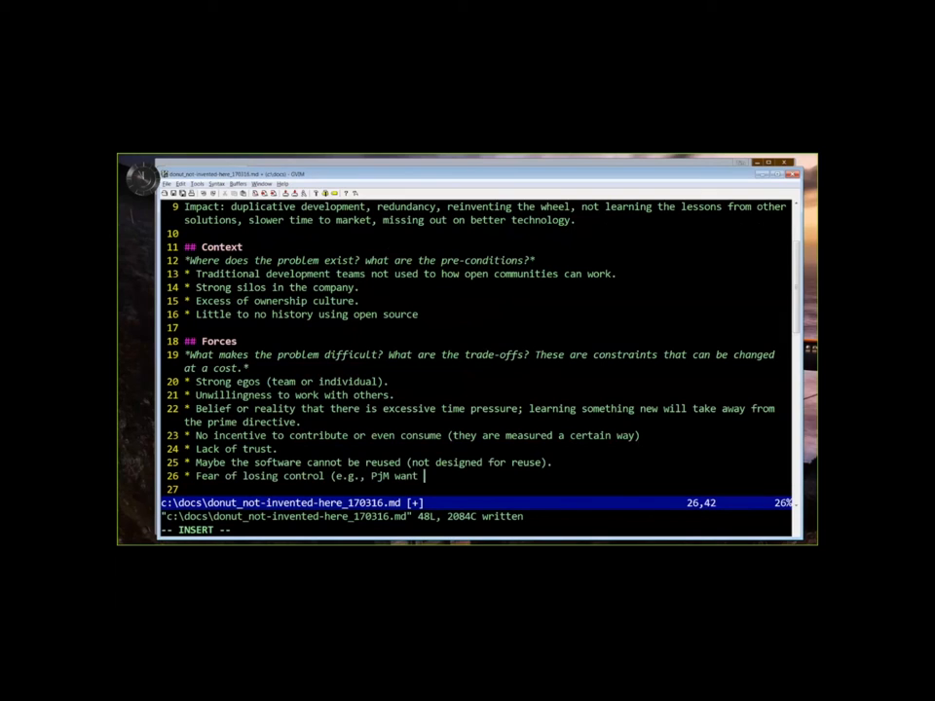
type("to deliver thei")
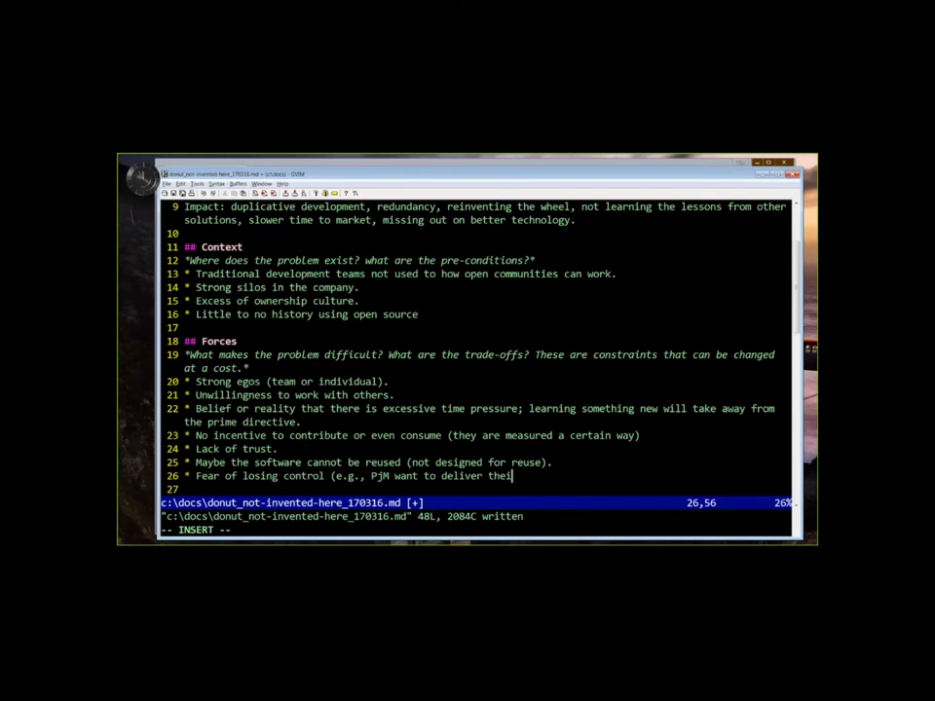
type("r project on time")
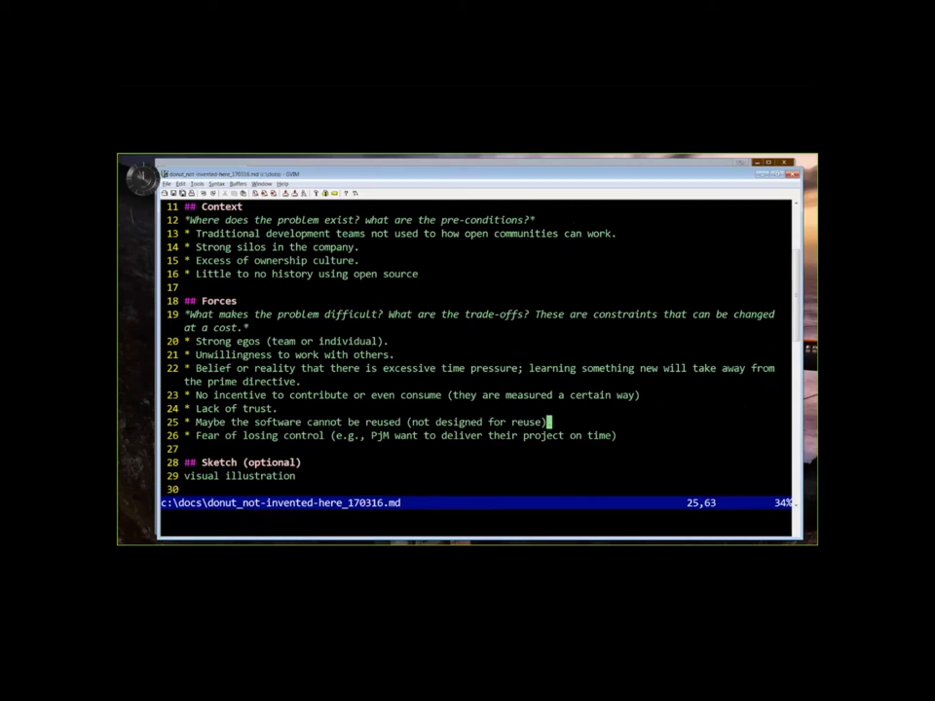
Step: Add the Forces question 'Can the team doing the code accept innersource contributions?'
type("Can")
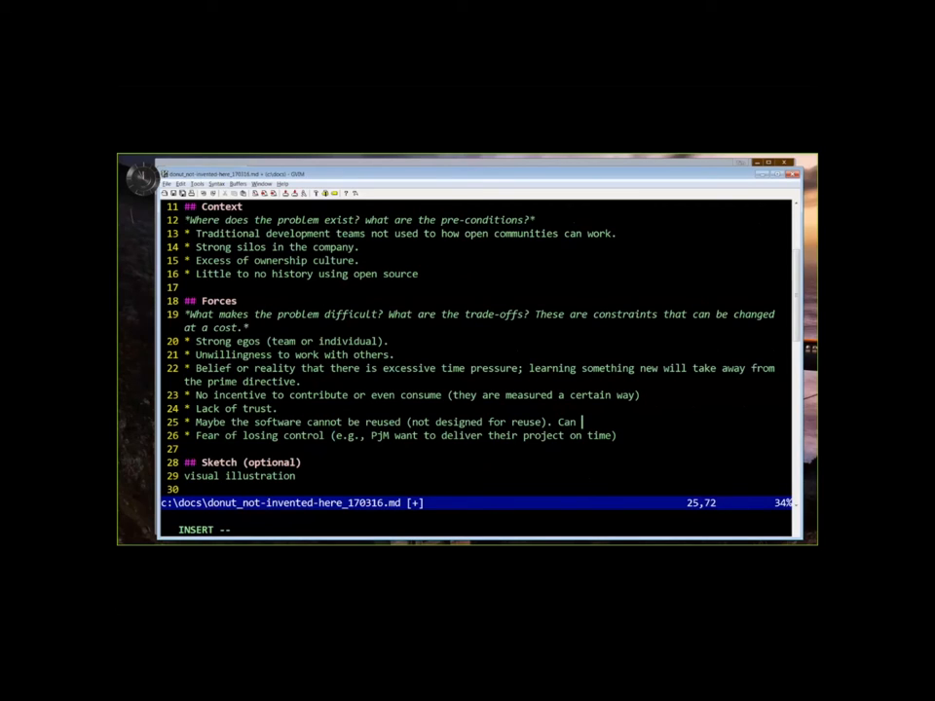
type("the team doing t")
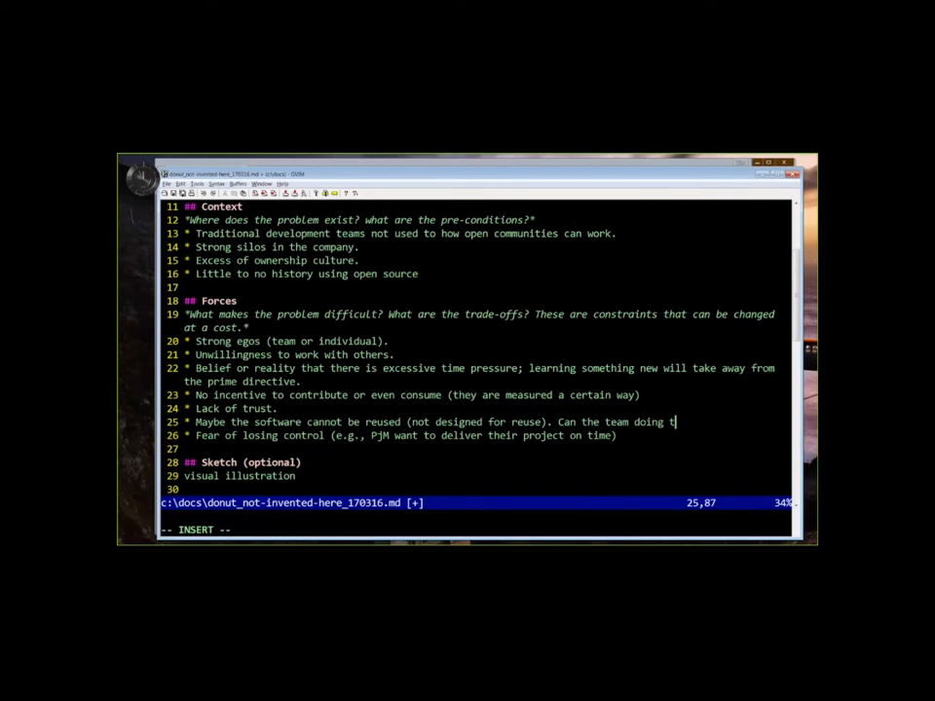
type("he code")
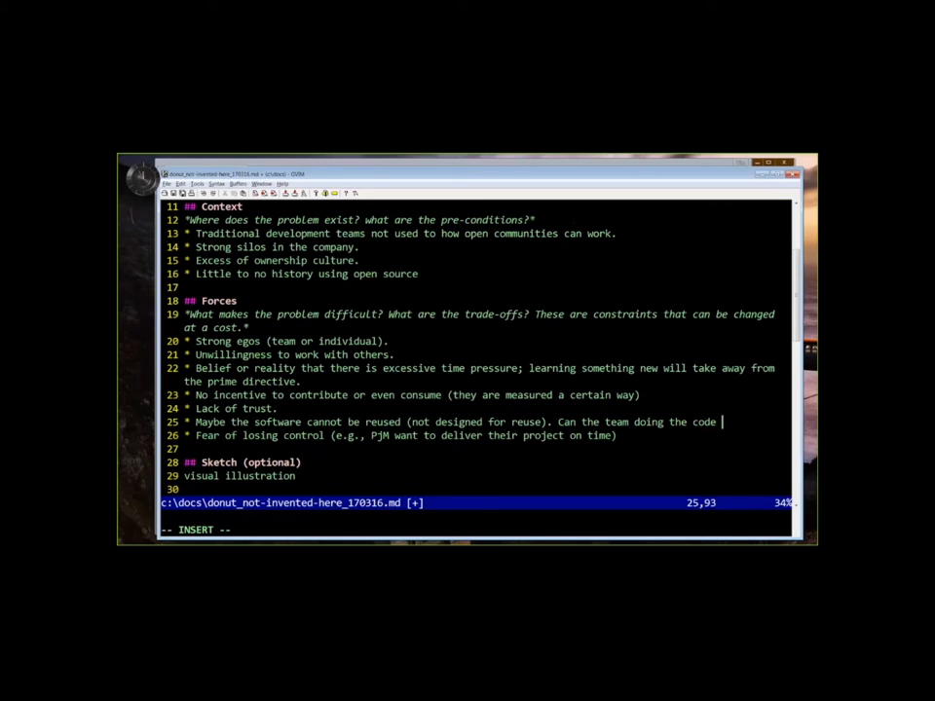
type("accept inner")
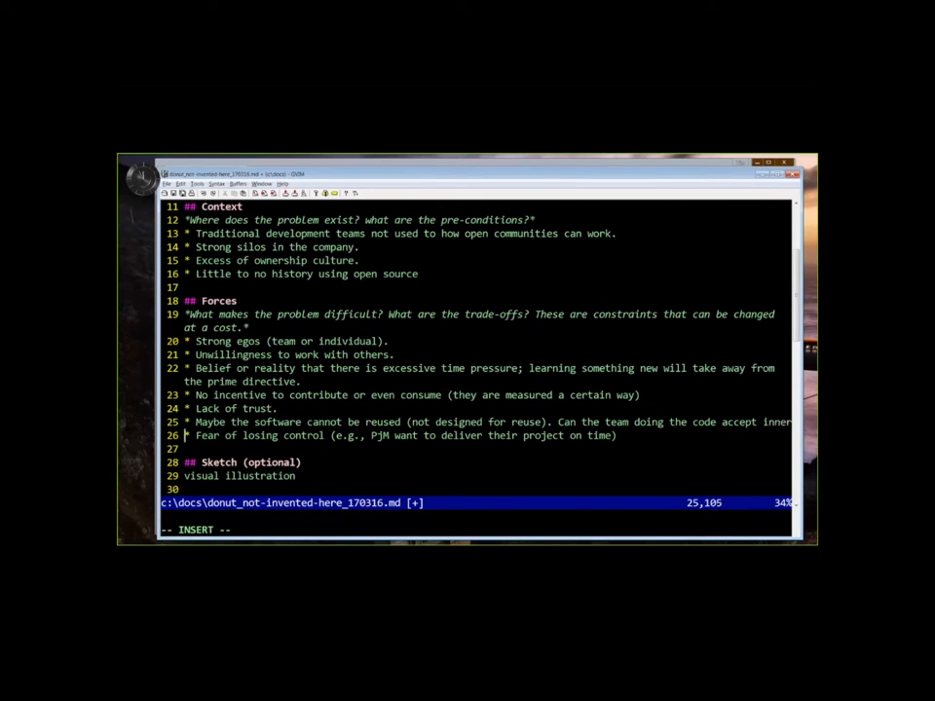
type("innersource contribu")
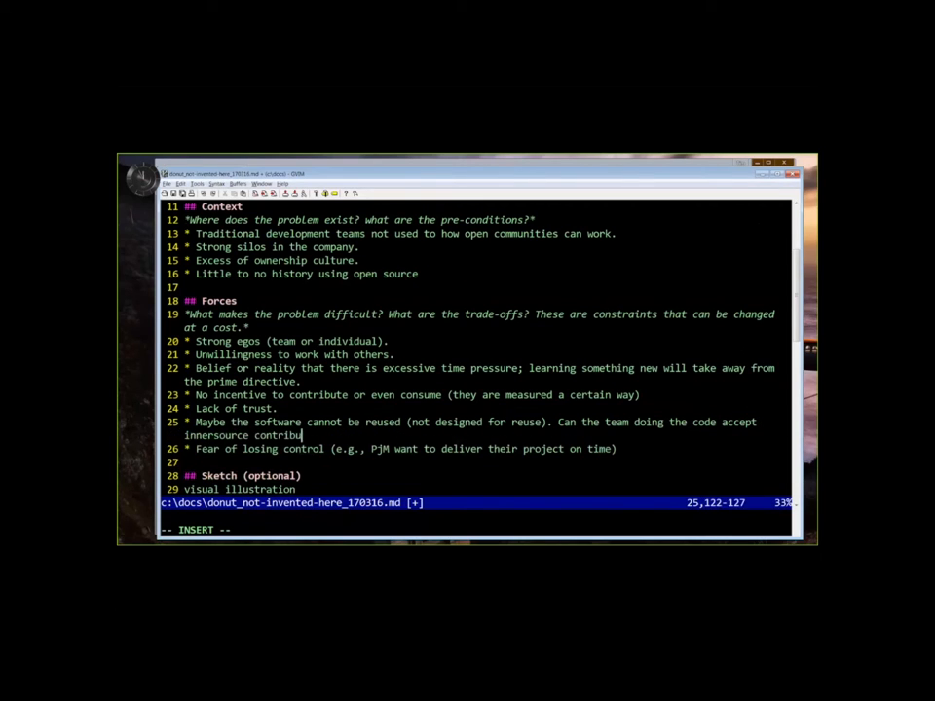
type("tions?")
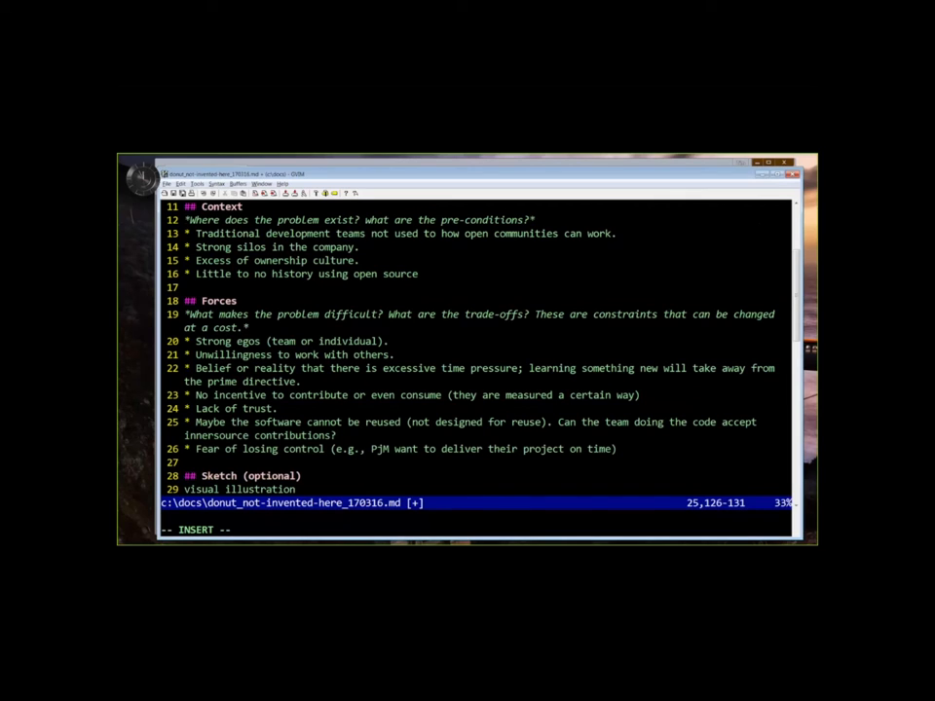
Step: Note 'Modularity may make them brittle.', add 'Security can be a problem.', and begin a visual illustration Solutions bullet
type("Modularity")
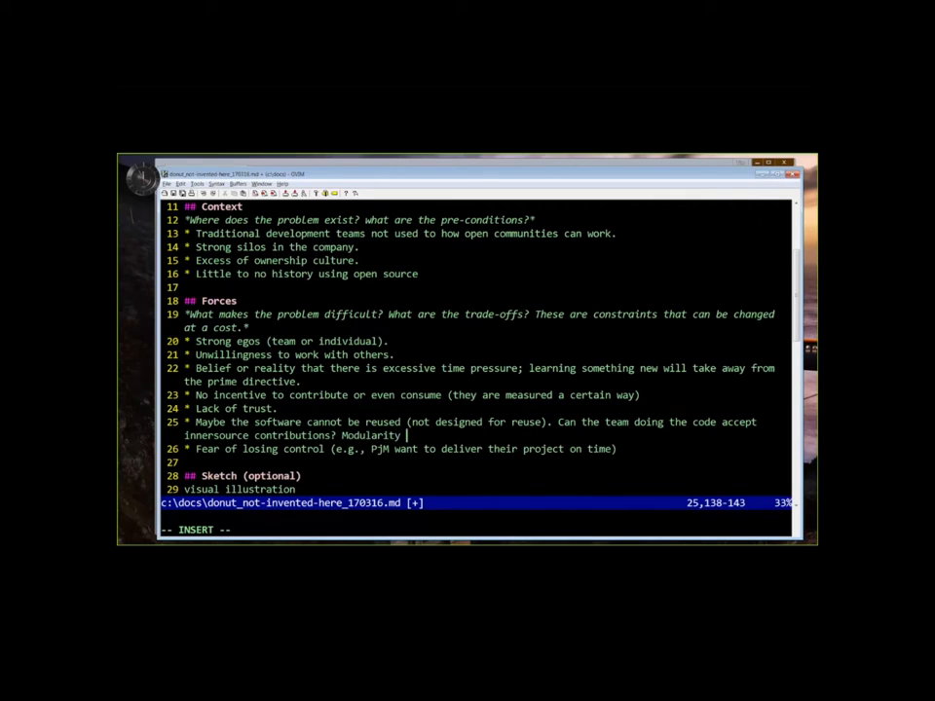
type("may make th")
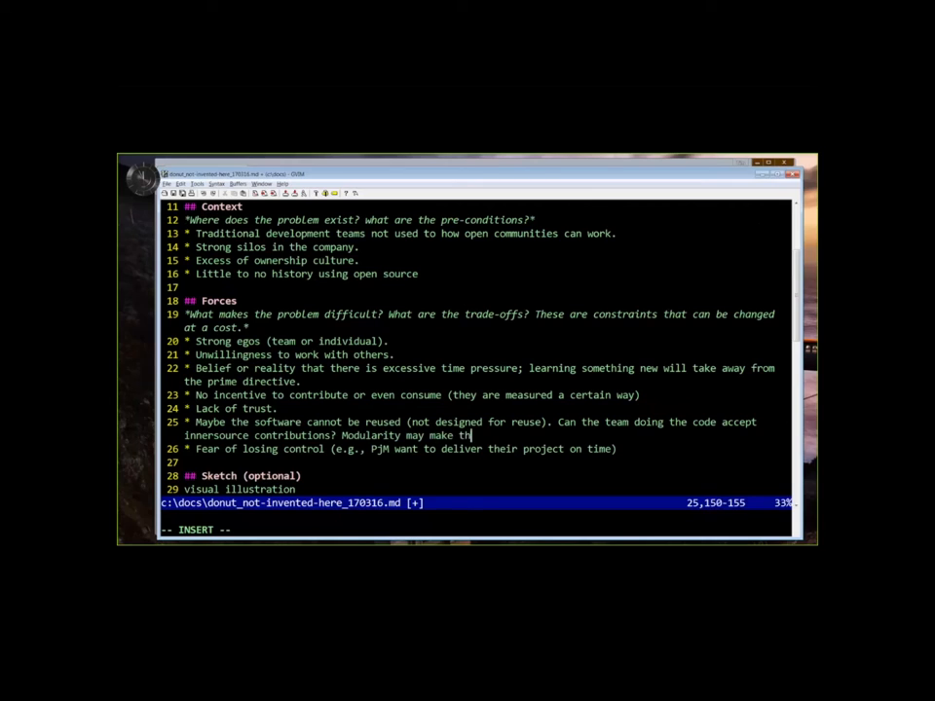
type("em brittle.")
type("* Security can")
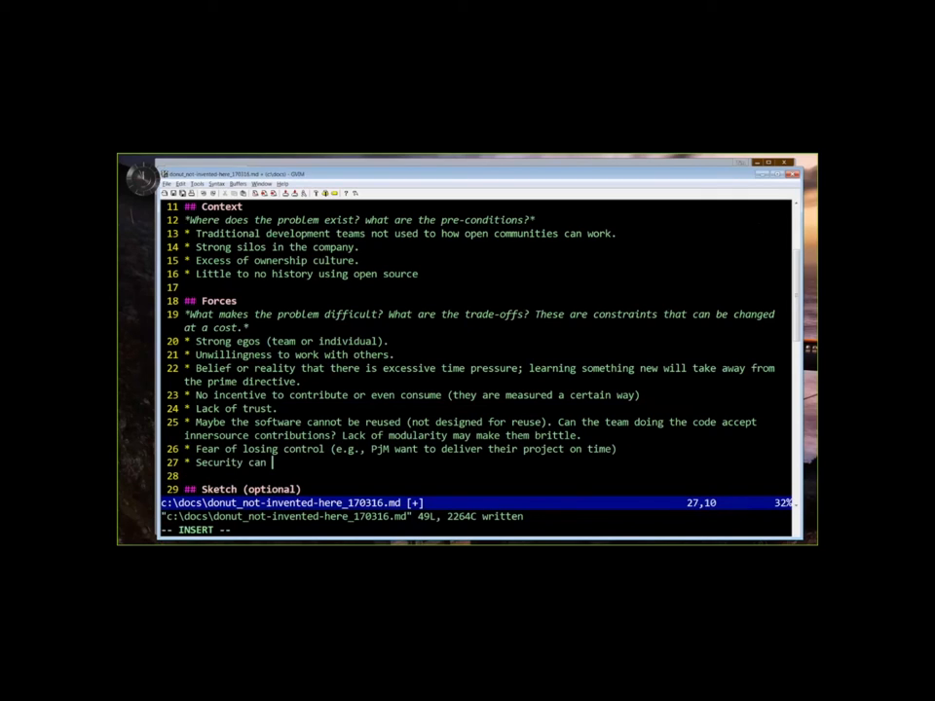
type("be a problem.")
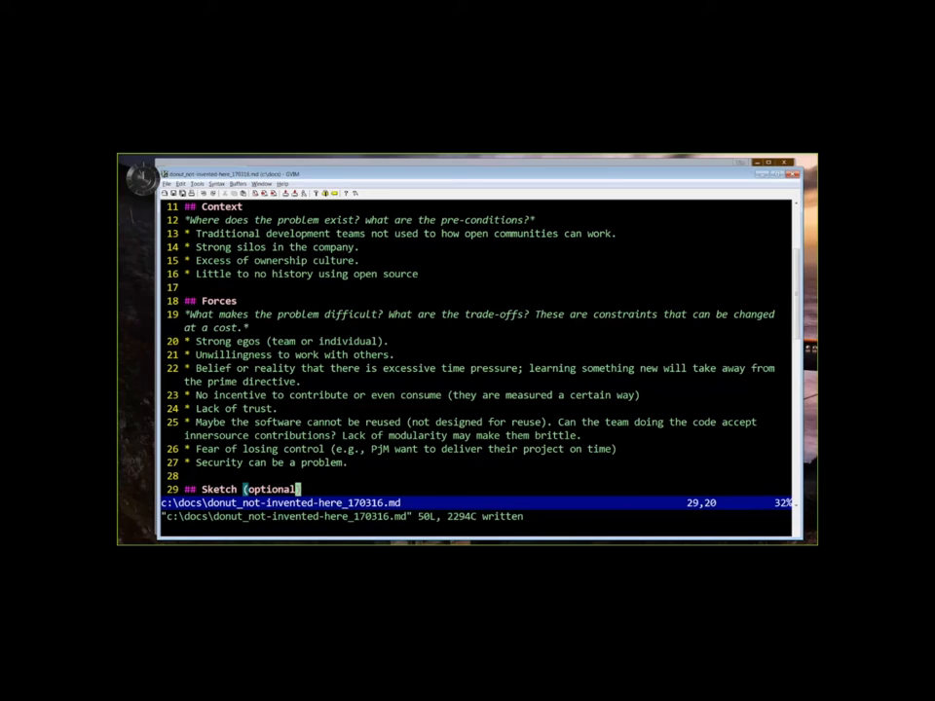
type("visual illustration")
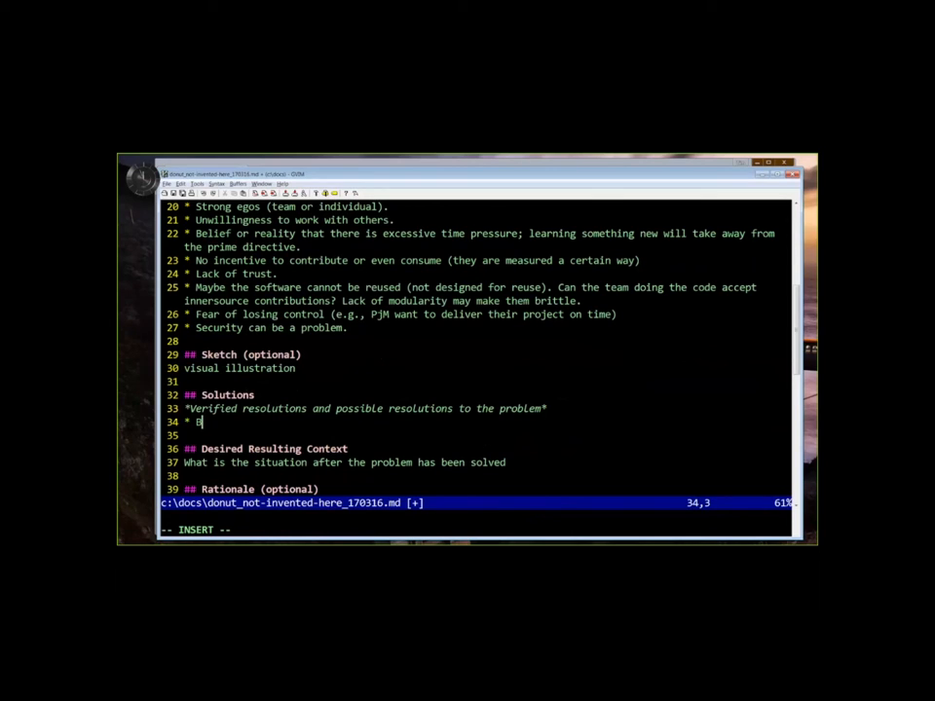
Step: Write the blog-article Solutions bullet: acknowledge NIH exists, assess its impact on innovation efforts (opportunities missed)
type("log article")
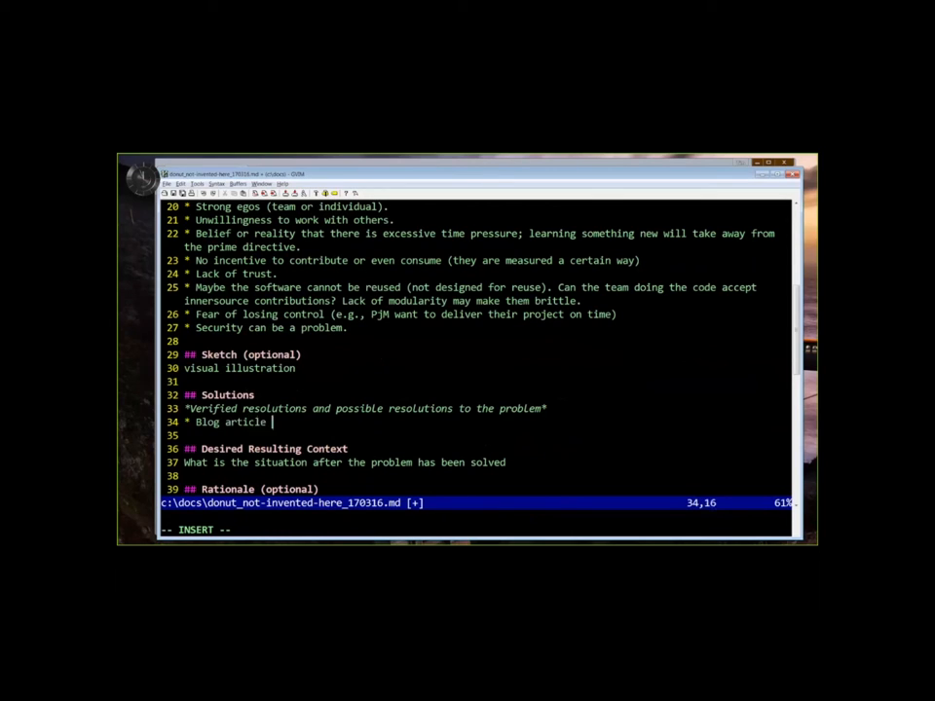
type("touches")
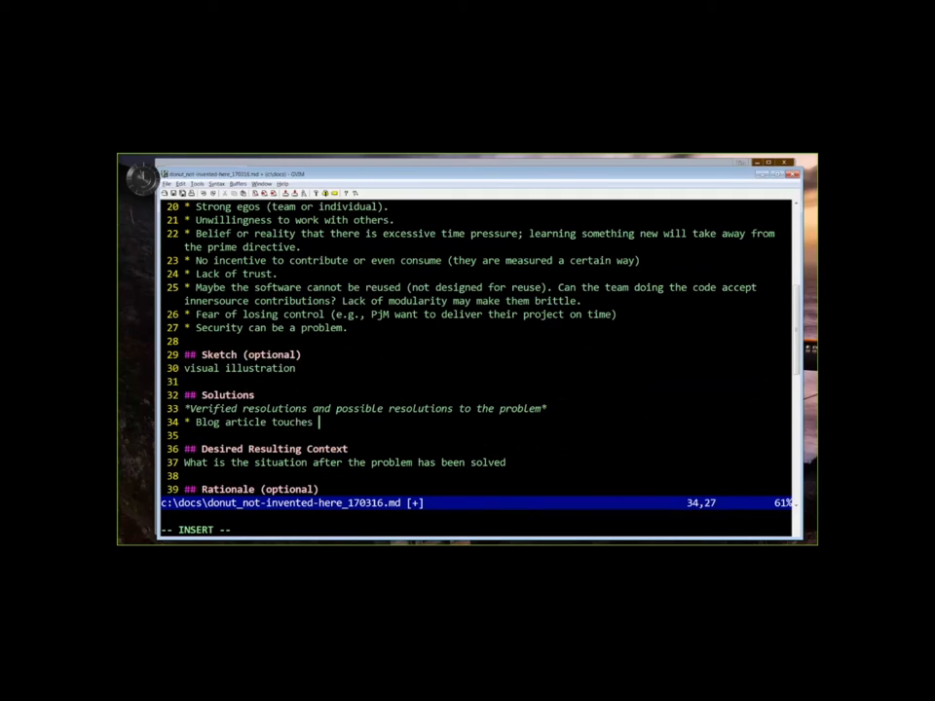
type("on this topic: a presc")
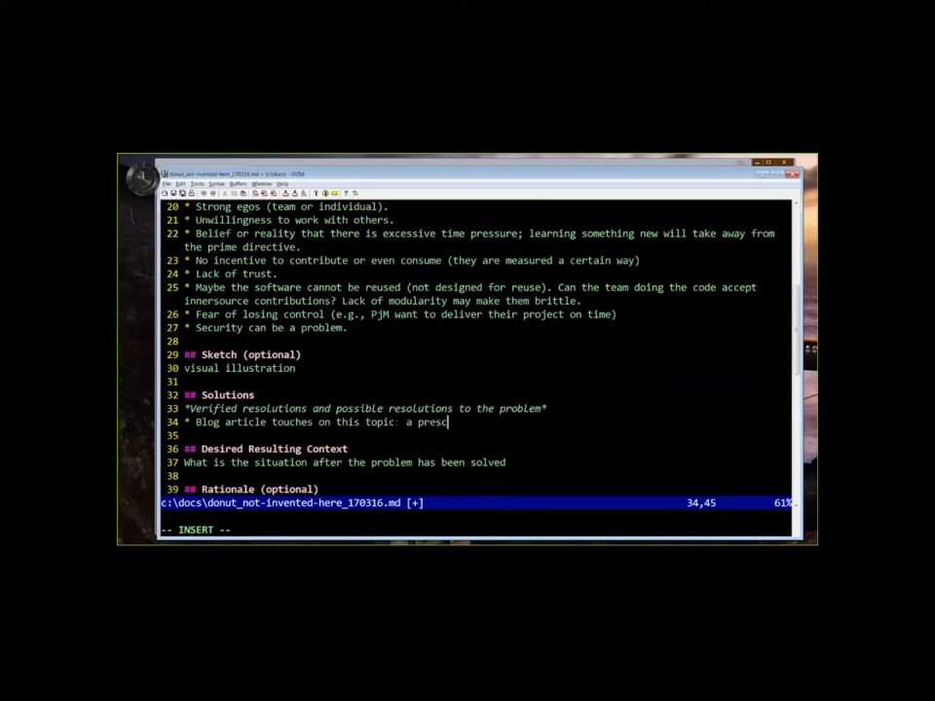
type("ription for NI")
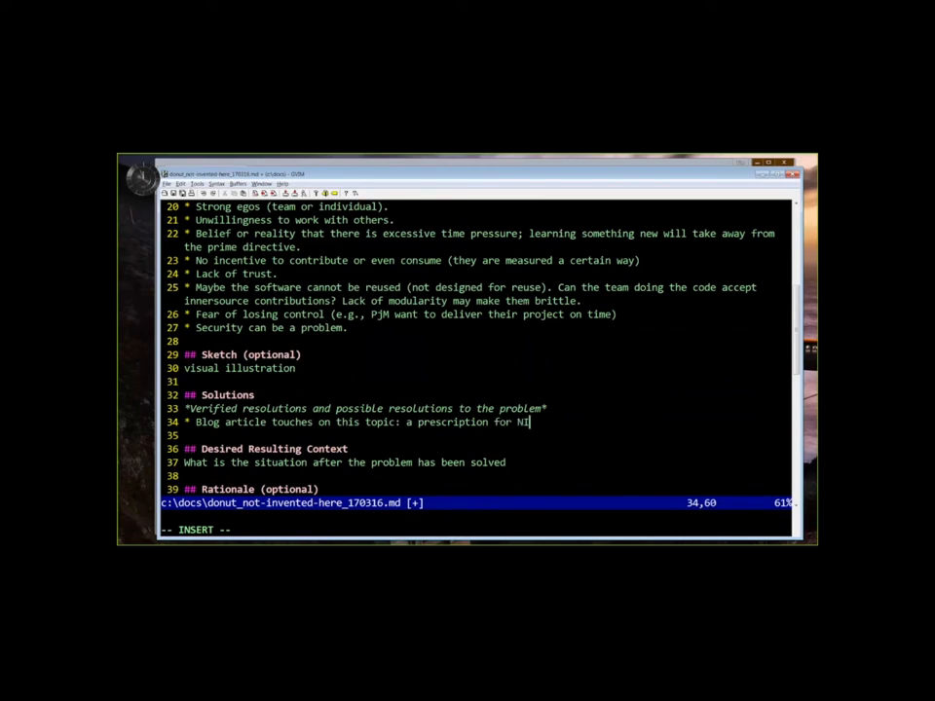
type("H:")
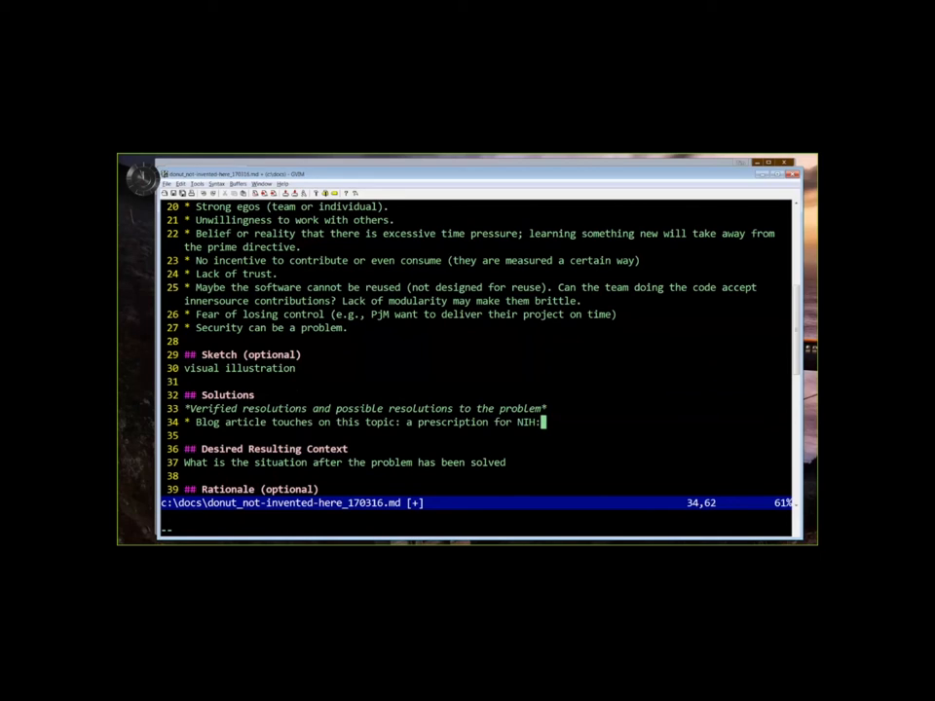
type("-ack")
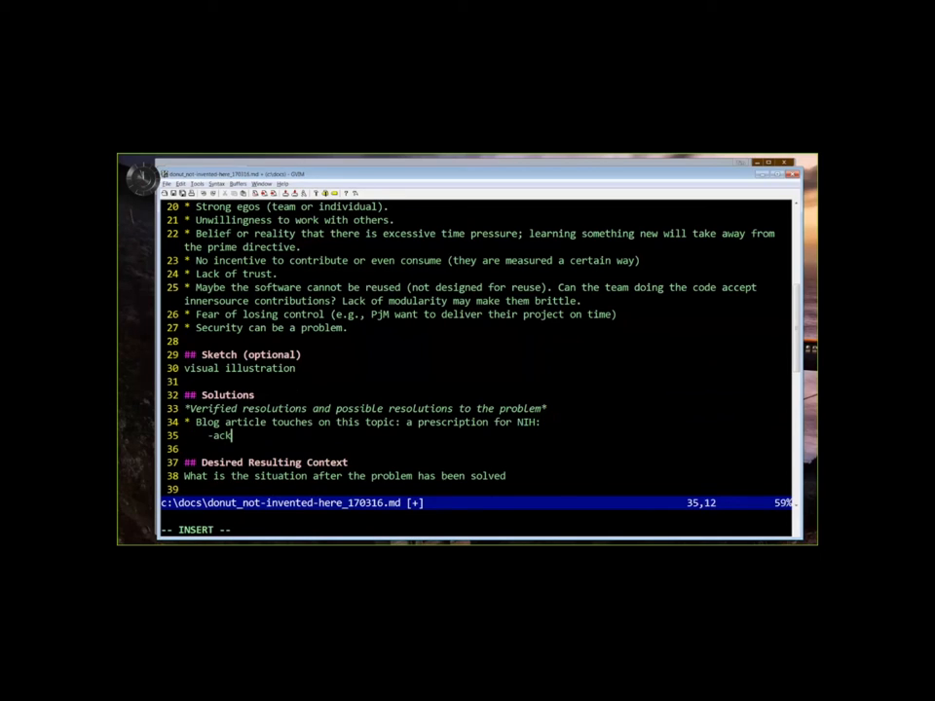
type("nowledge that NIH e")
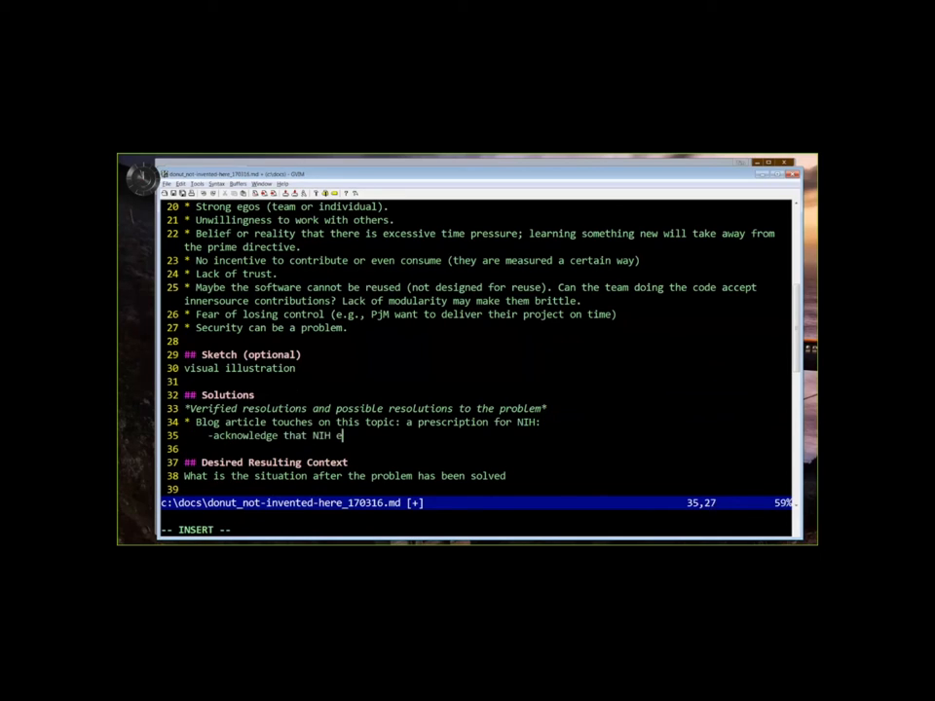
type("xists")
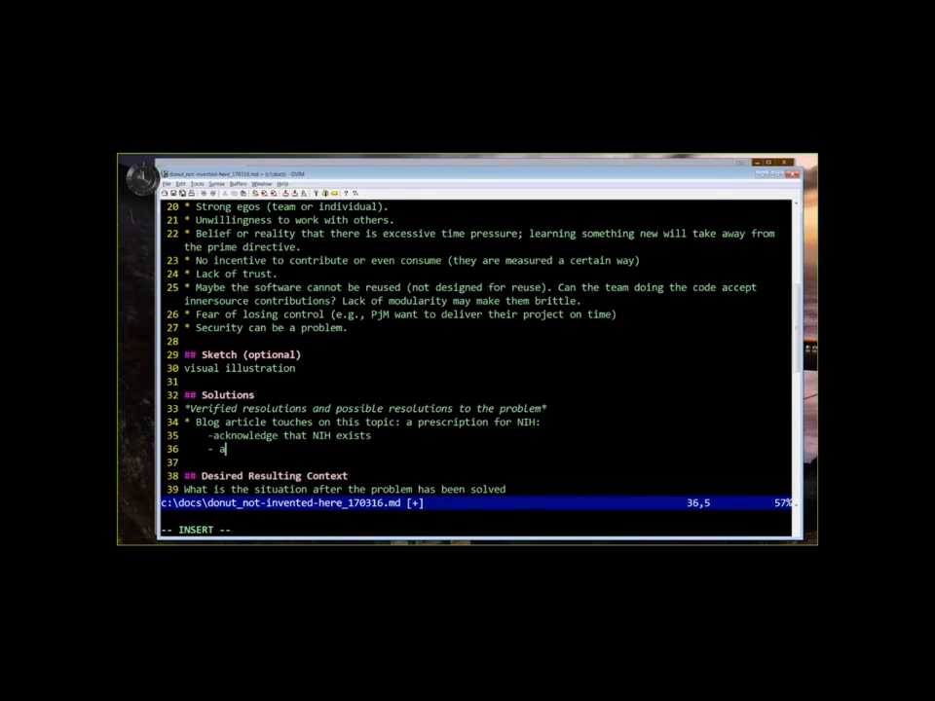
type("ssess its")
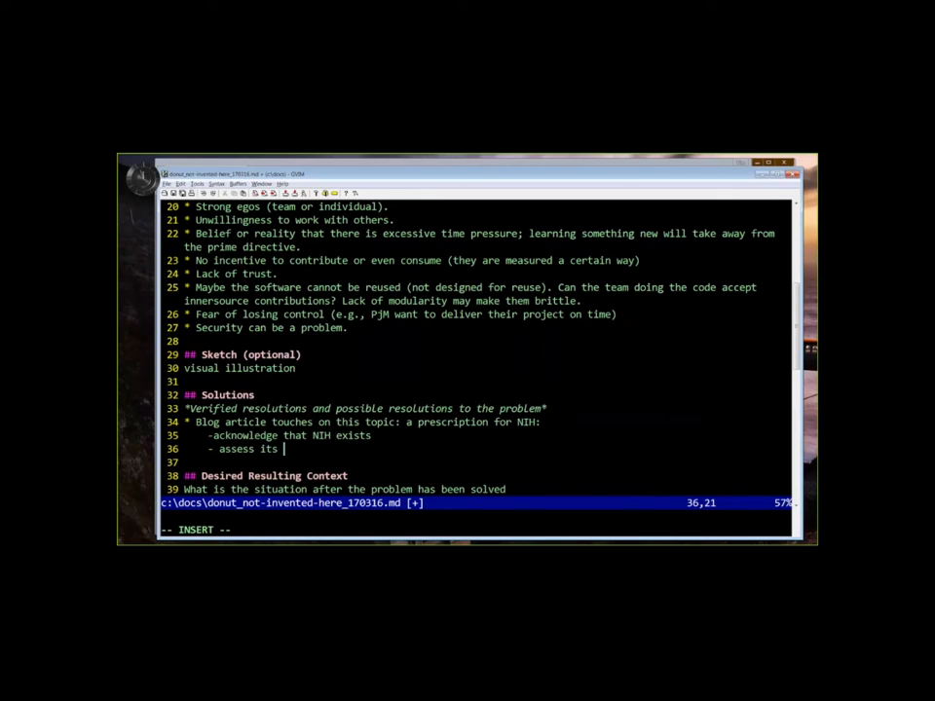
type("impact on your innvoation")
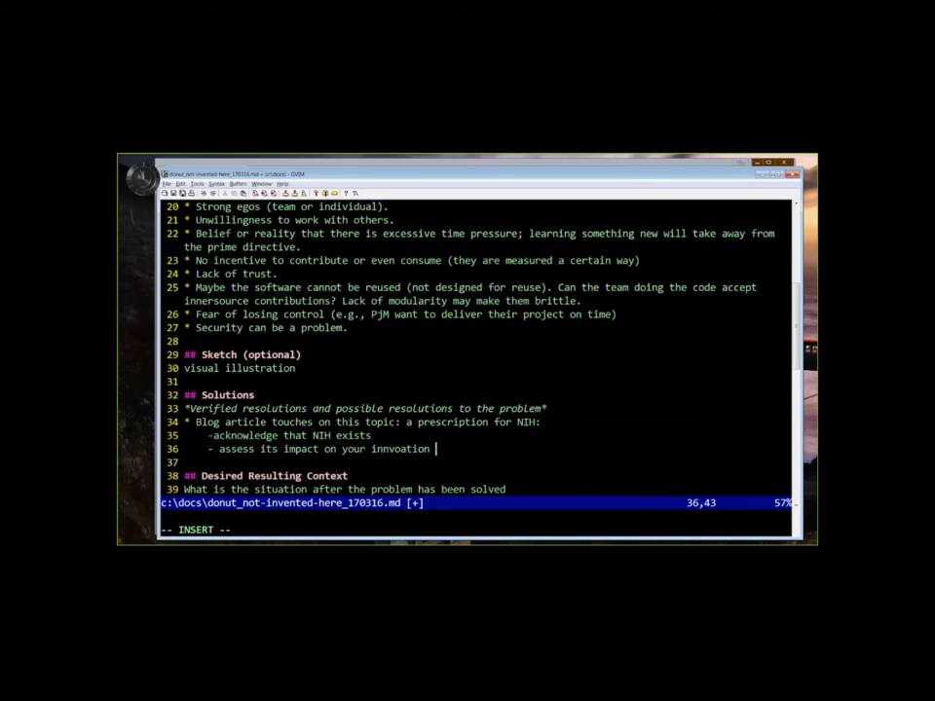
type("efforts (how")
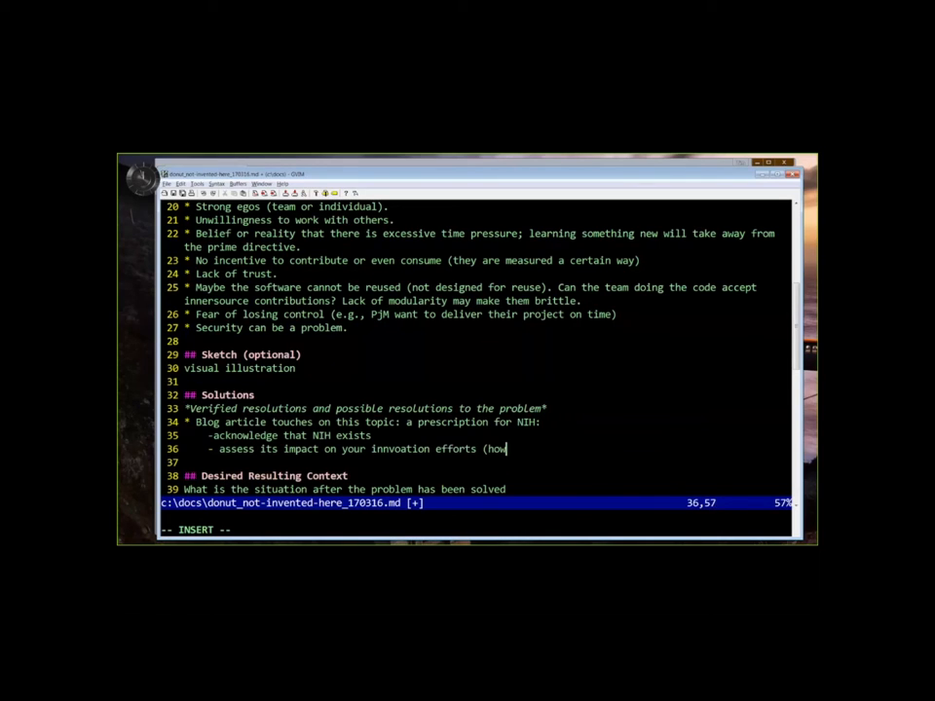
type("many op")
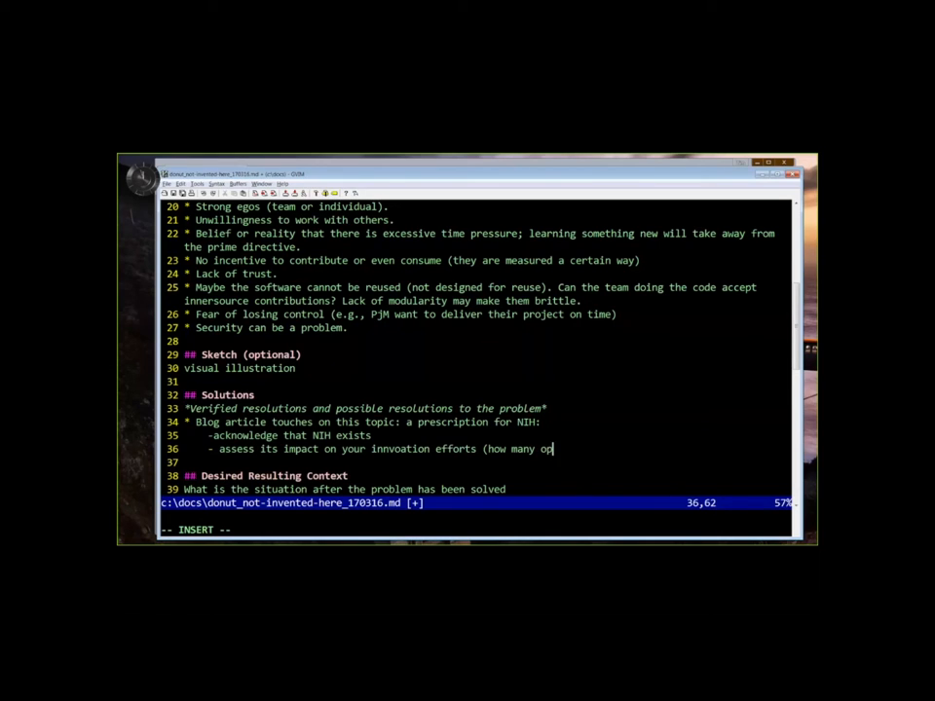
type("portunities missed)")
left_click(475, 462)
type("- build in expli")
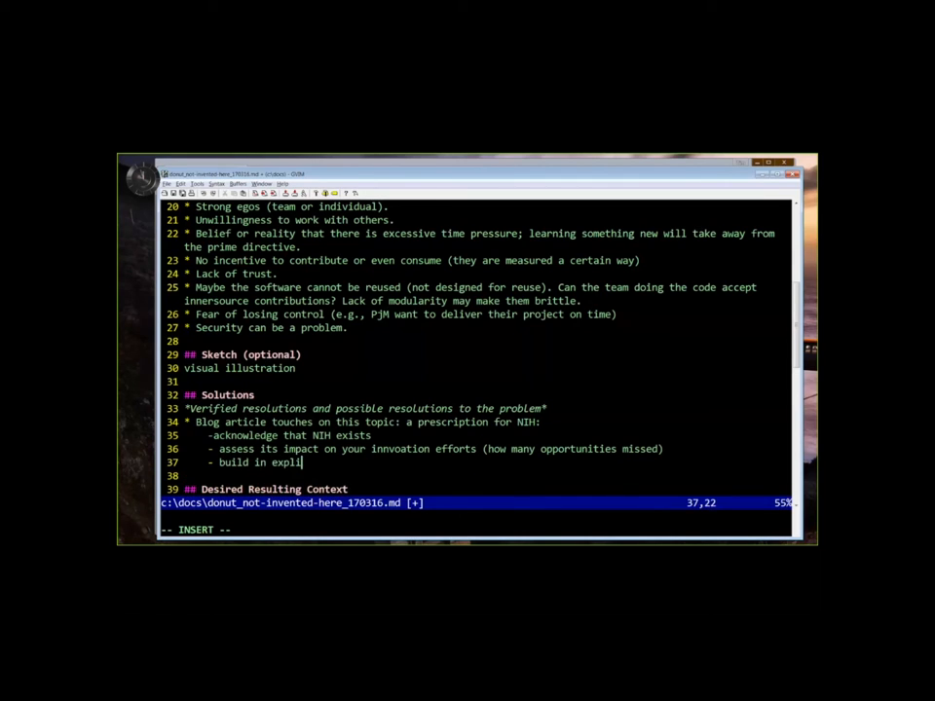
Step: Add sub-bullets on explicit incentives to overcome NIH and engaging outside people in strategy/evaluation for fresh perspectives, then start '* DMS'
type("cit incentives")
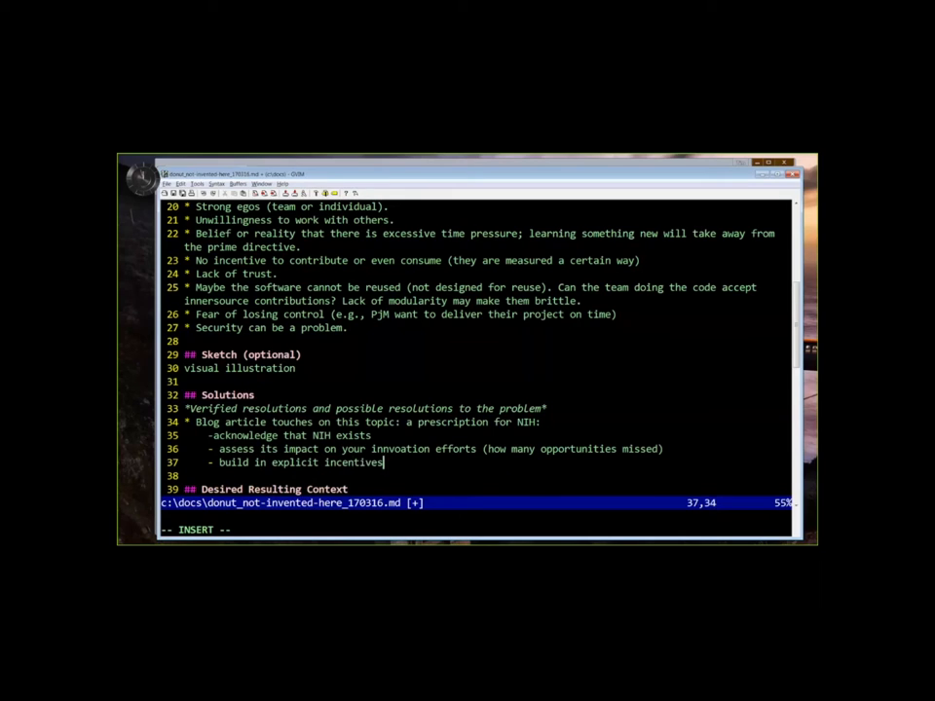
type("to overcome NIH")
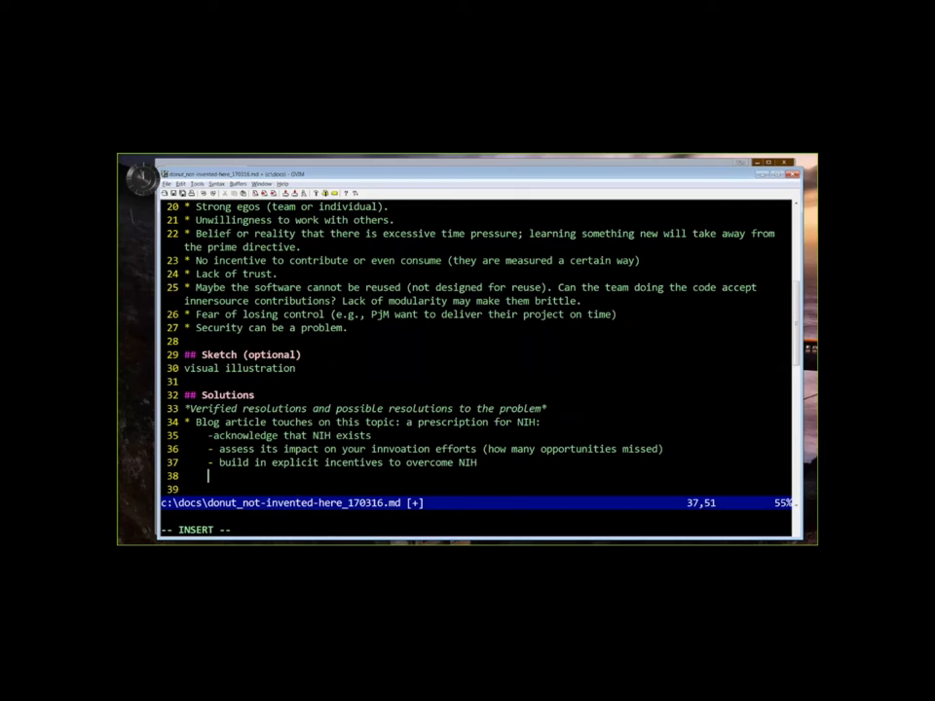
type("- engage people outside of the organization in stra")
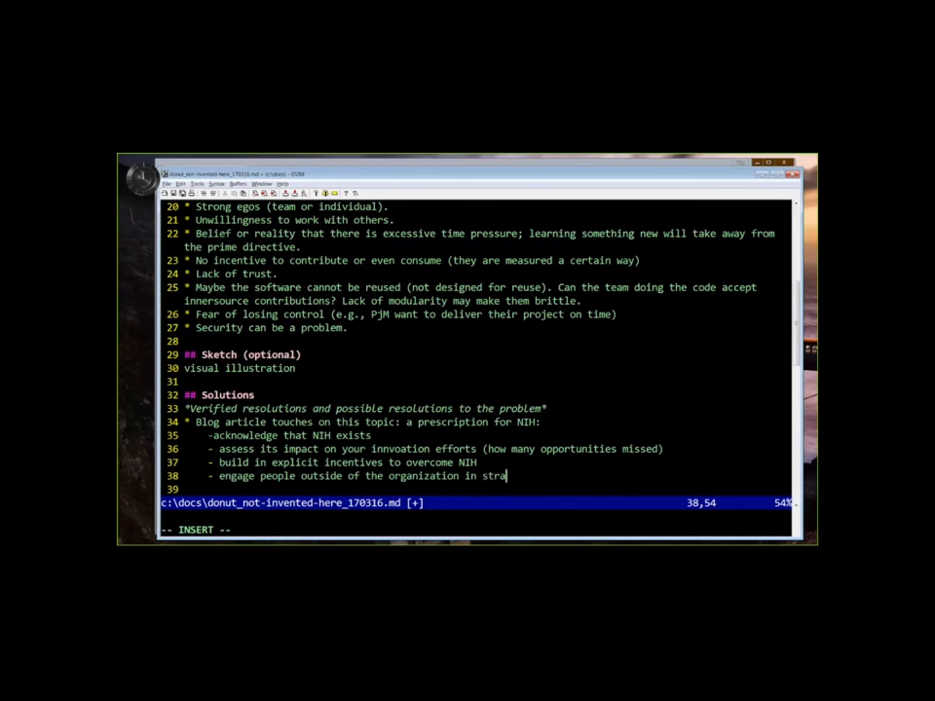
type("tegy/evaluation phases")
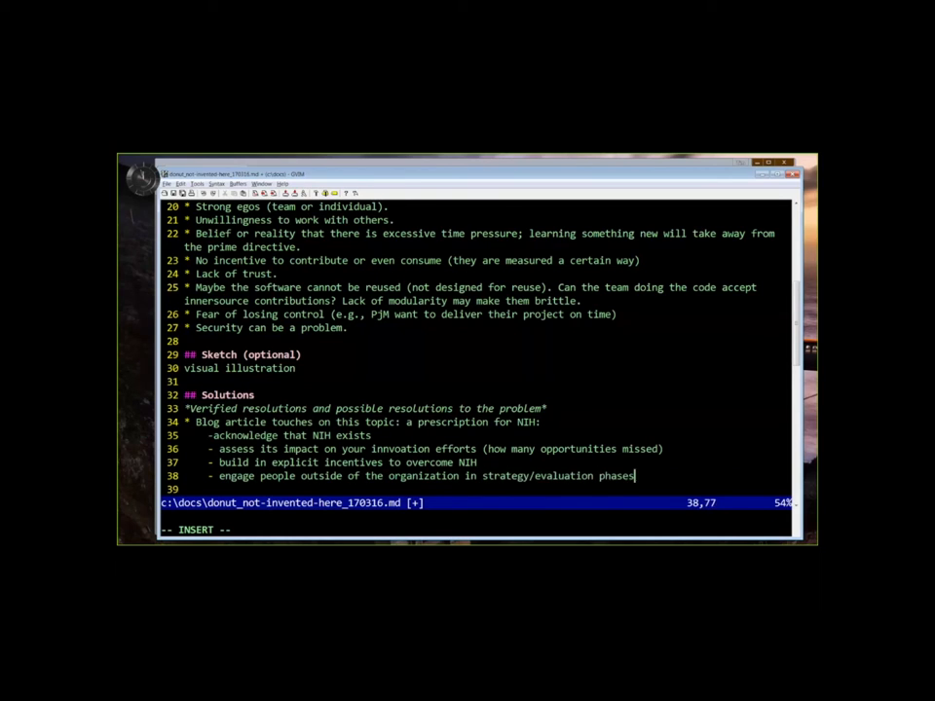
type("for fress")
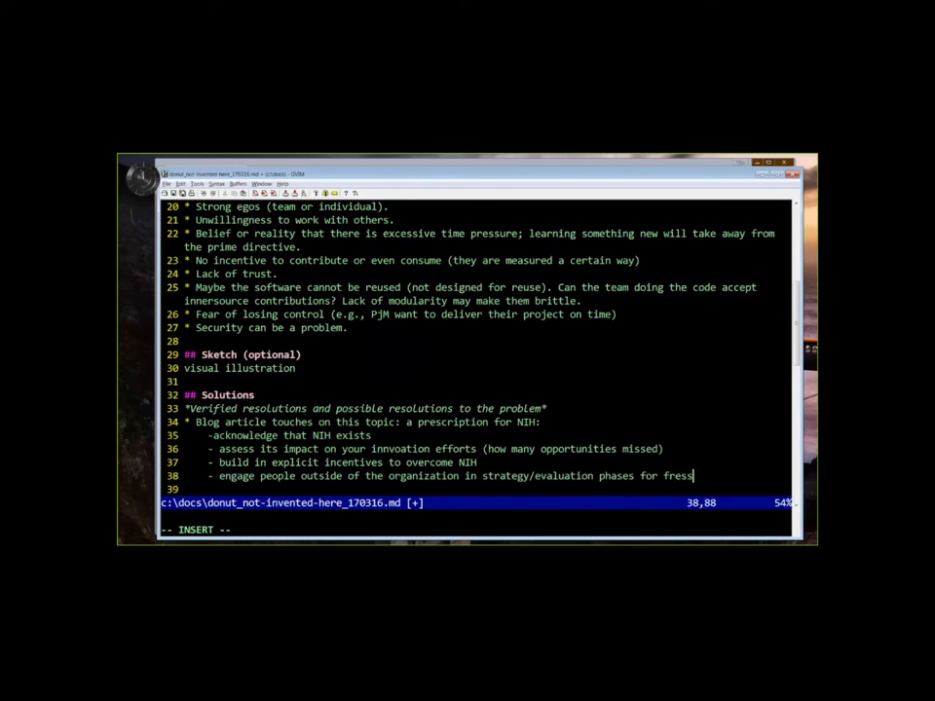
type("h perspectives")
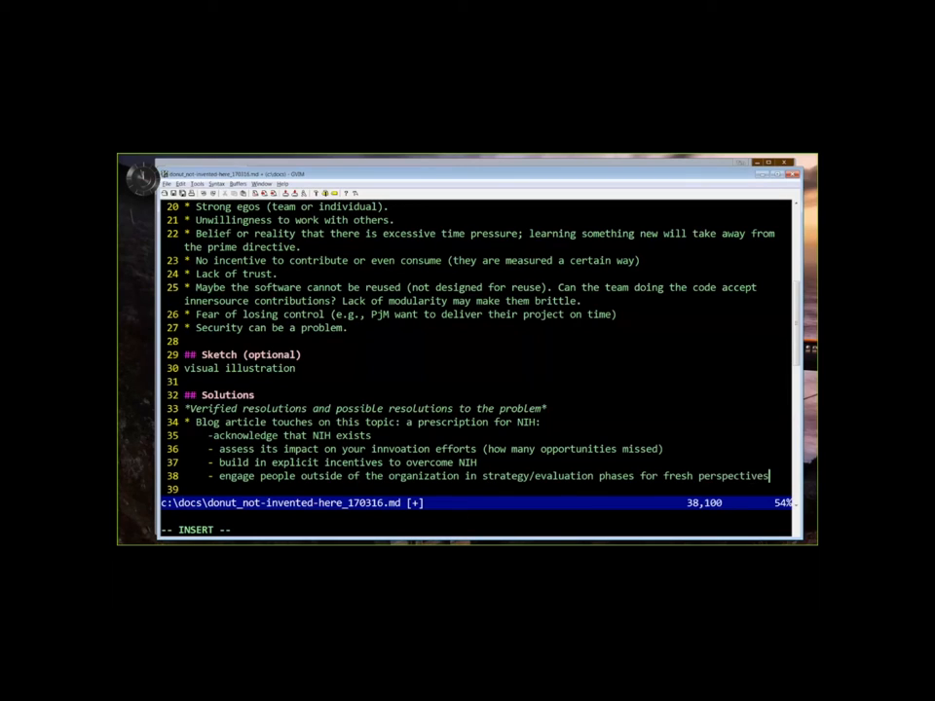
key("Escape")
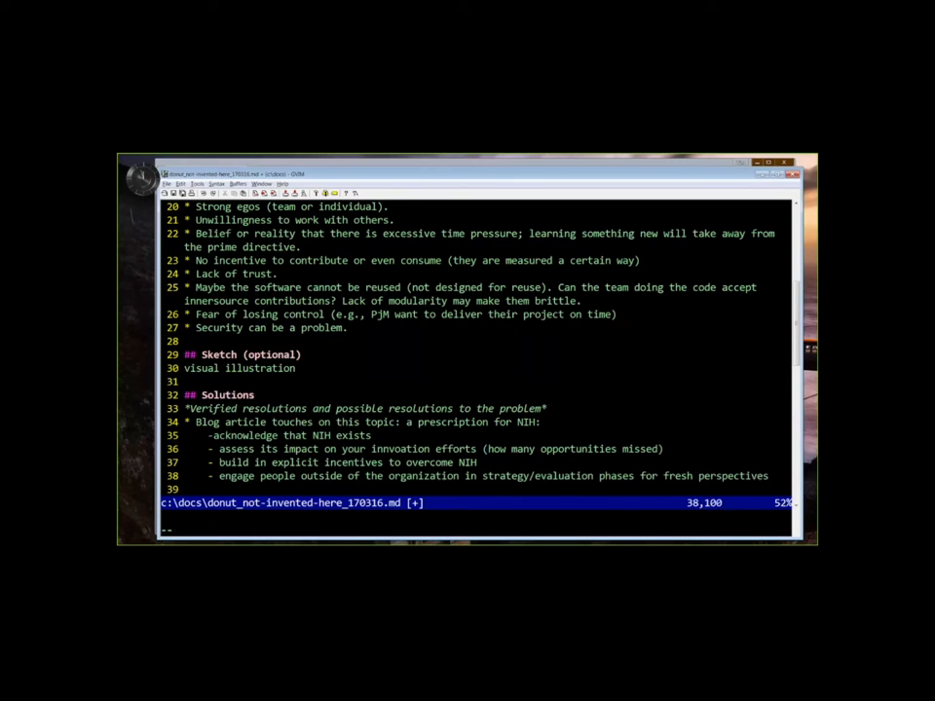
type("* DMS video: shift from strict NIH to empowering Proudly Found El")
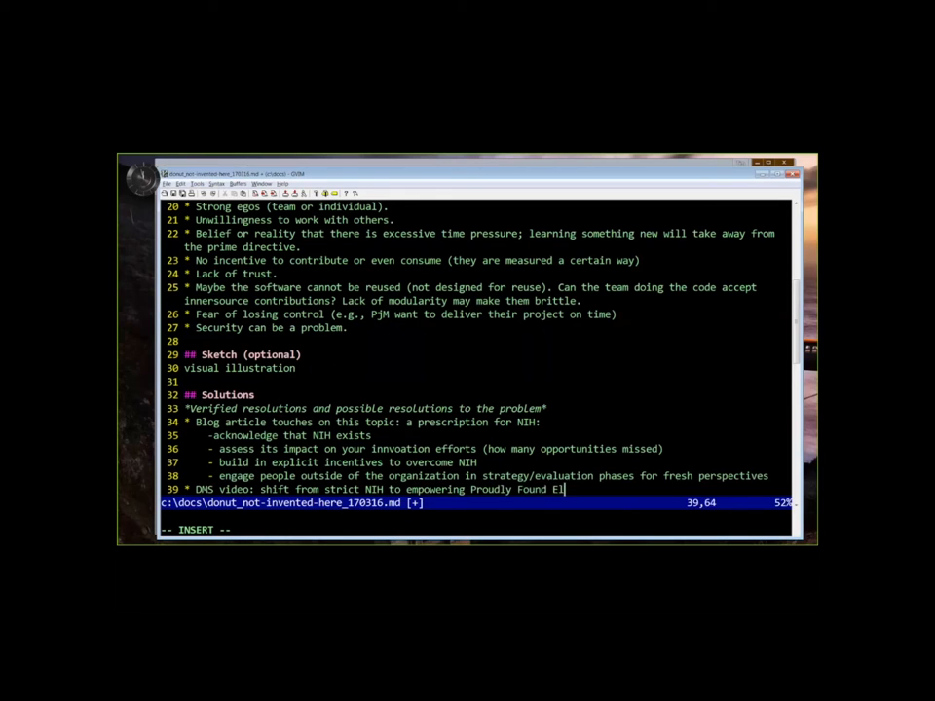
Step: Write the DMS video bullet: Proudly Found Elsewhere approach, open innovation funnel leading to greater success and speed
type("sewhere approach. Pays to look outs")
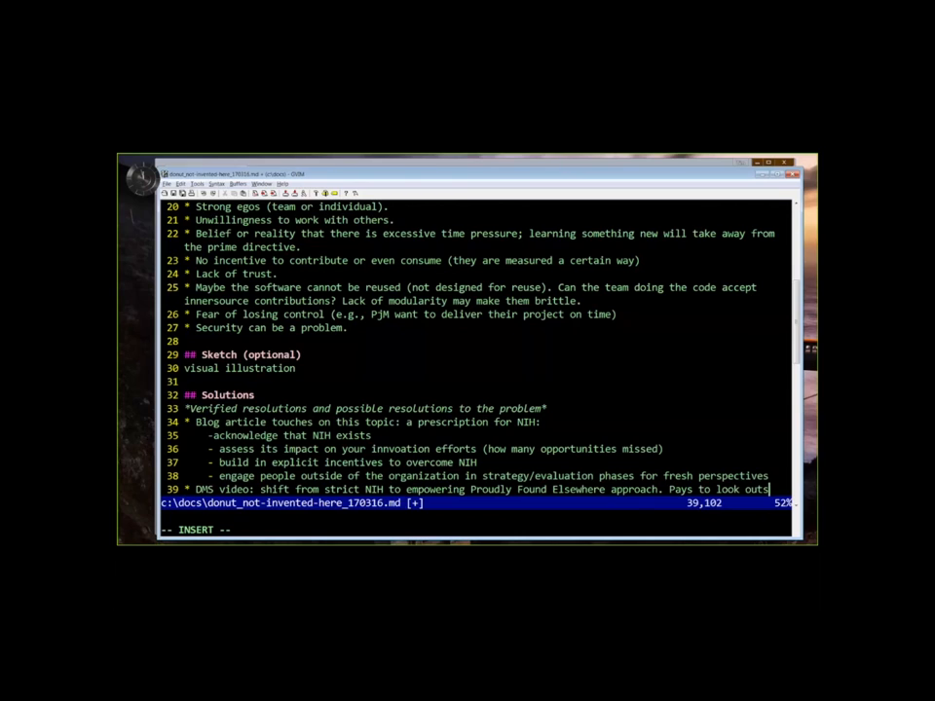
type("ide ones area")
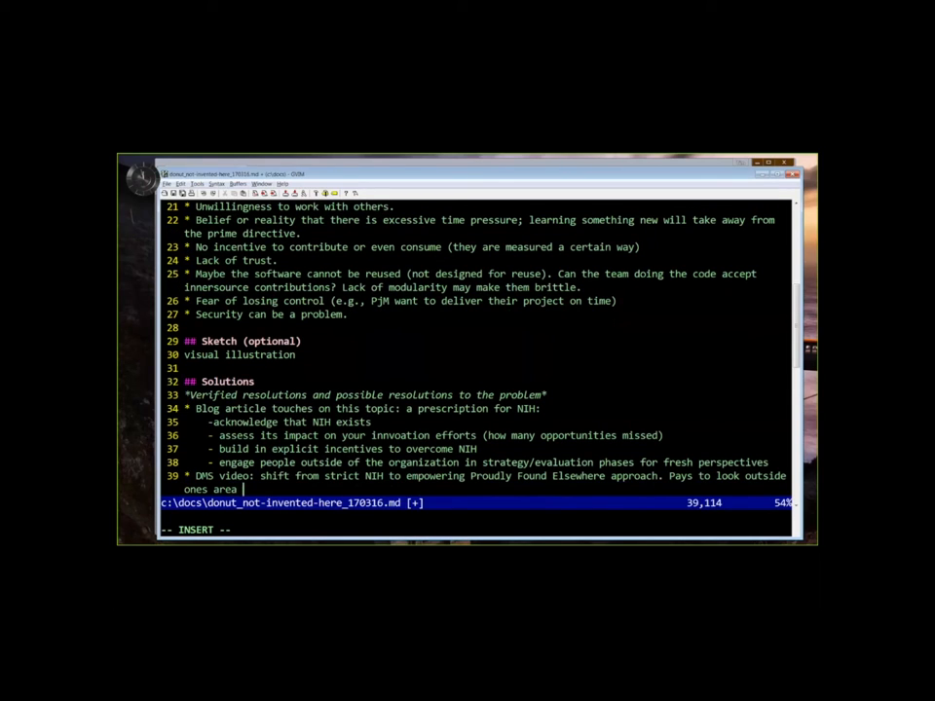
type("(open innov")
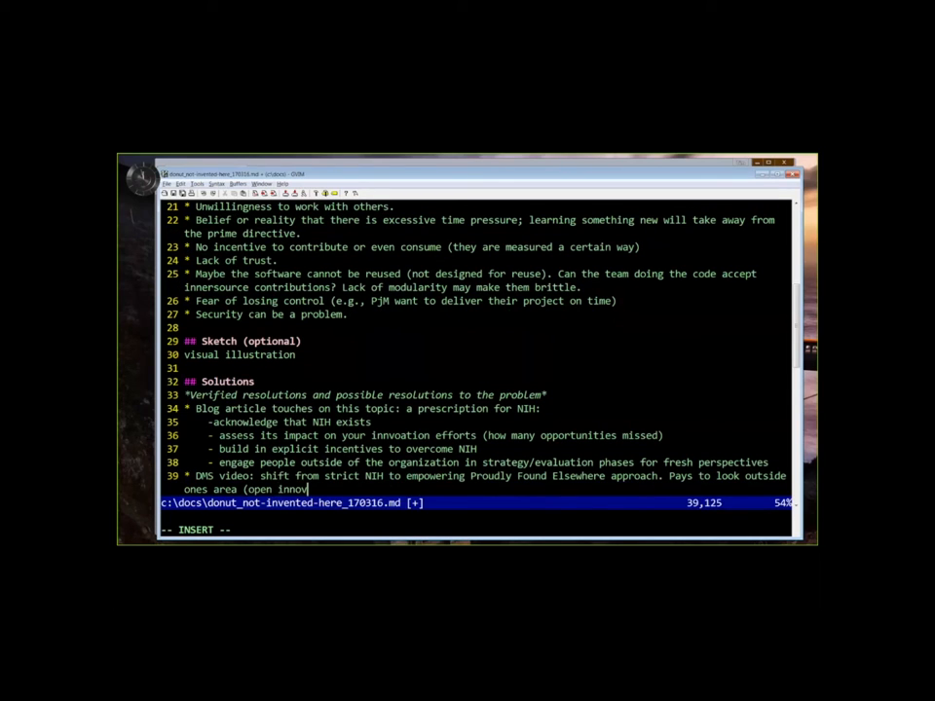
type("ation).")
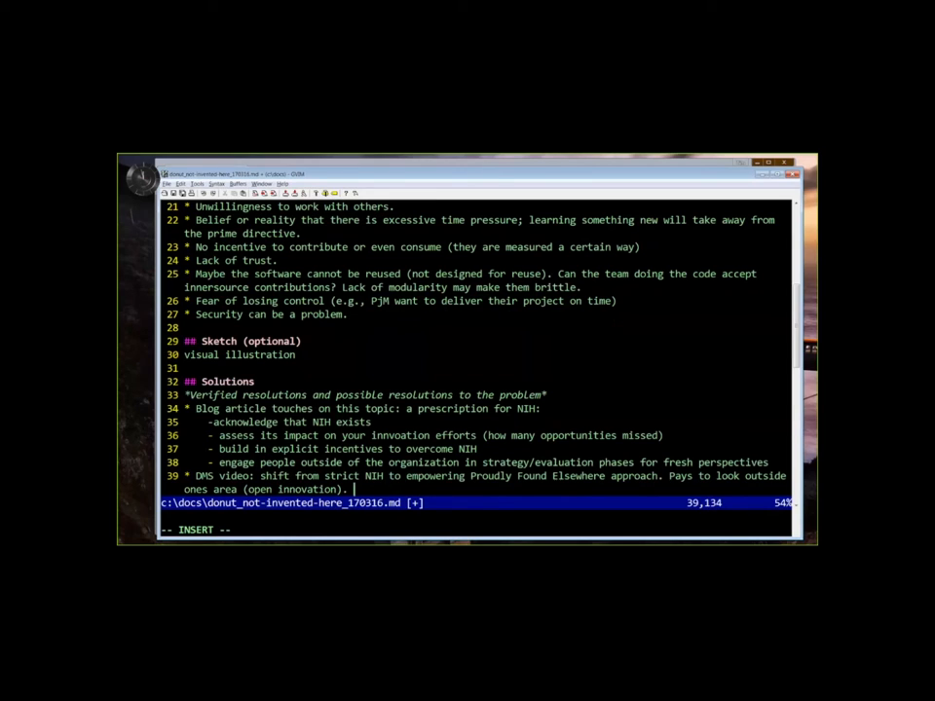
type("Open Inn")
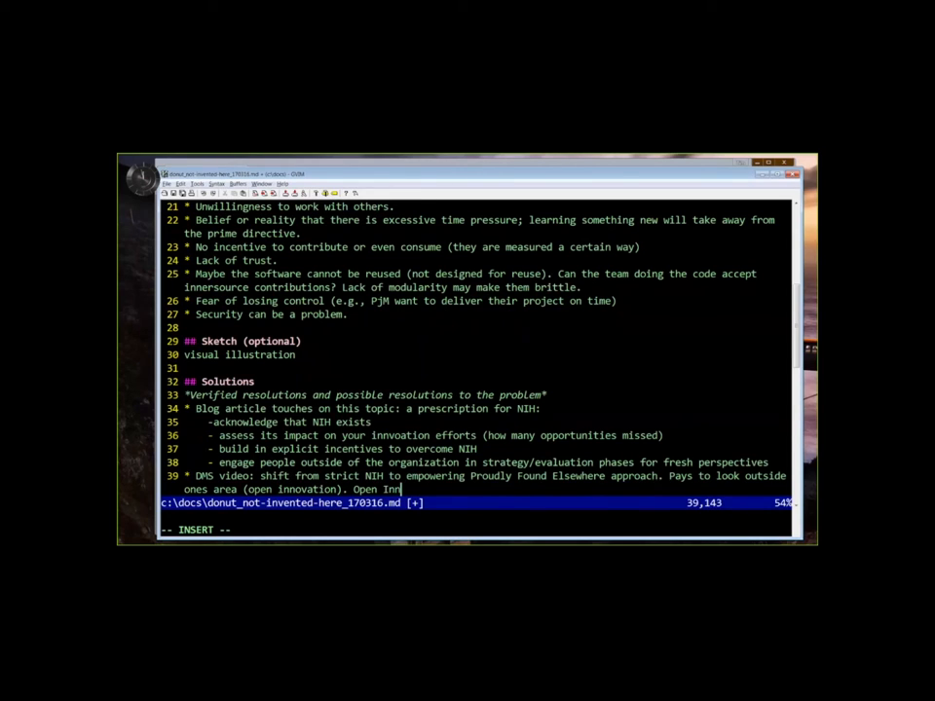
type("ovation funnel has permeable wa")
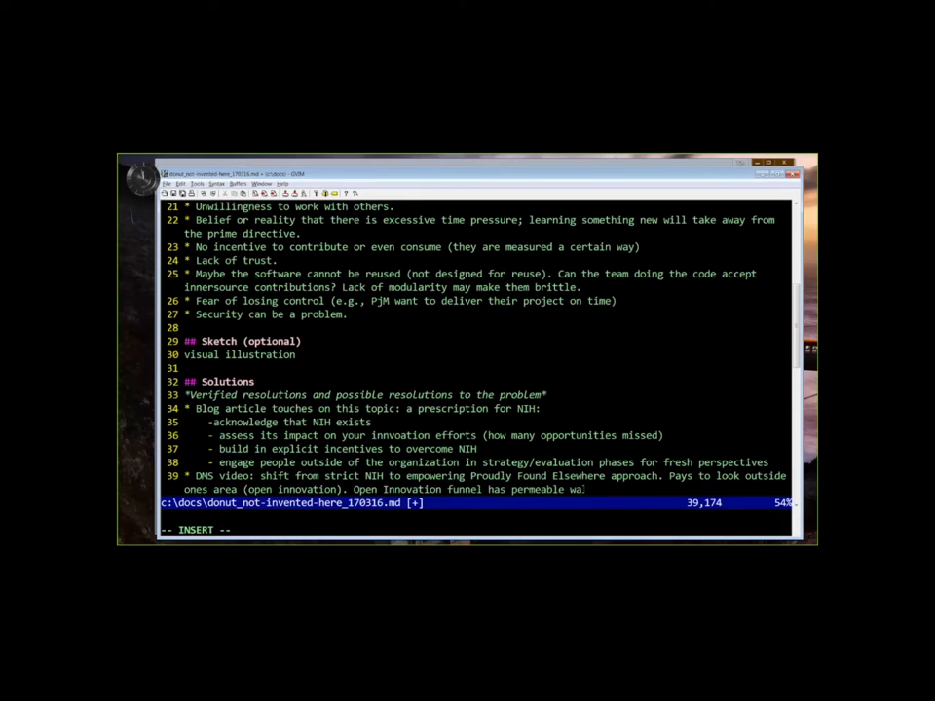
type("->greater chance of success,")
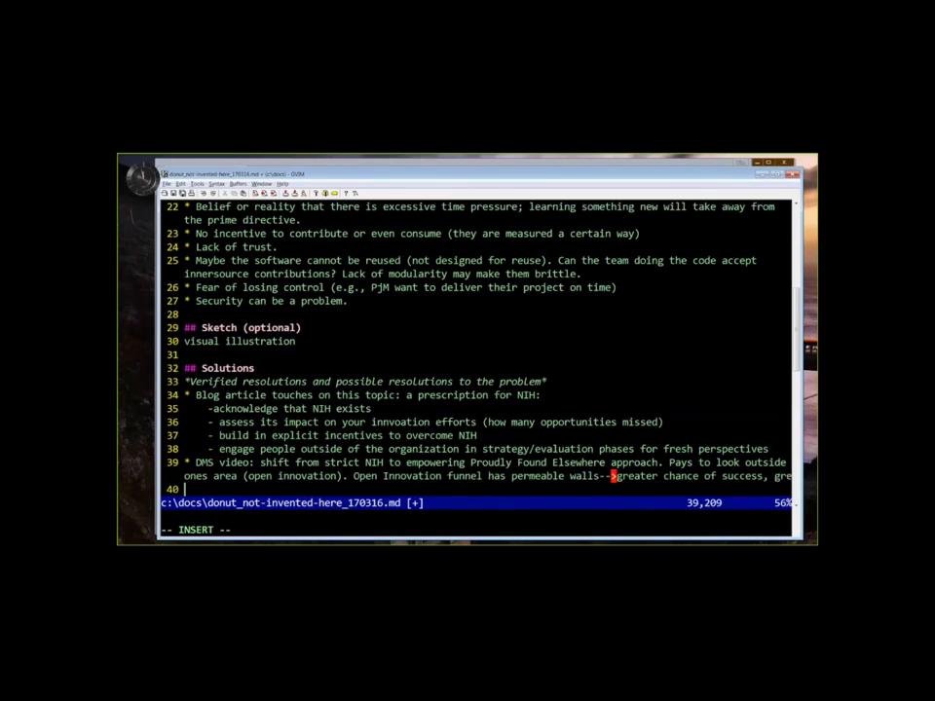
type("greater speed.")
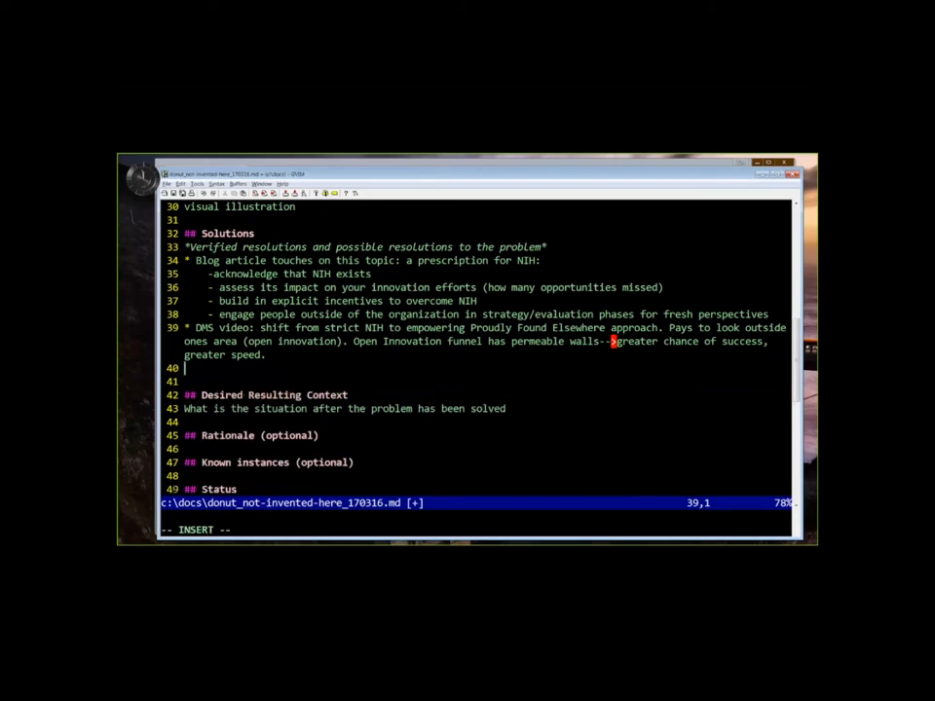
Step: Type the bullet noting Christian can contribute some thoughts
type("* Chr")
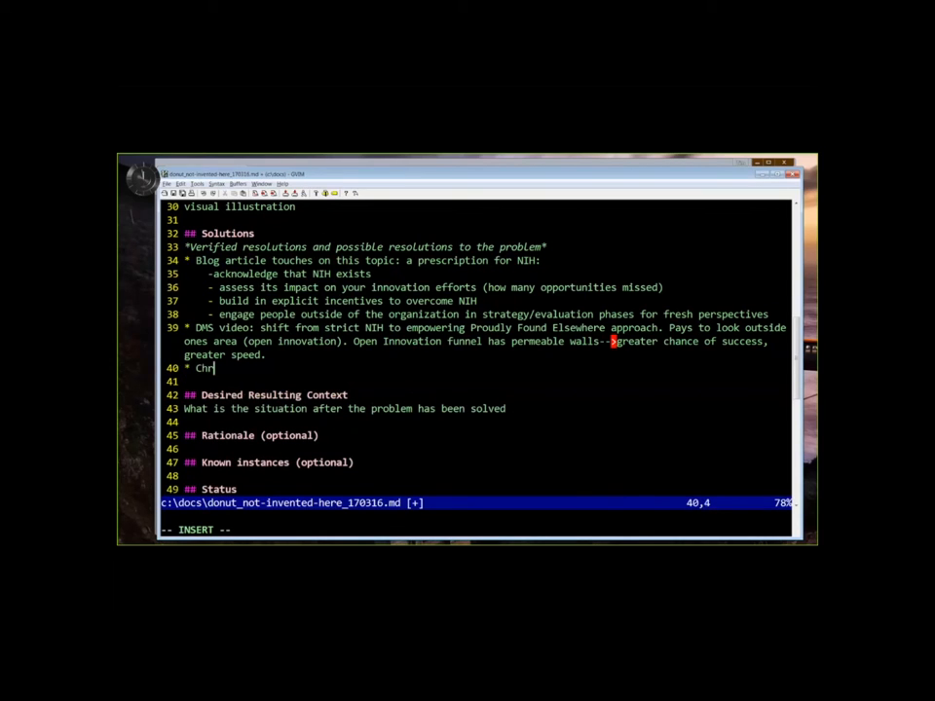
type("istian can contri")
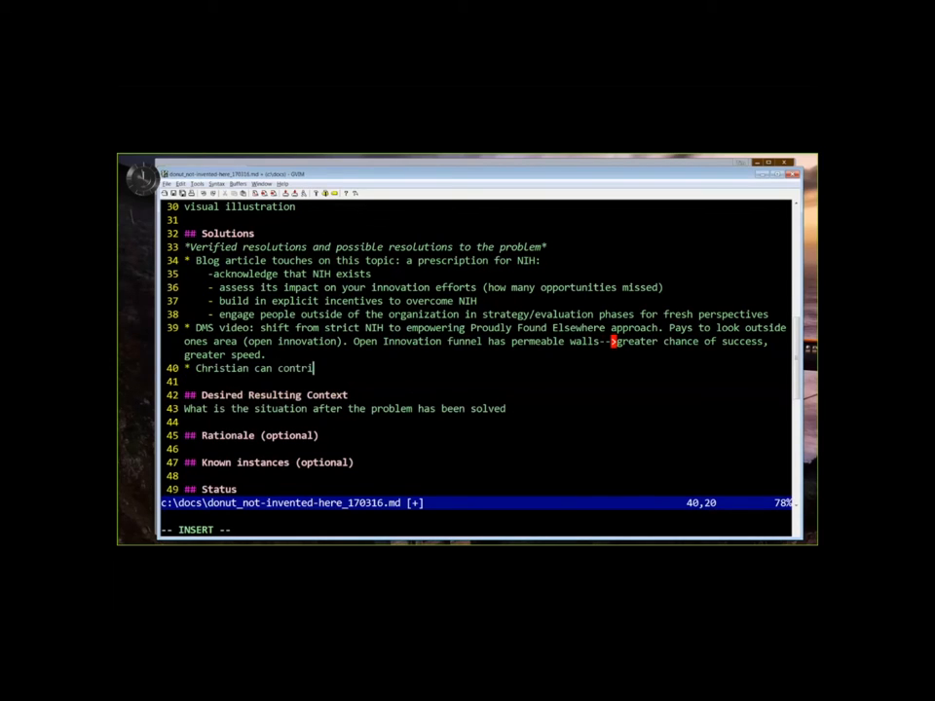
type("bute some thoughts")
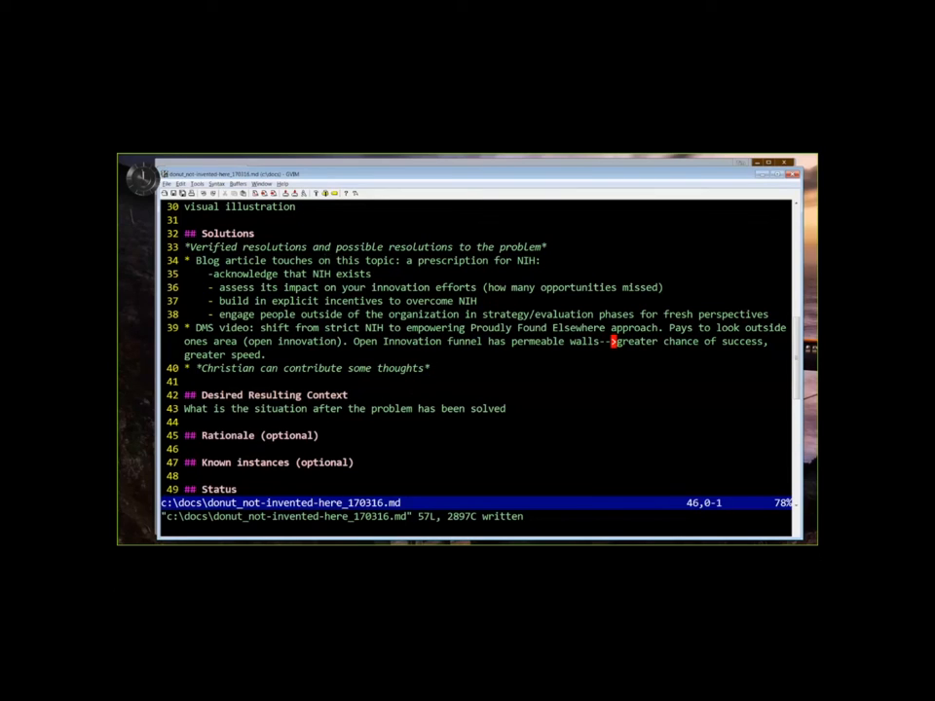
Step: Discard the empty Known Instances bullet and show the PowerPoint agenda slide full screen
type("*")
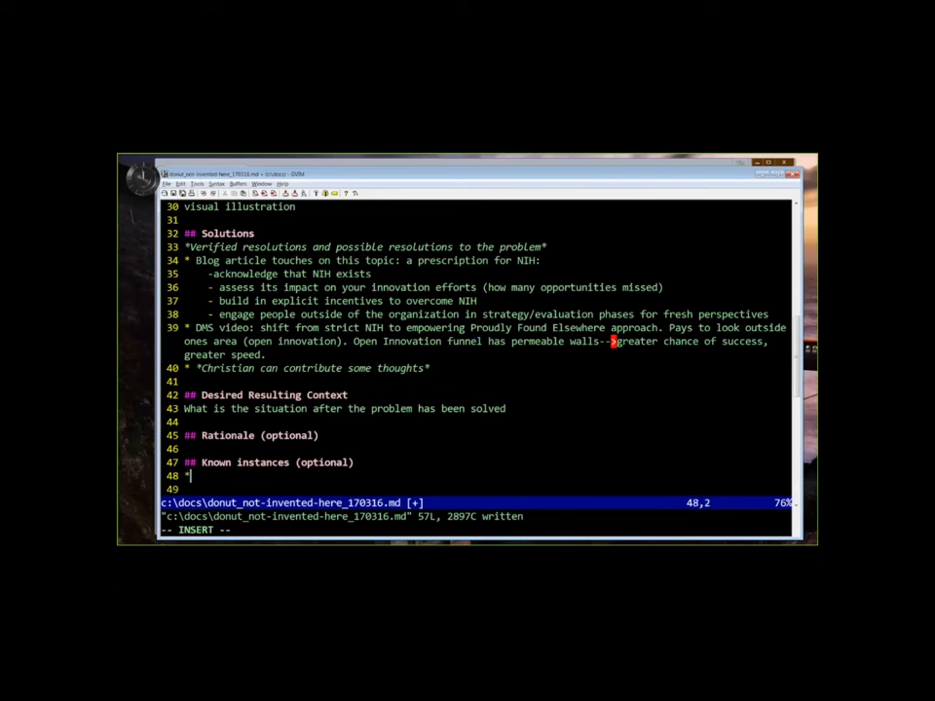
key("BackSpace")
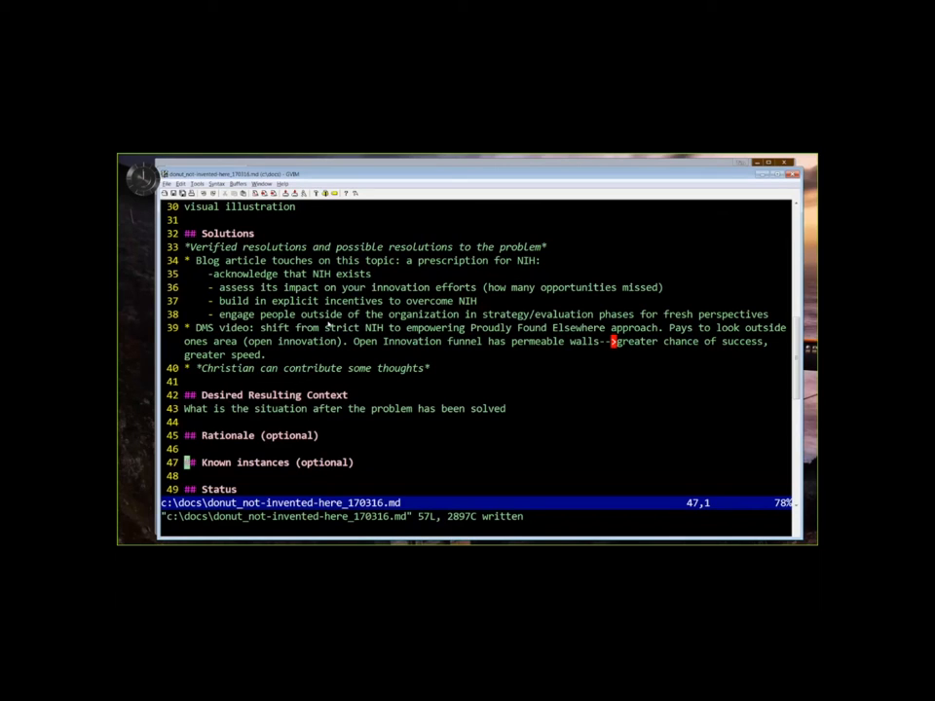
mouse_move(308, 218)
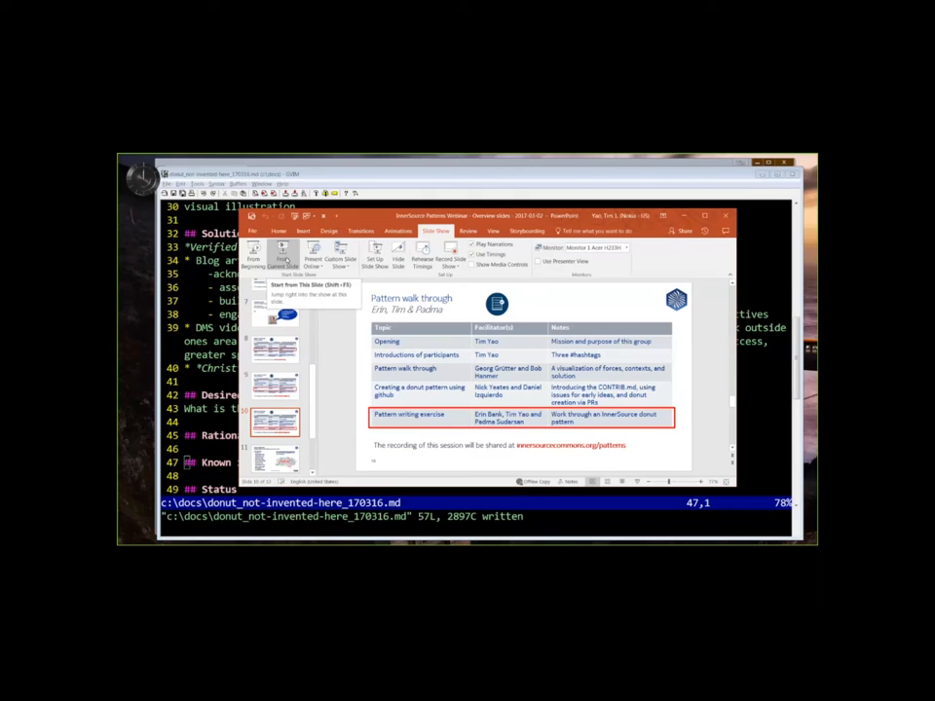
left_click(284, 255)
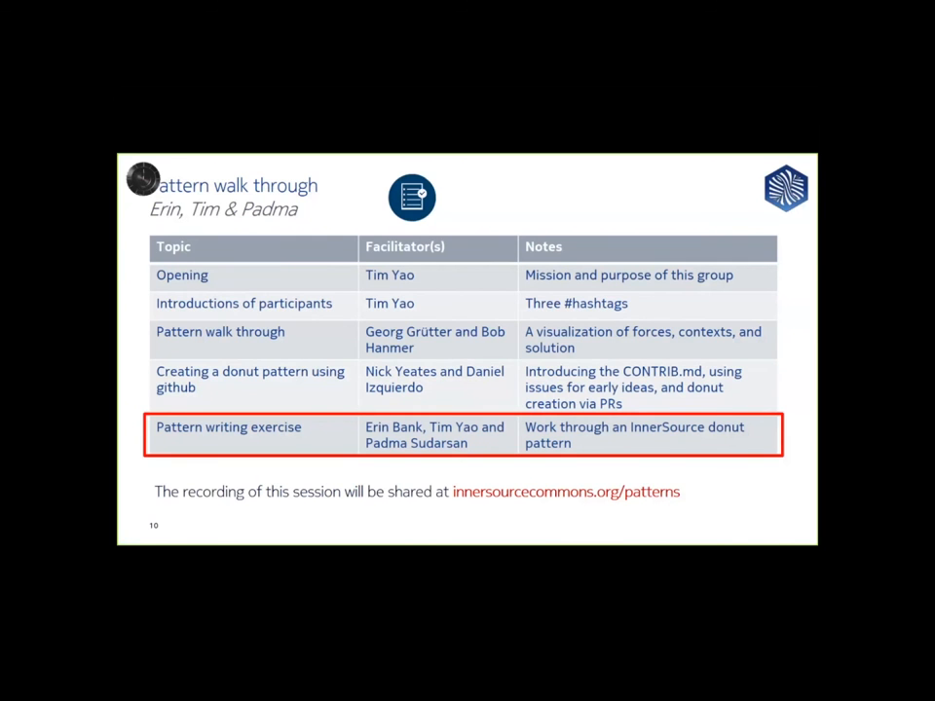